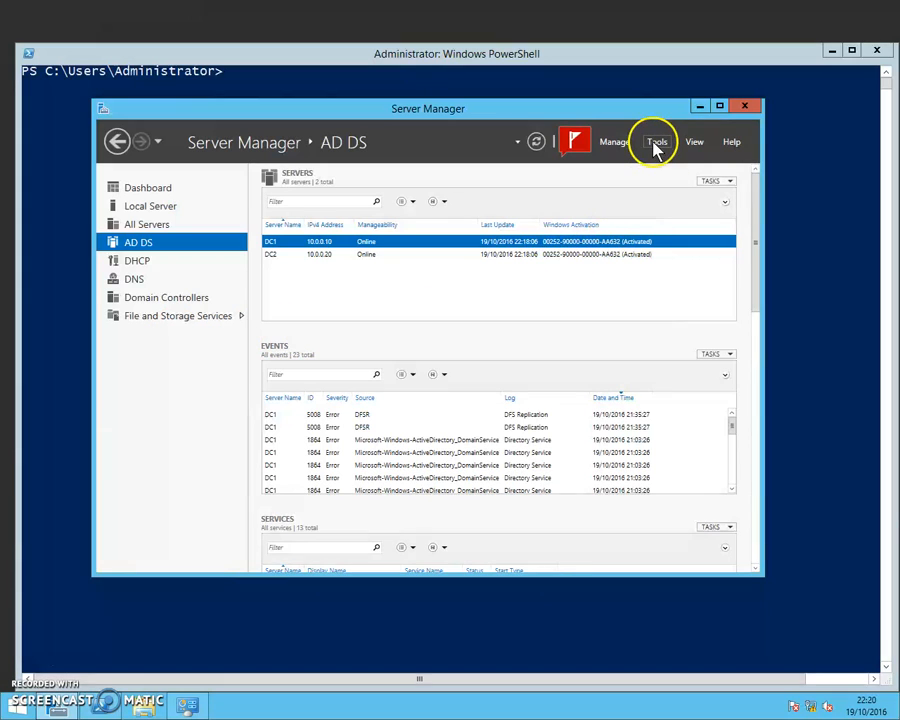
Launch Active Directory Sites and Services from Server Manager's Tools menu
click(656, 140)
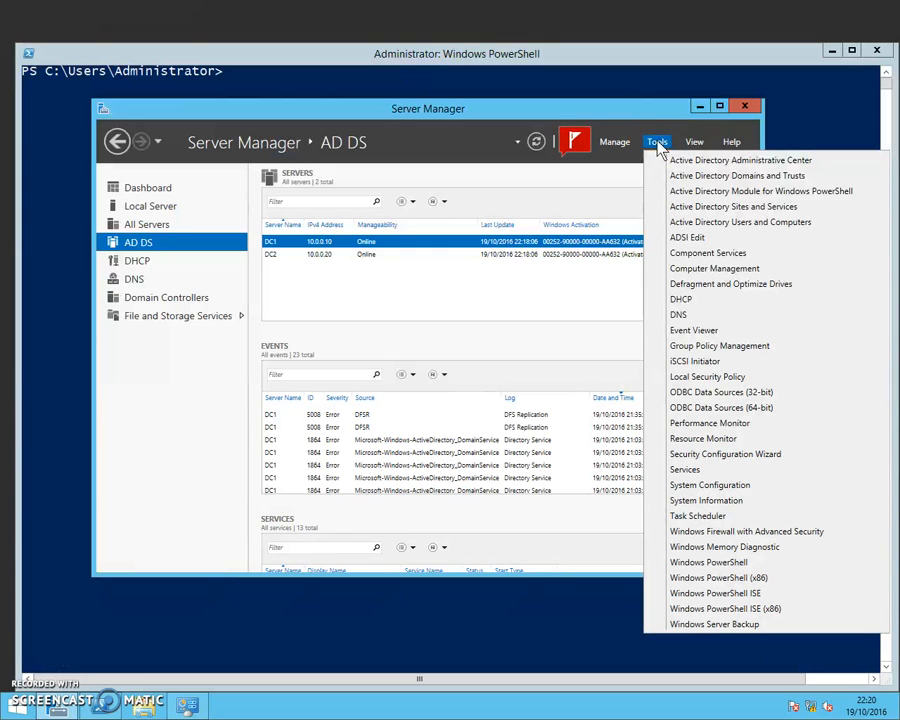
mouse_move(750, 206)
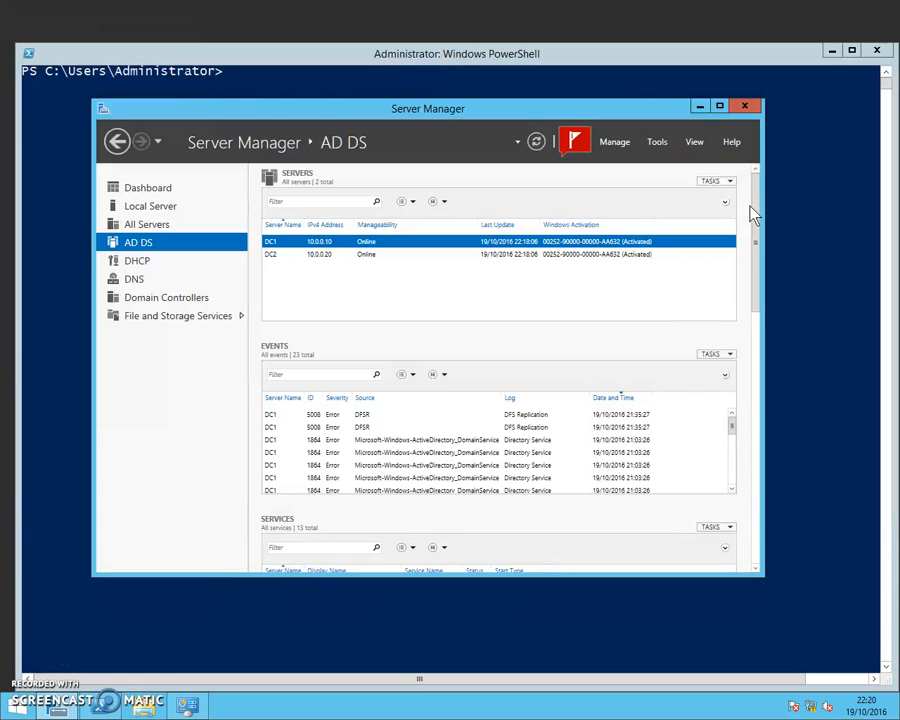
mouse_move(616, 188)
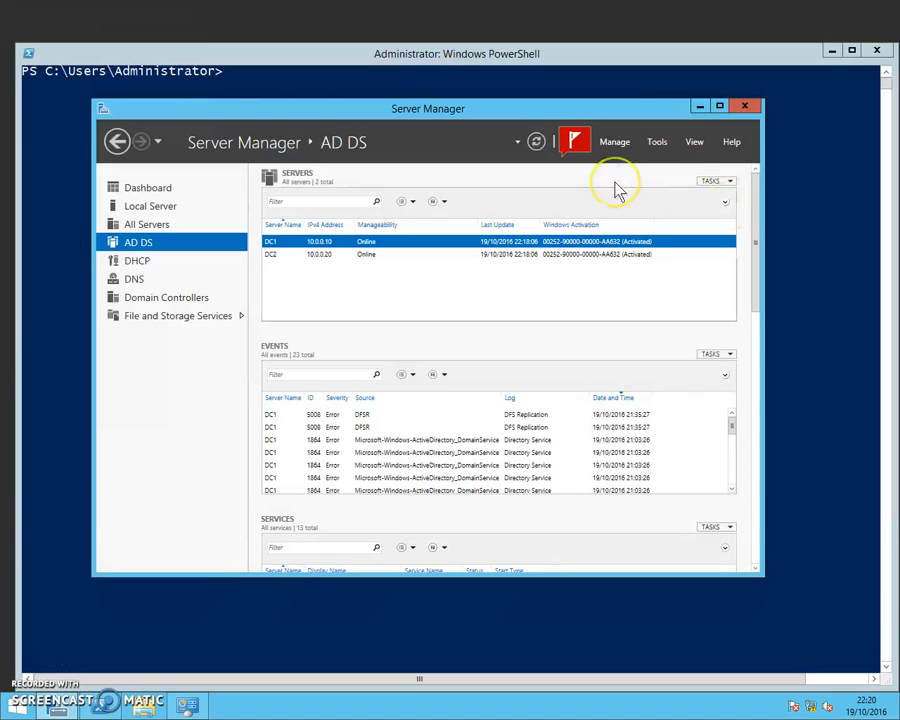
mouse_move(616, 190)
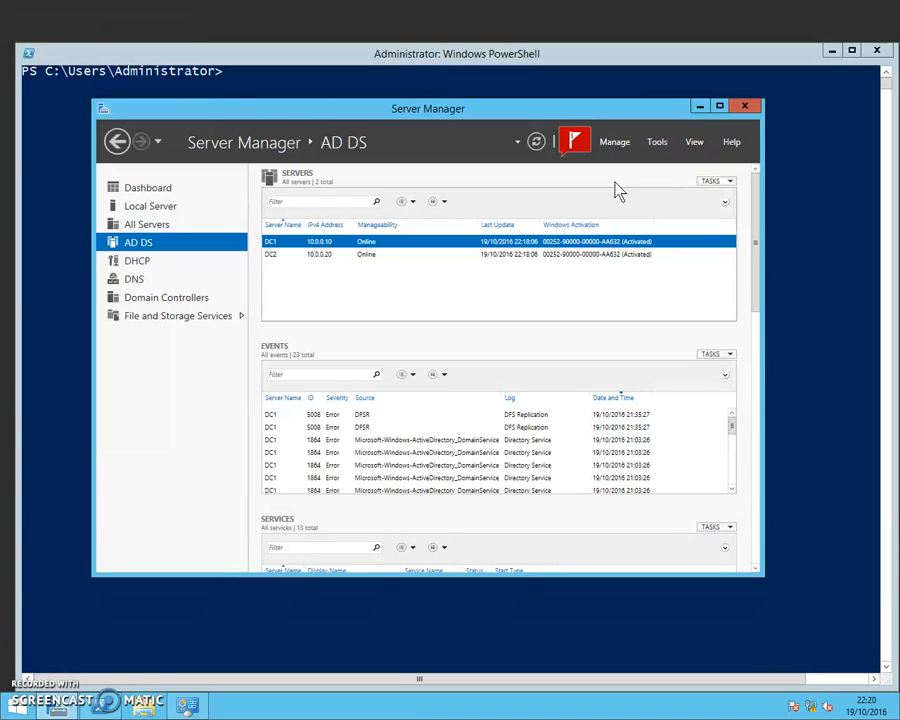
mouse_move(20, 670)
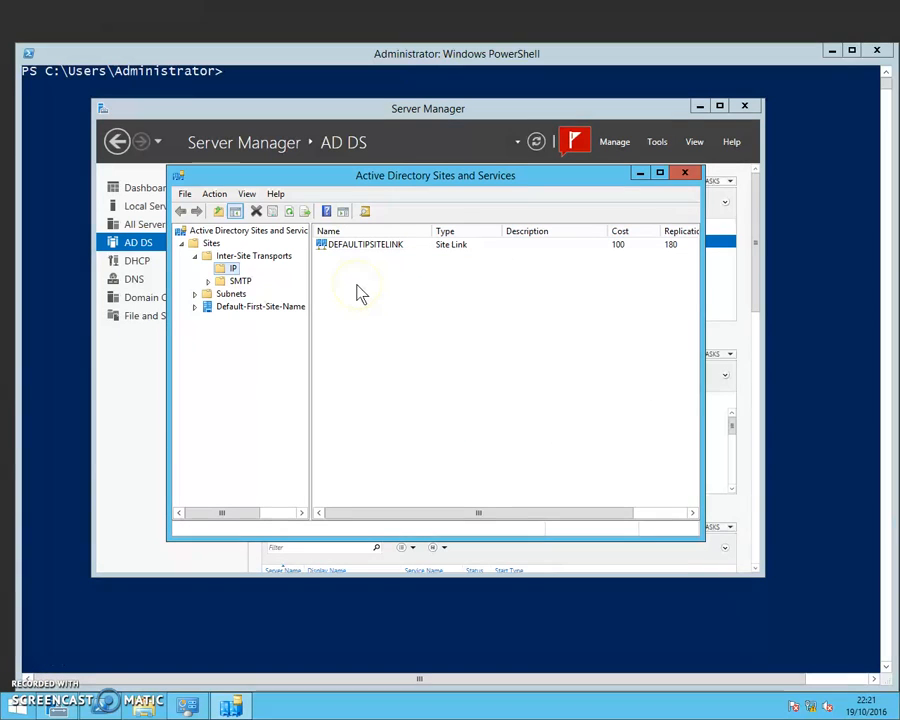
mouse_move(308, 324)
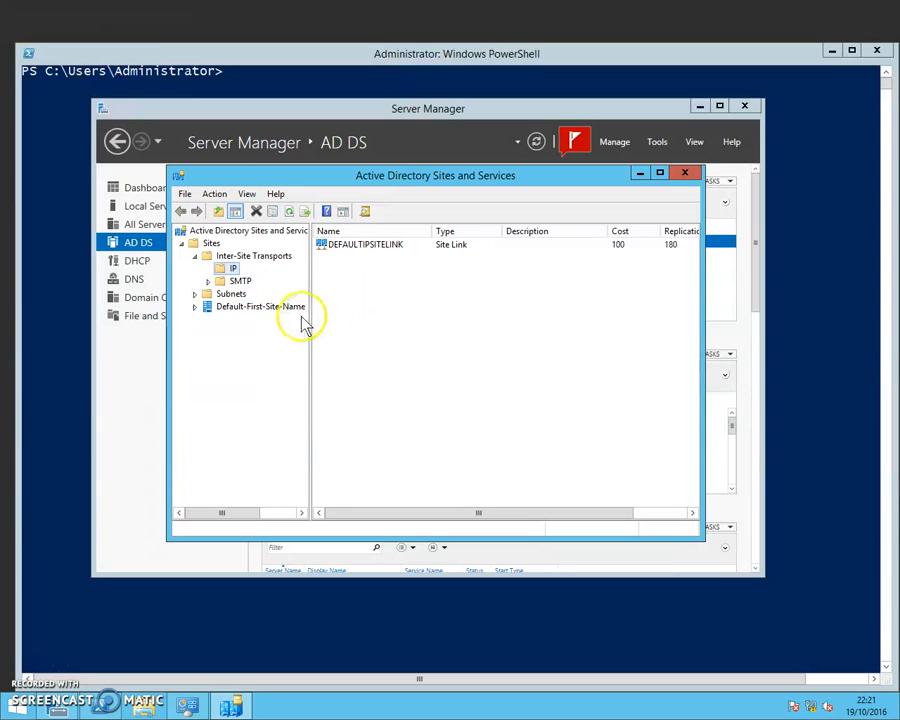
mouse_move(196, 312)
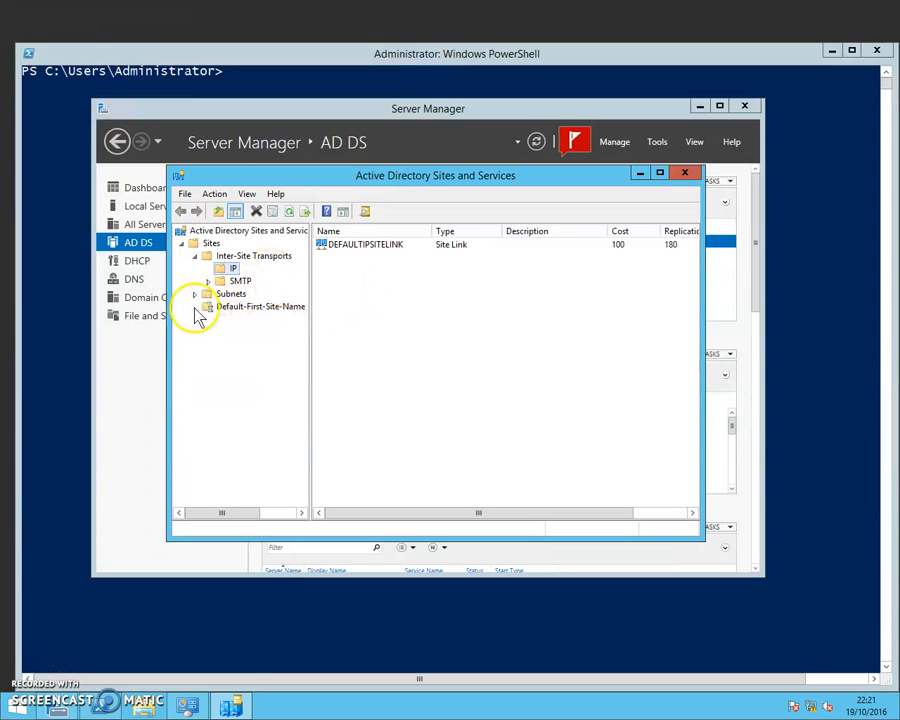
Show the default site's servers DC1, DC12, DC2, SERVER2 and the DEFAULTIPSITELINK under IP
click(194, 306)
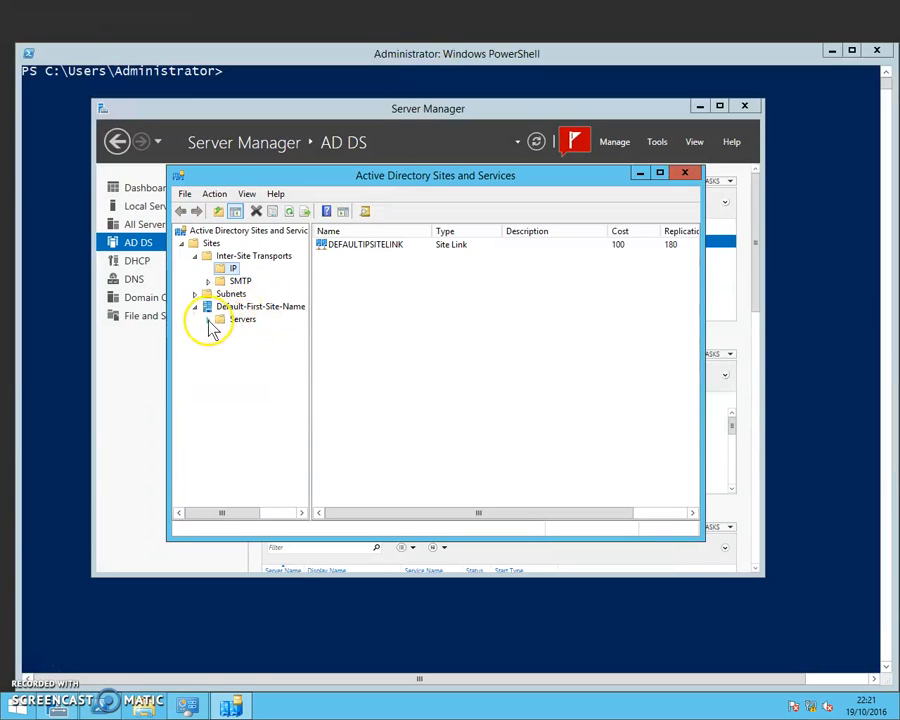
click(208, 318)
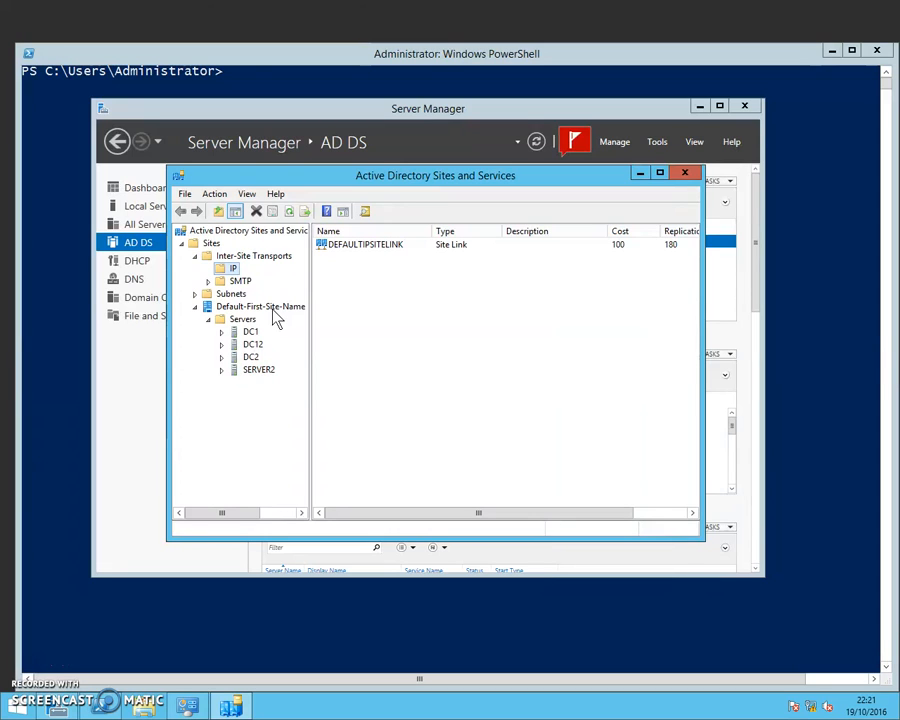
mouse_move(256, 318)
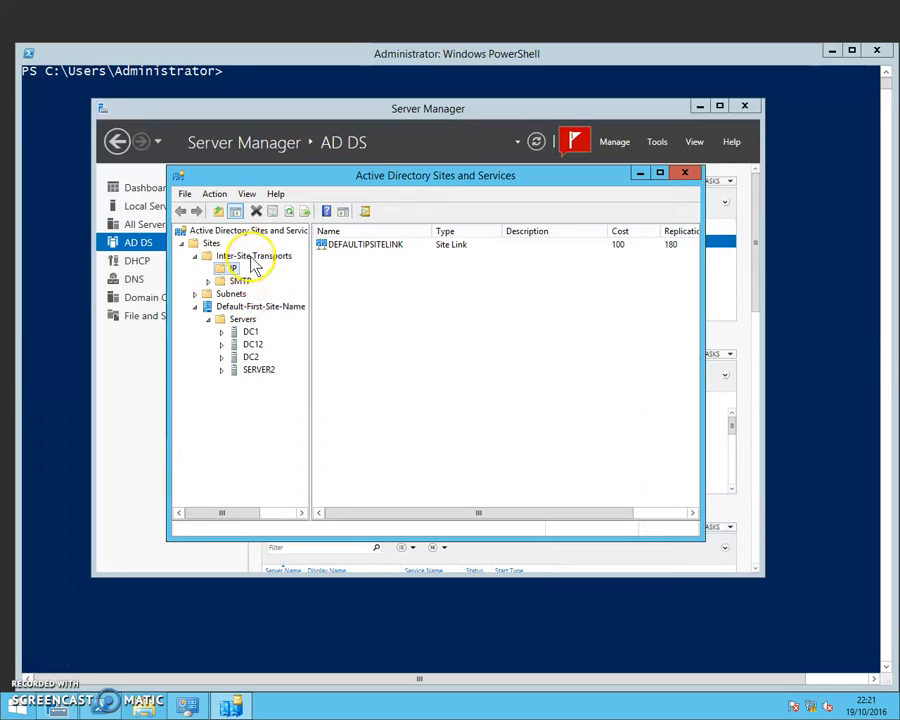
click(252, 256)
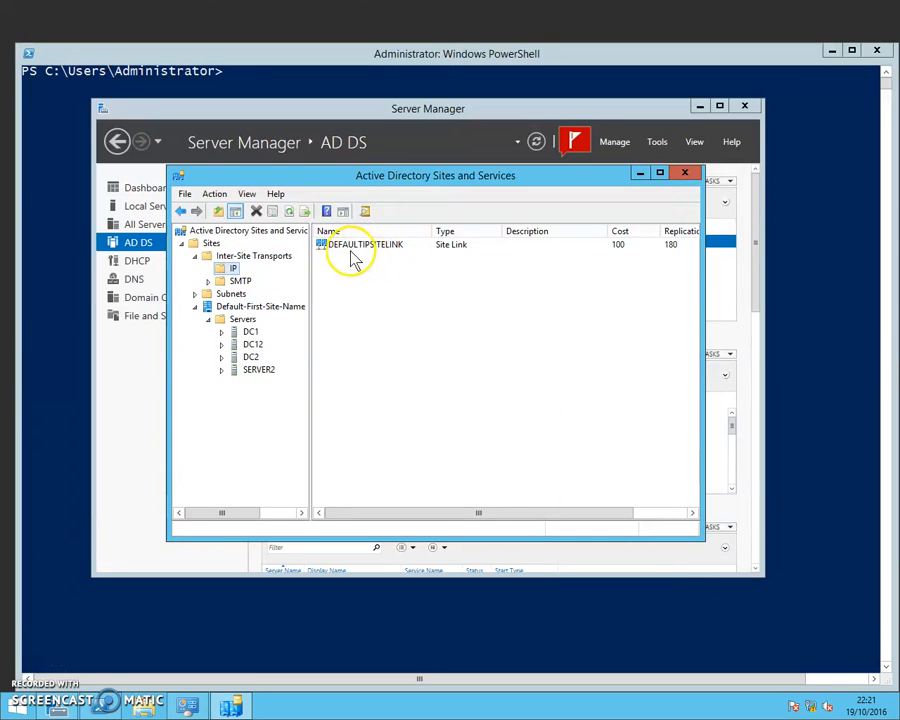
mouse_move(368, 258)
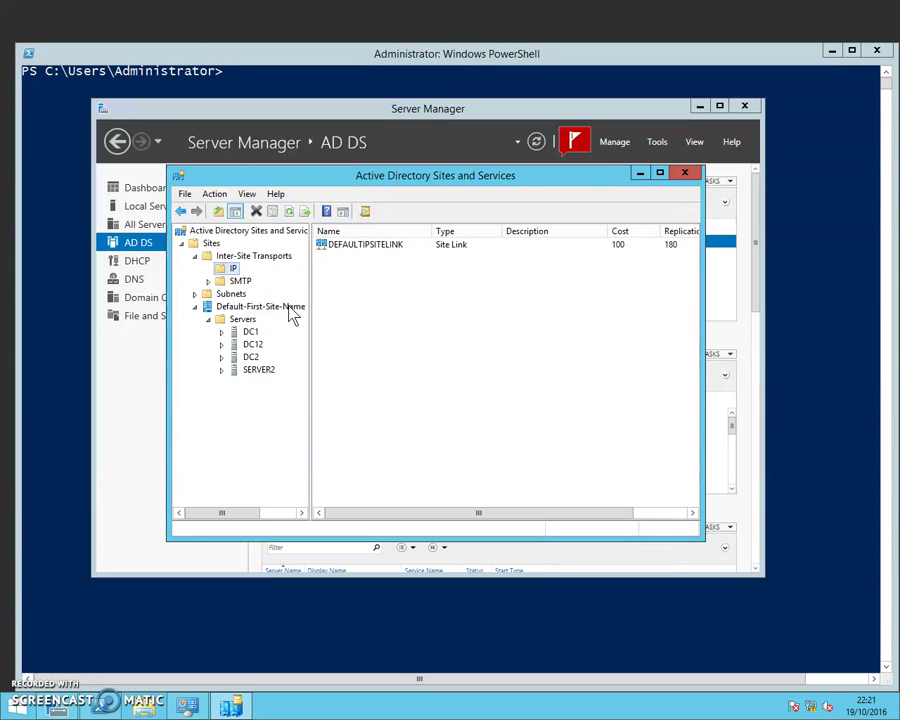
mouse_move(350, 290)
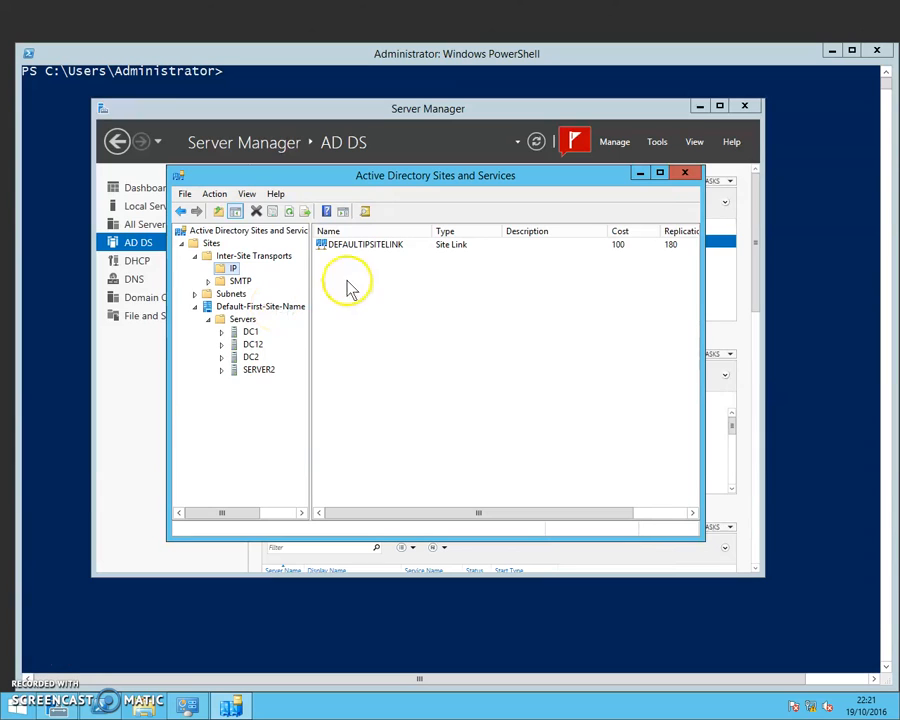
mouse_move(356, 264)
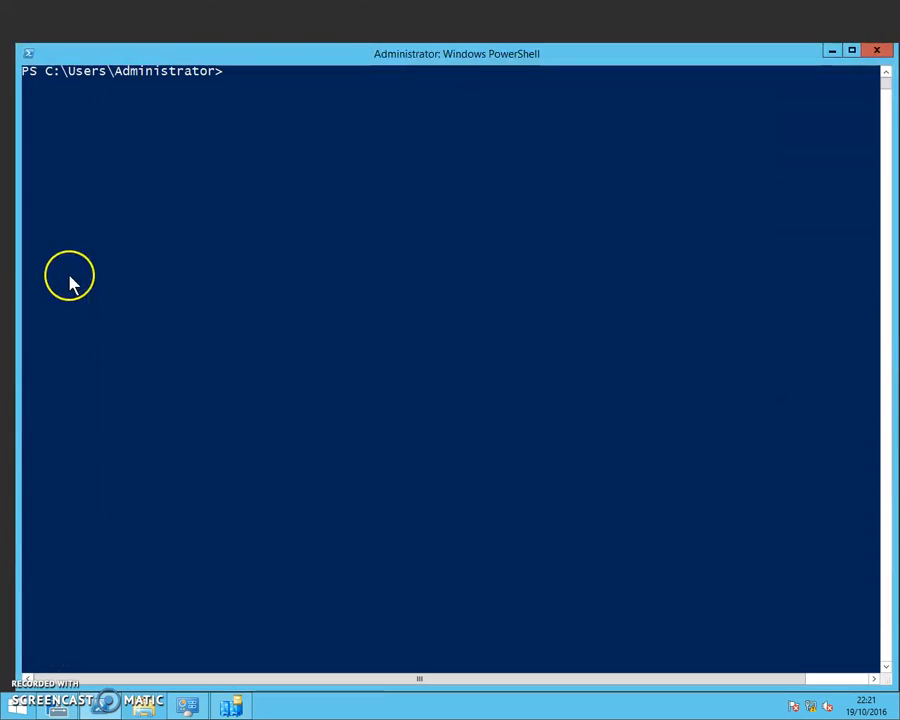
mouse_move(200, 280)
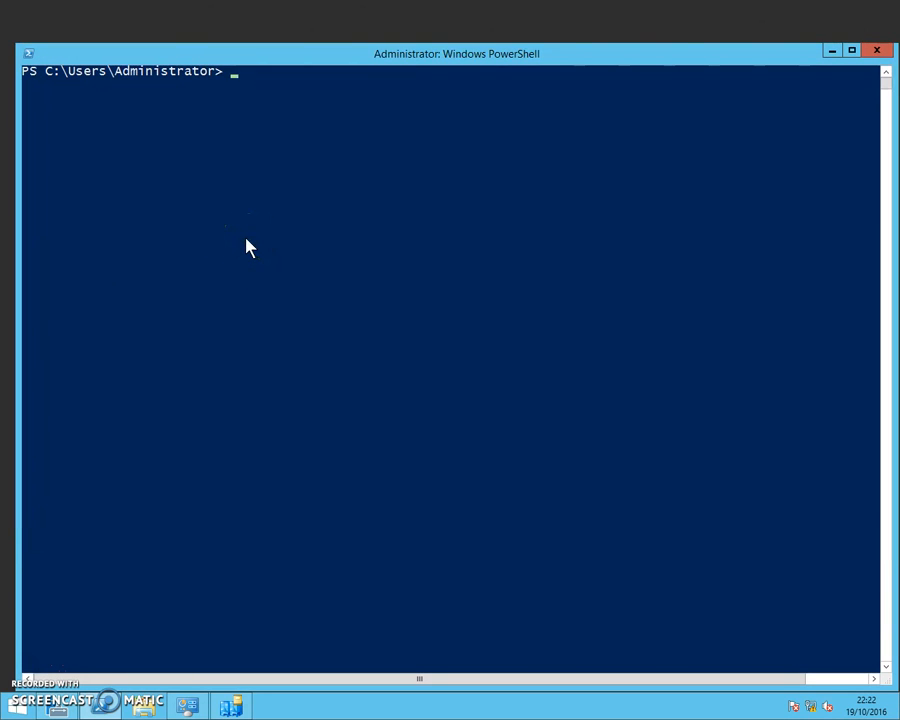
Run Get-ADReplicationSite -Filter * | ft Name, returning only Default-First-Site-Name
text(g)
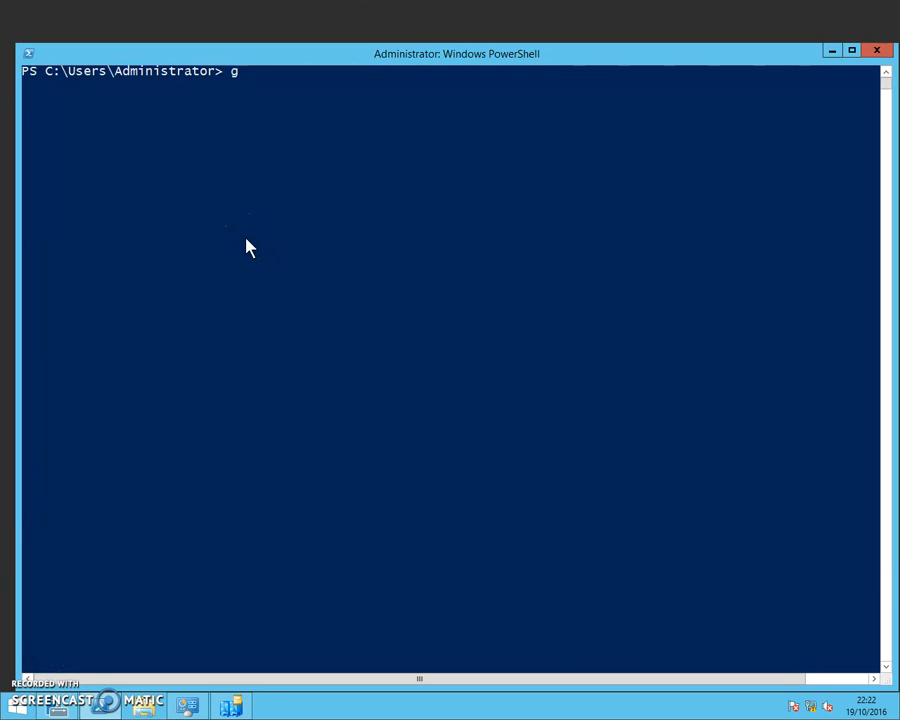
text(et)
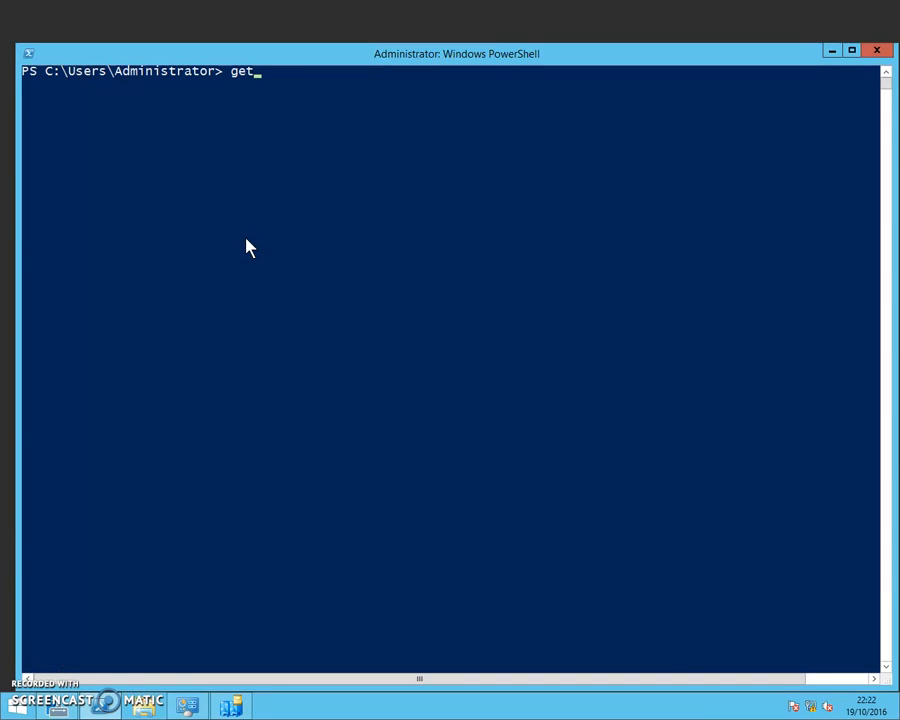
text(-a)
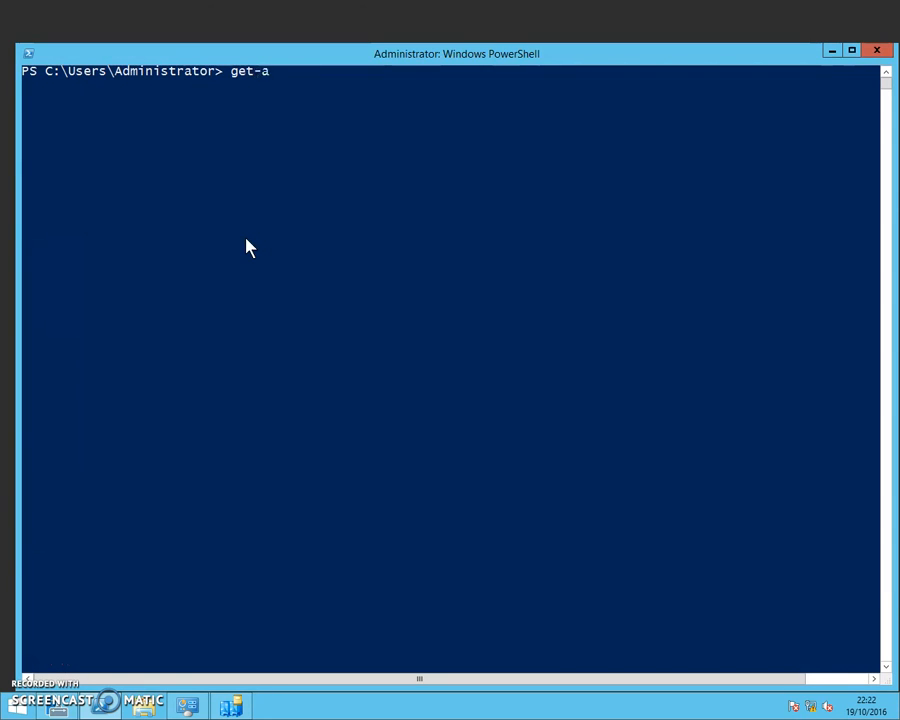
text(drepl)
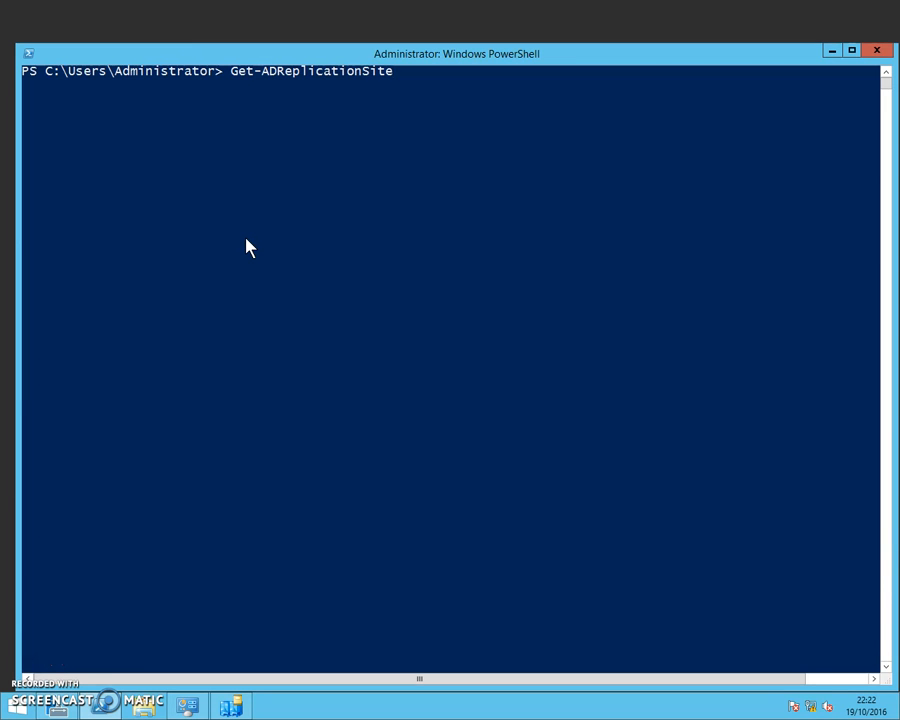
text(-Filte)
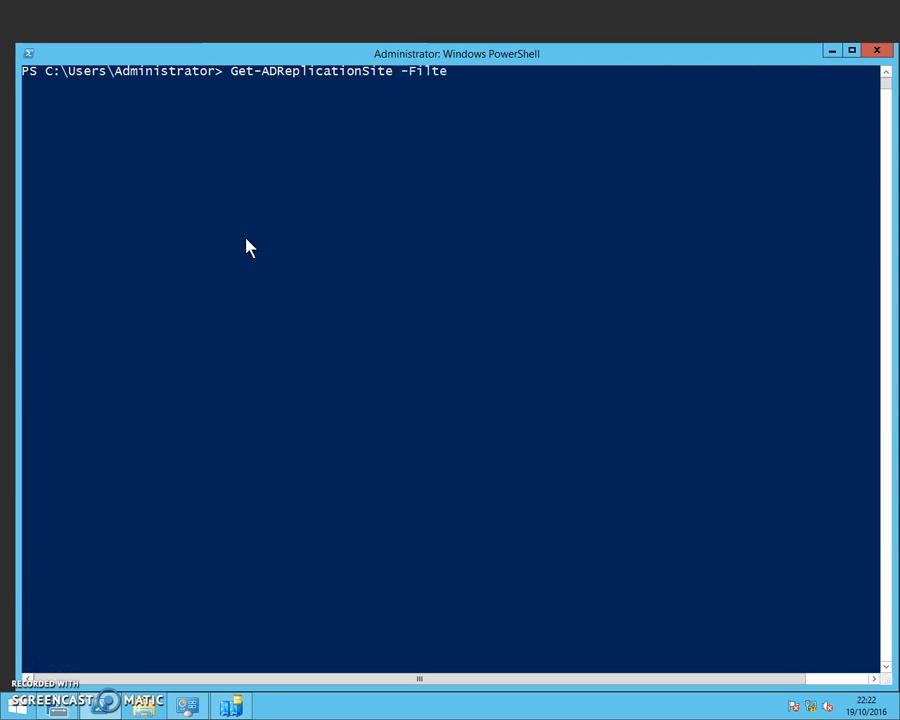
text(r)
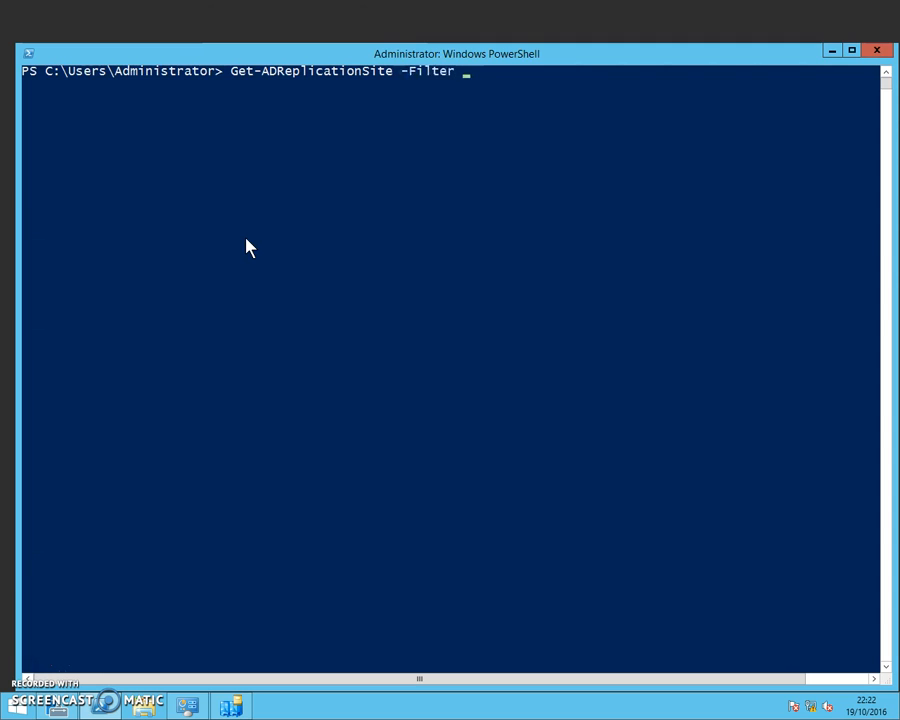
text(*)
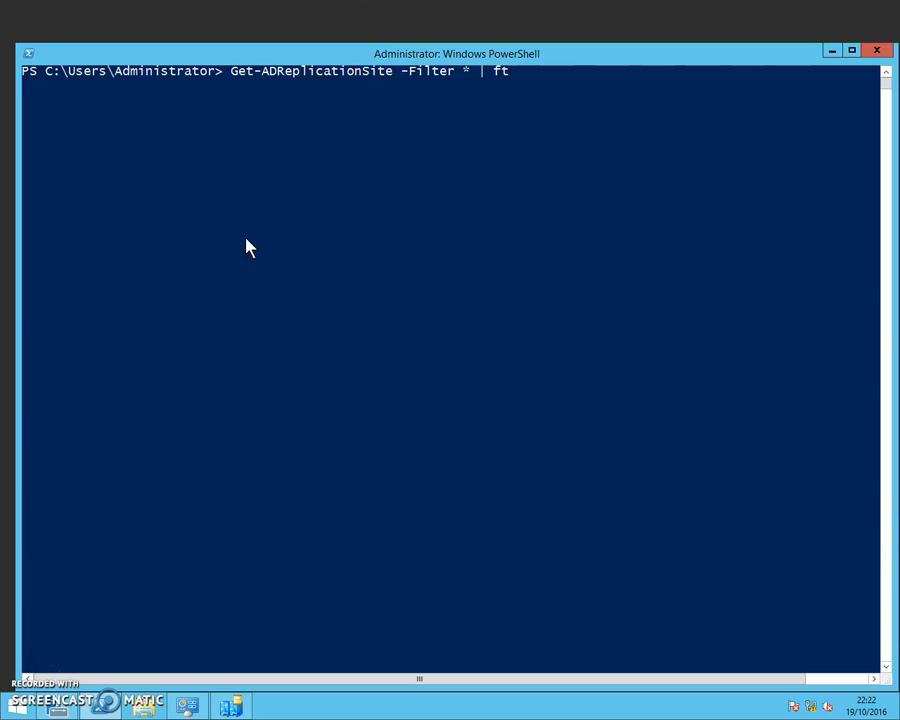
text(Name)
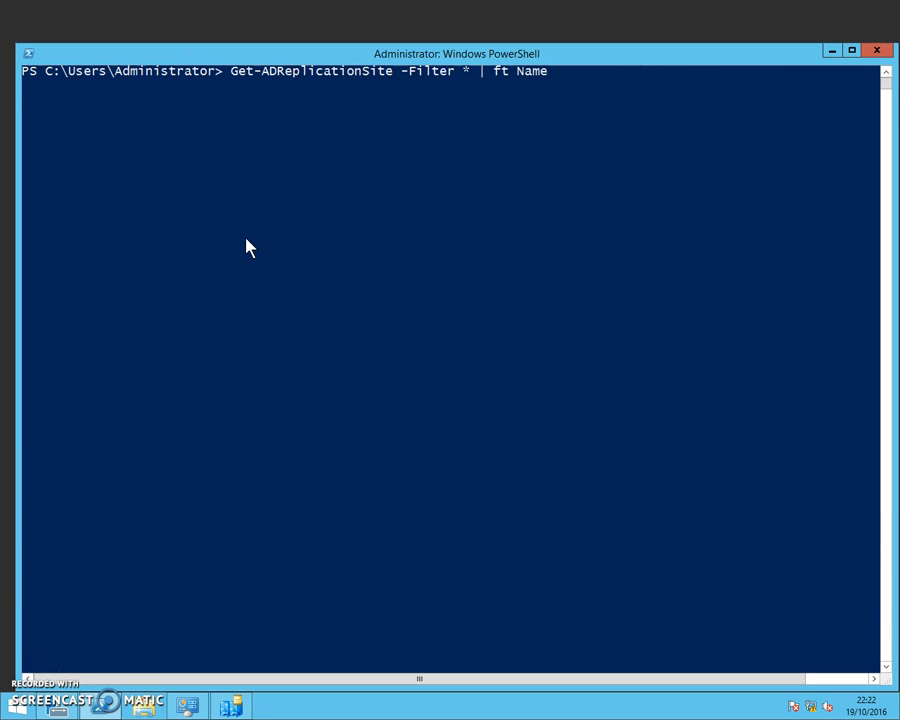
key(Return)
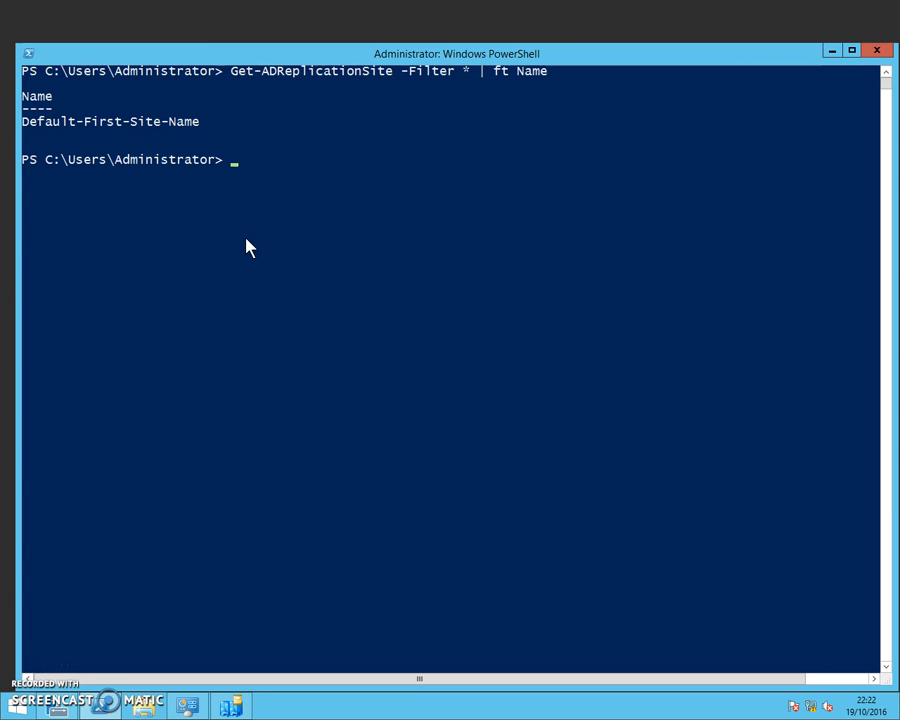
Run Get-ADDomainController -Filter * | ft Hostname, listing DC1, DC2, DC12 and SERVER2
text(Get-)
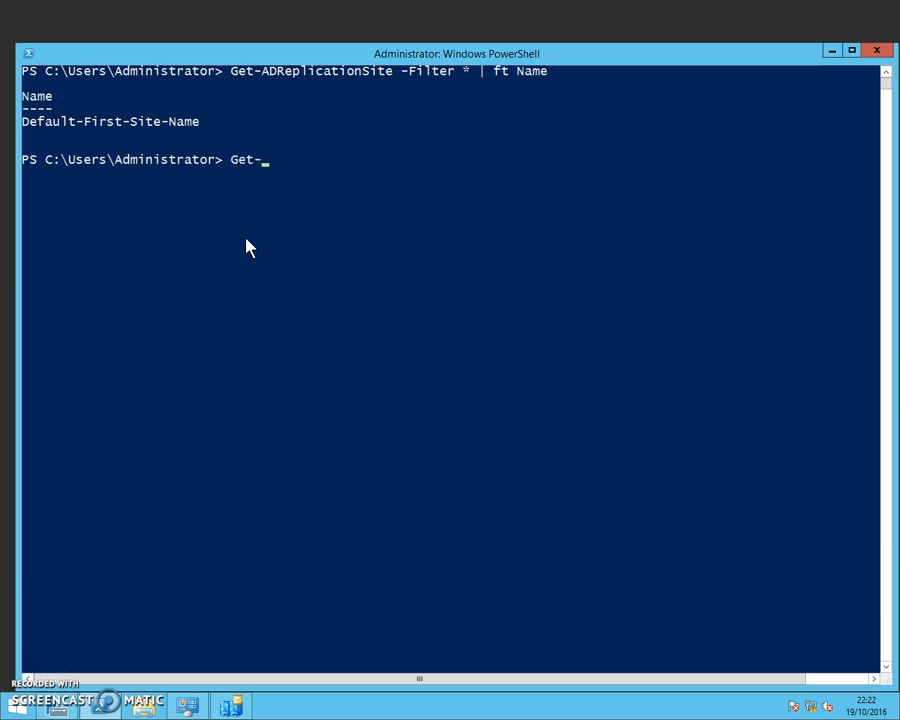
text(A)
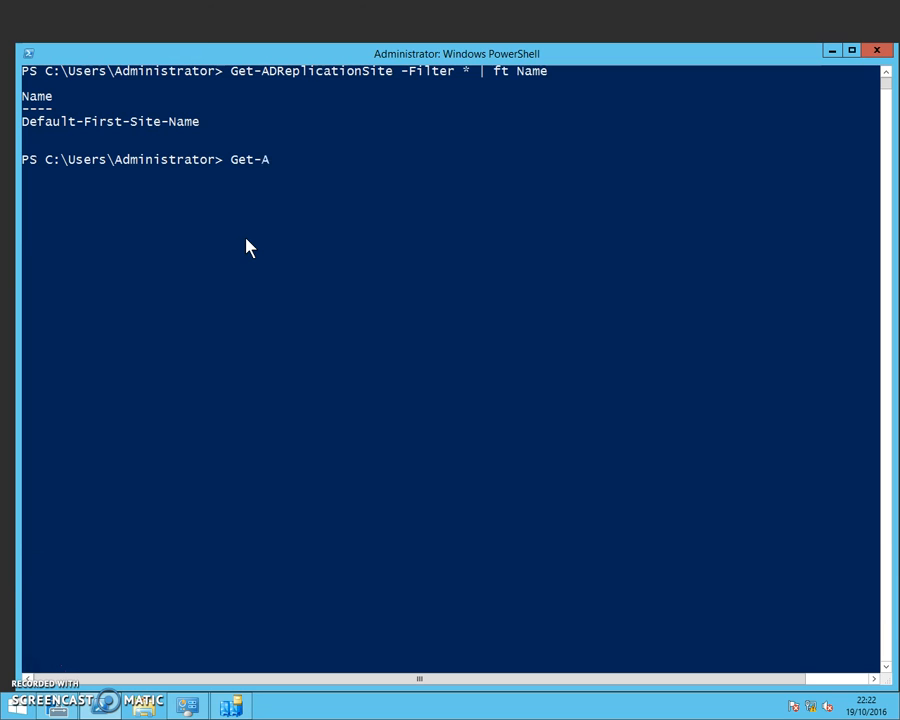
text(ddoc)
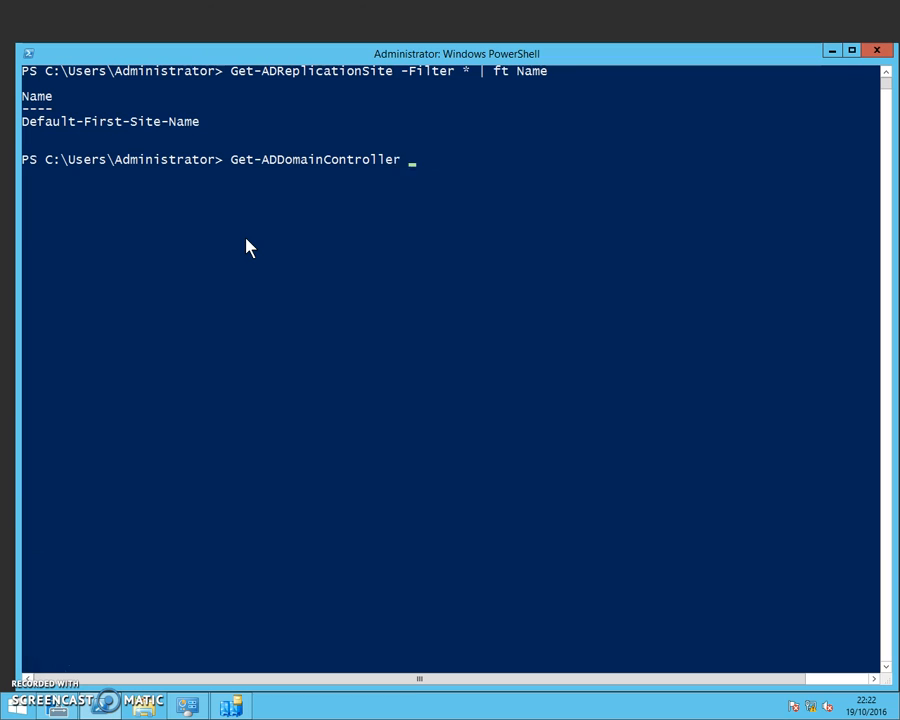
text(-)
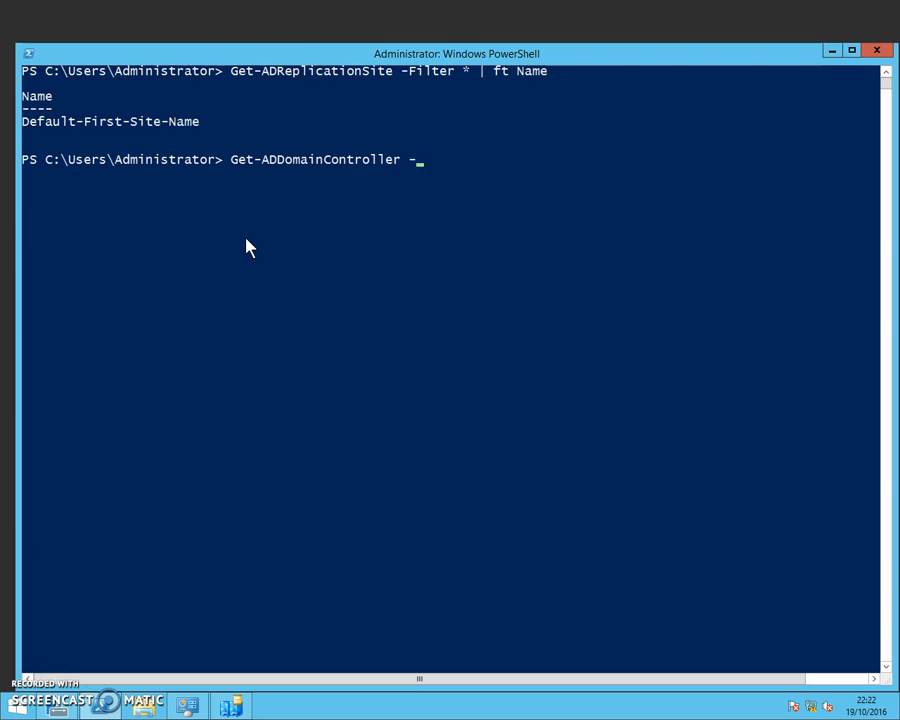
text(Filter * |)
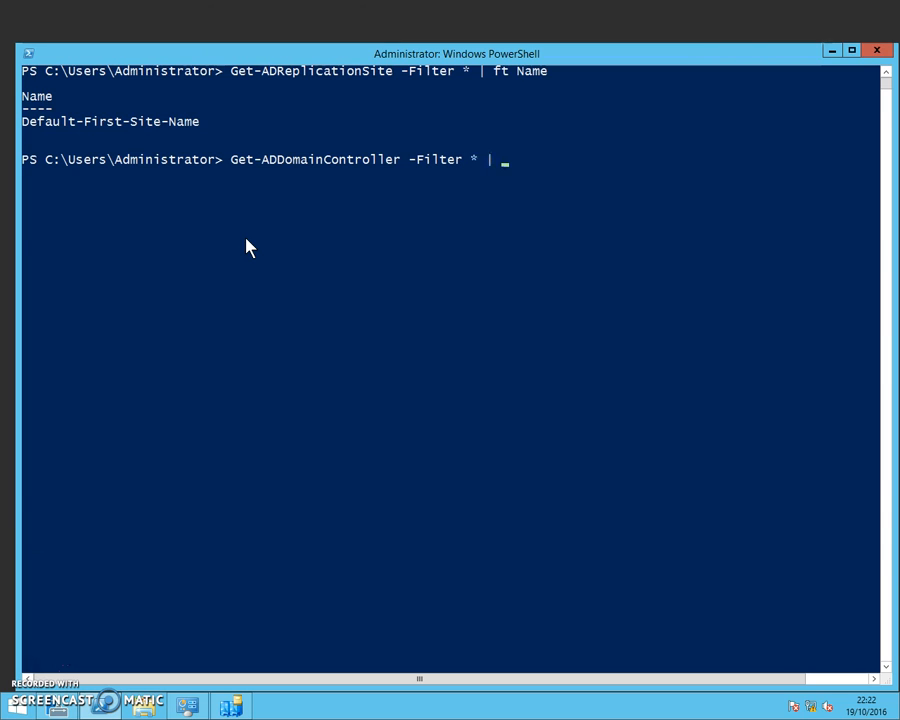
text(ft)
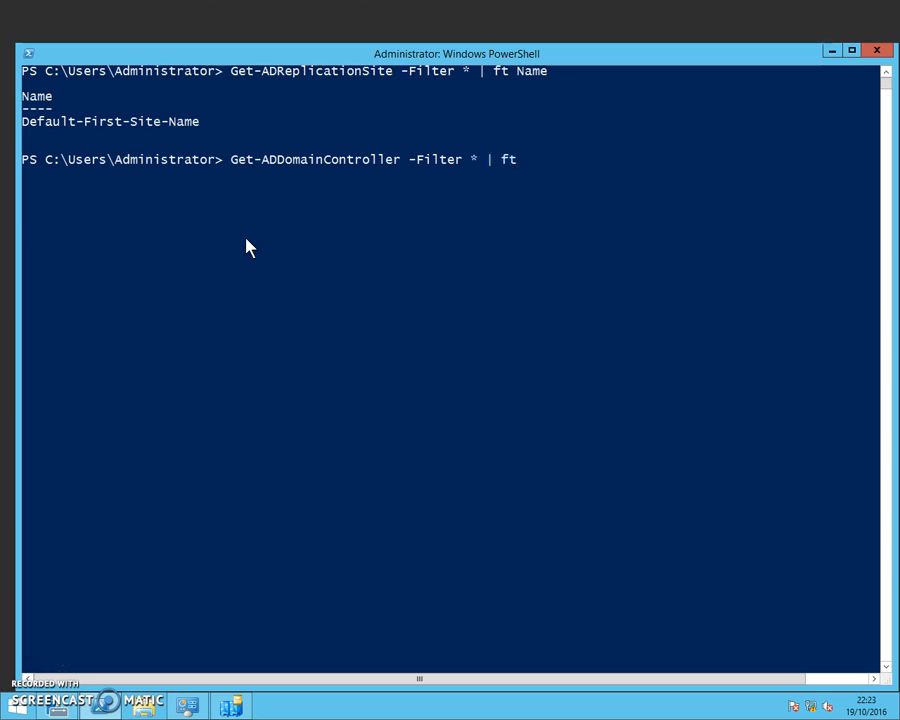
text(Host)
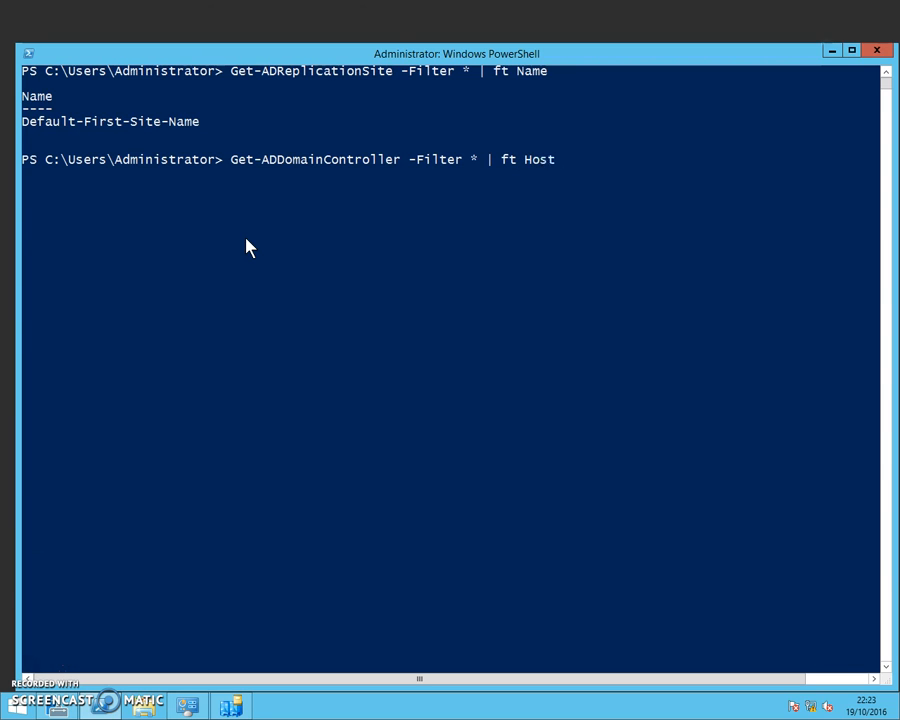
key(Return)
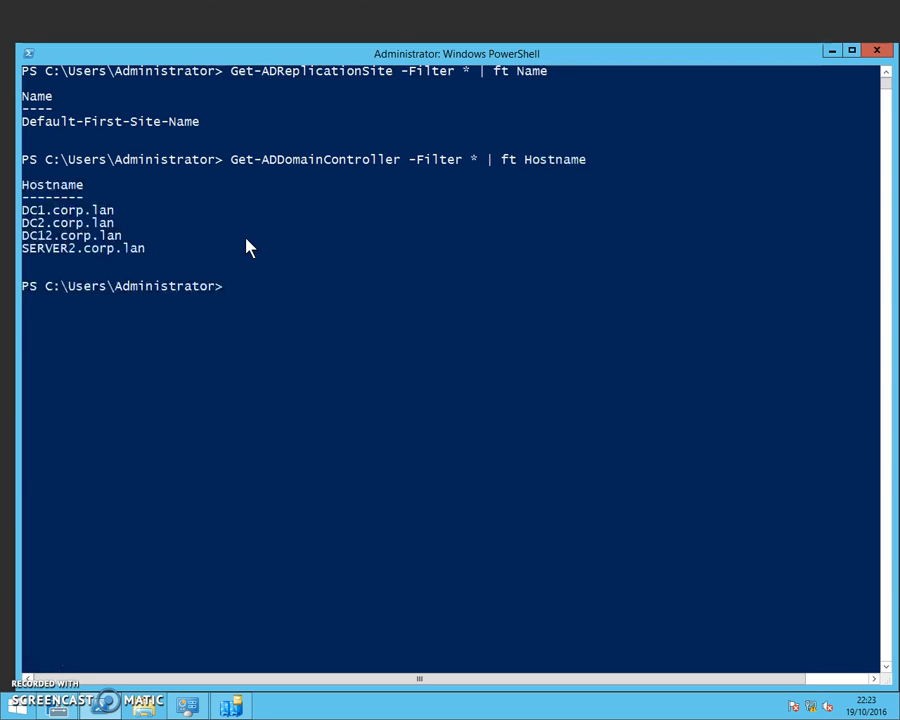
mouse_move(170, 196)
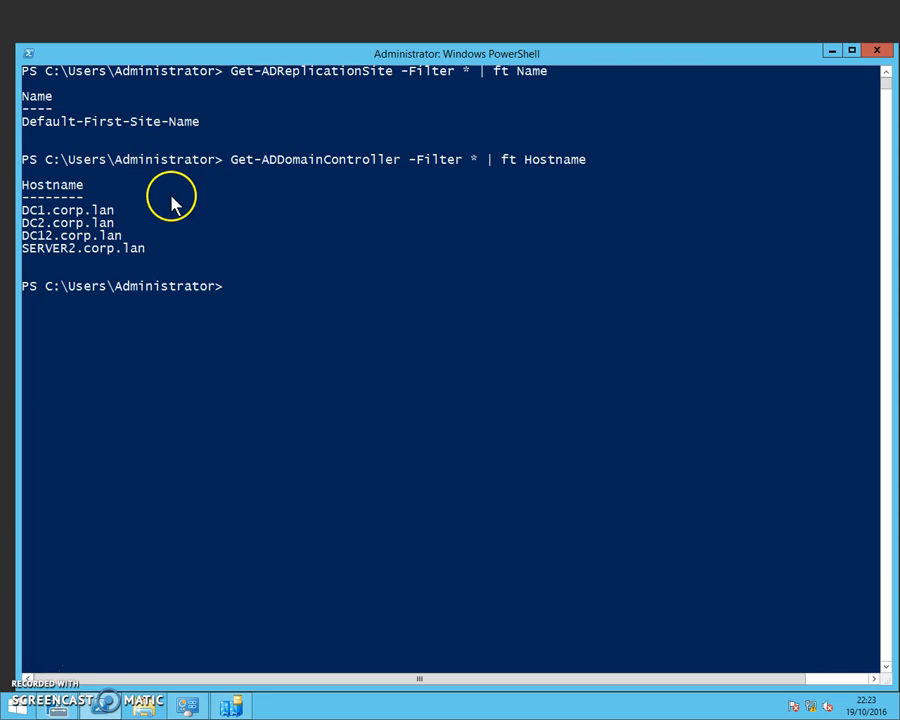
mouse_move(48, 220)
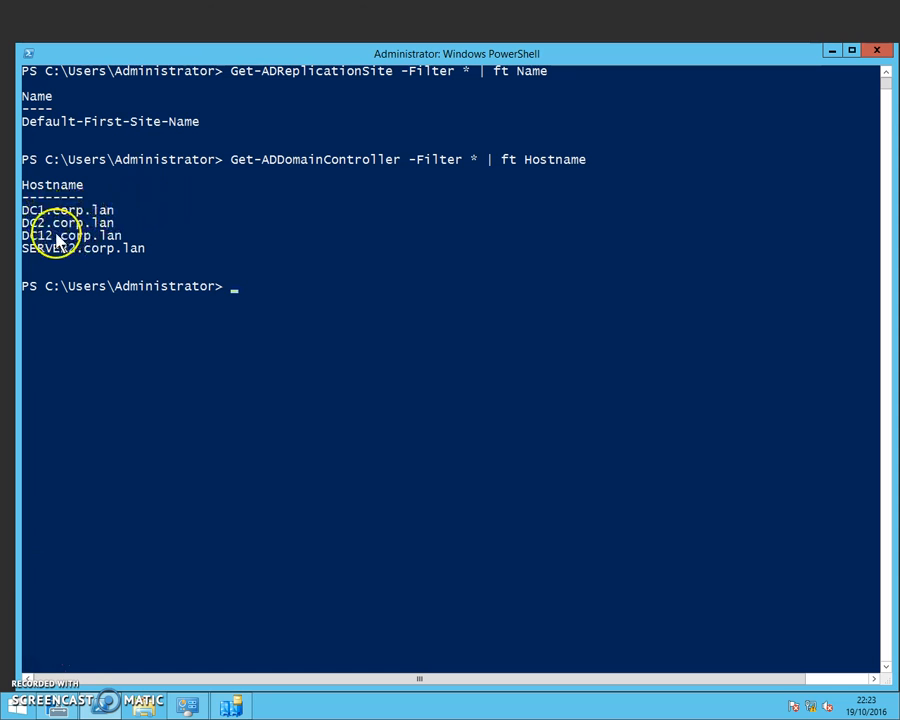
mouse_move(64, 248)
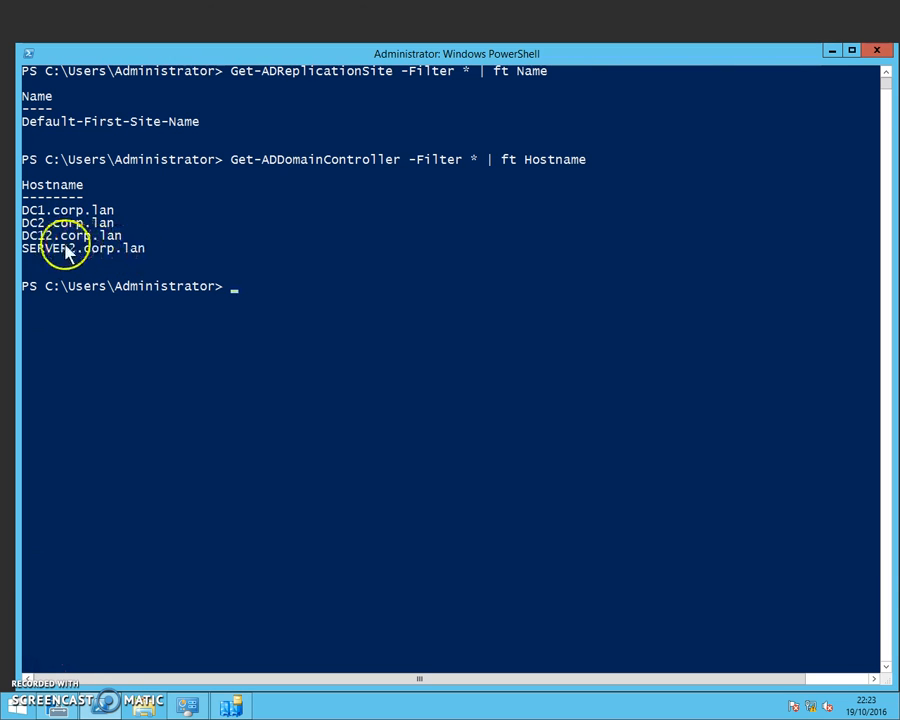
mouse_move(120, 240)
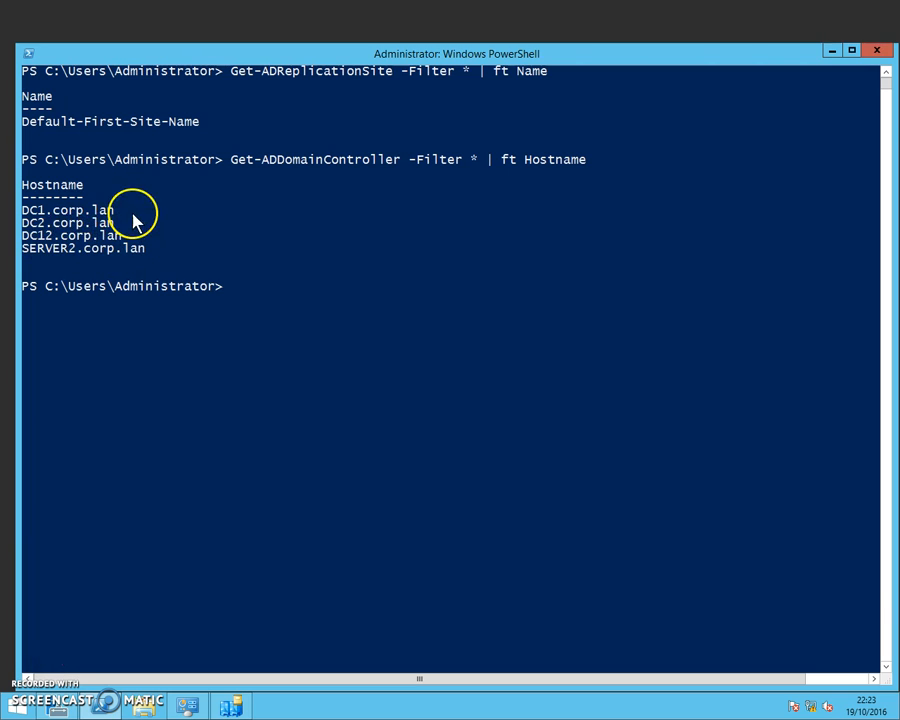
mouse_move(60, 218)
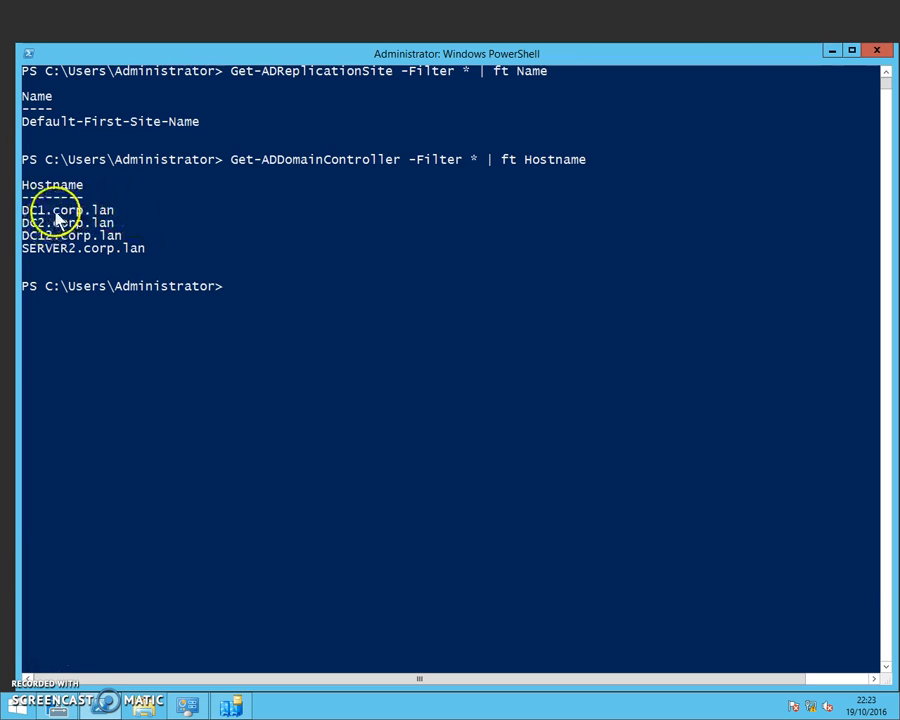
mouse_move(218, 238)
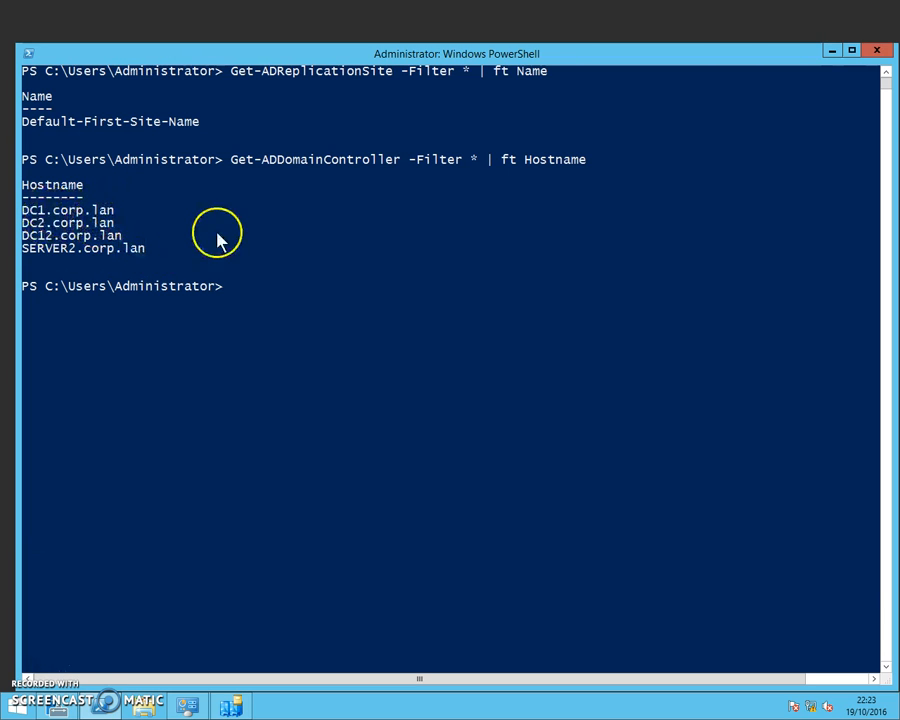
mouse_move(276, 248)
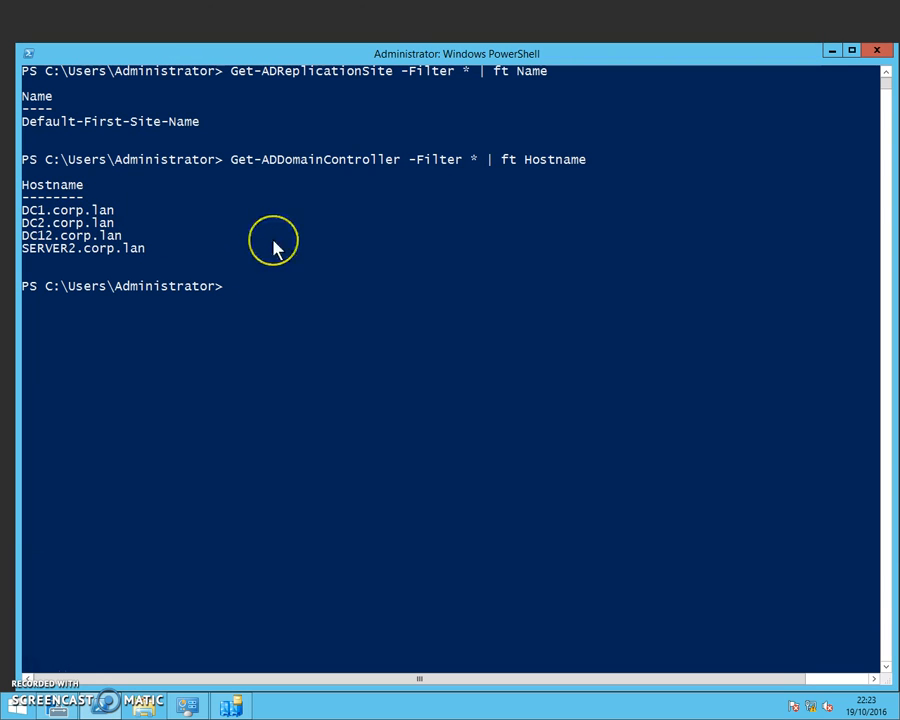
mouse_move(276, 248)
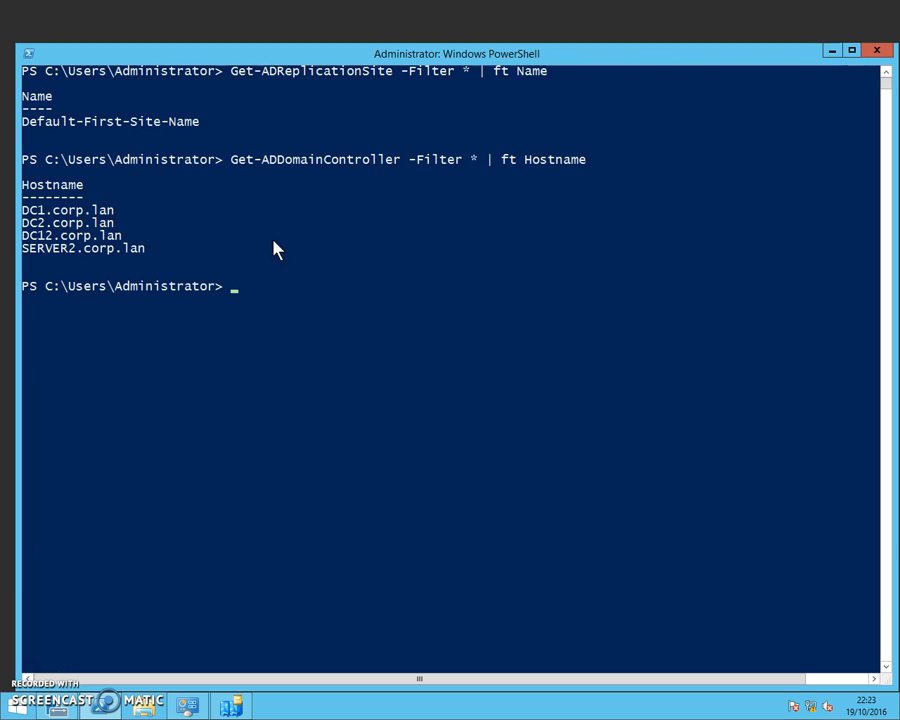
Create the Branch2 replication site with New-ADReplicationSite
text(ne)
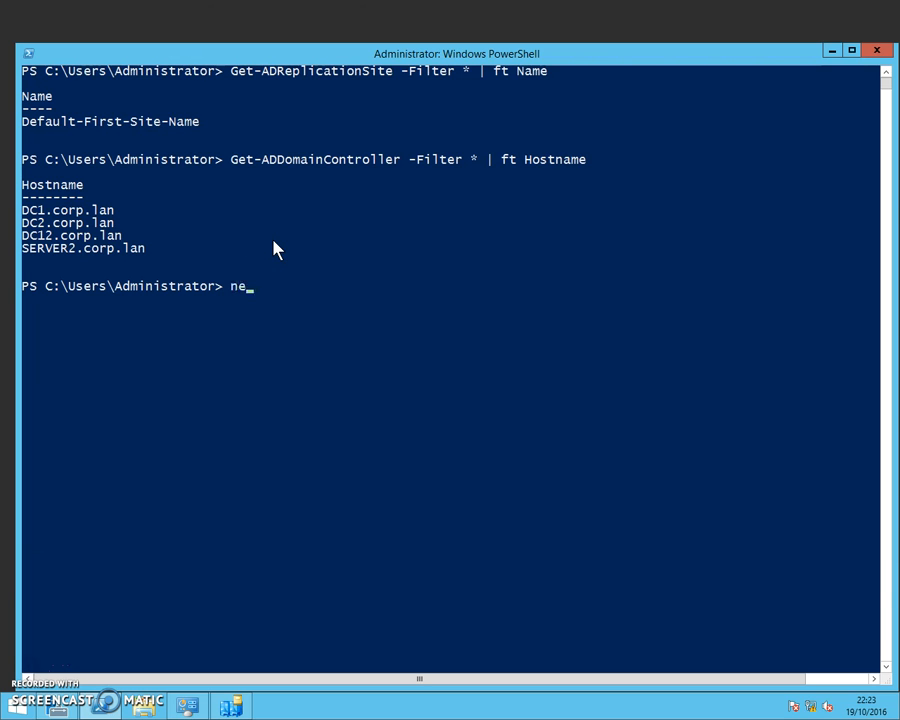
text(w)
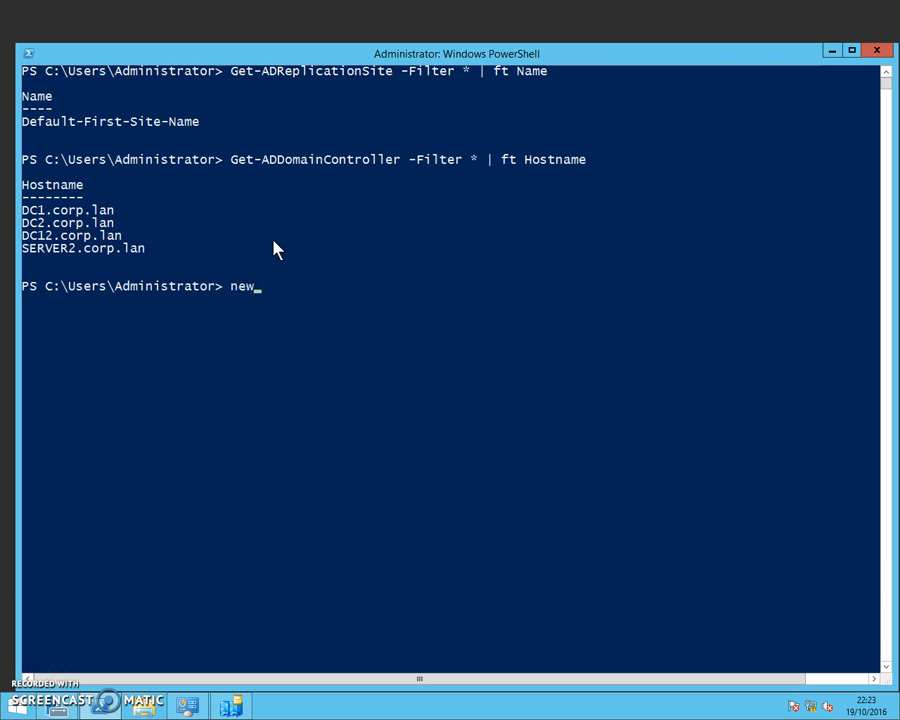
text(-)
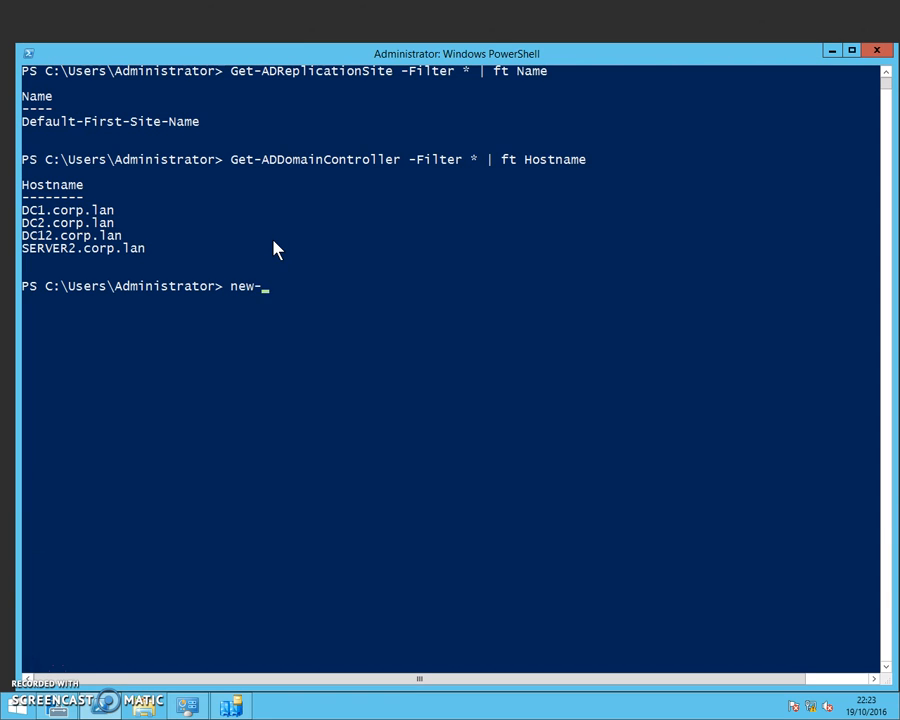
text(ad)
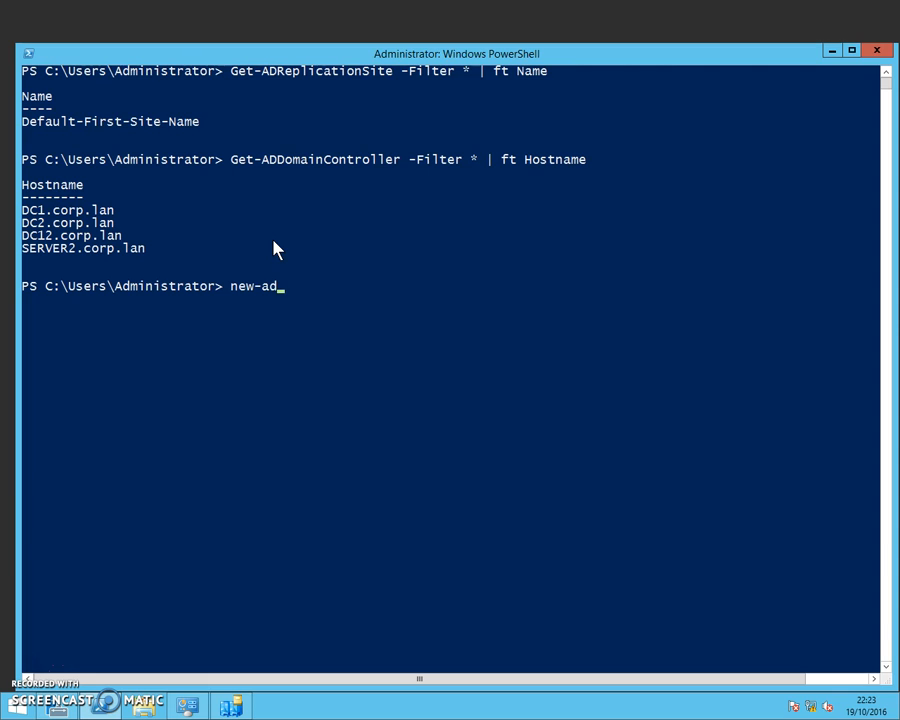
text(replicationSite)
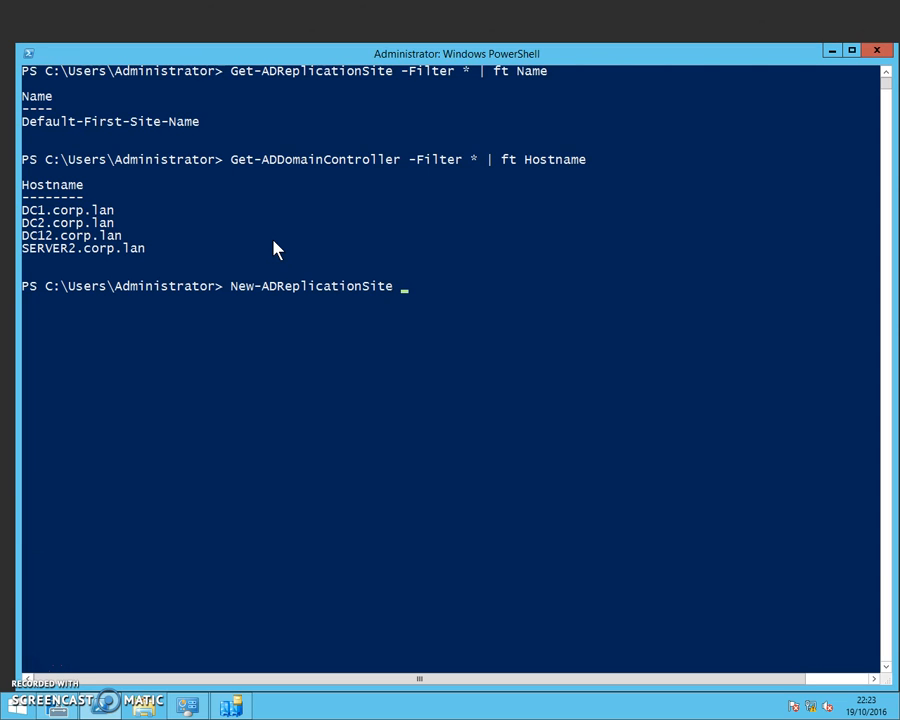
text(Brank)
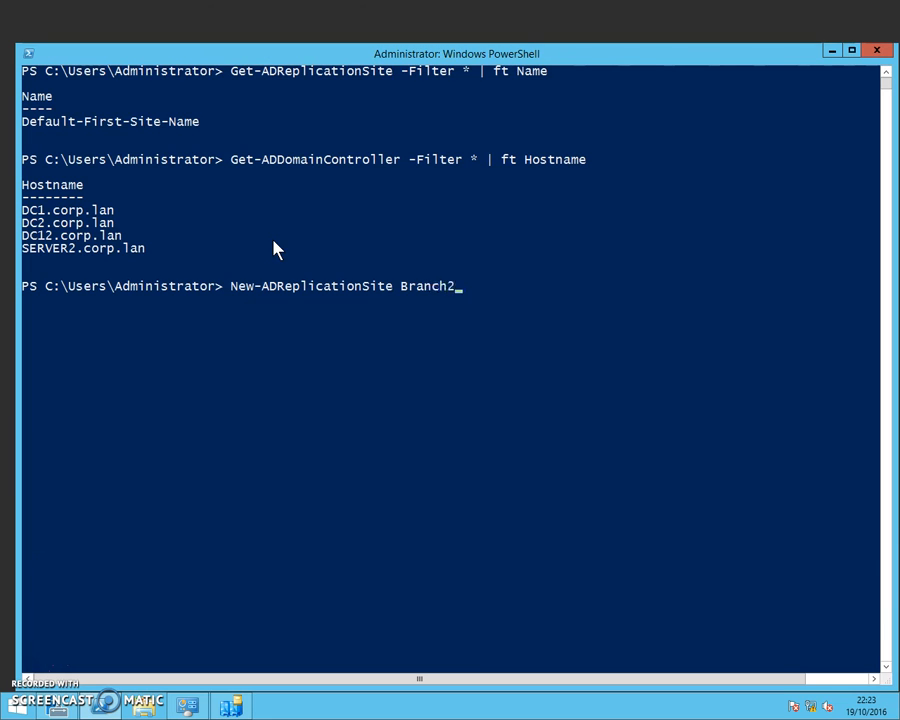
key(Return)
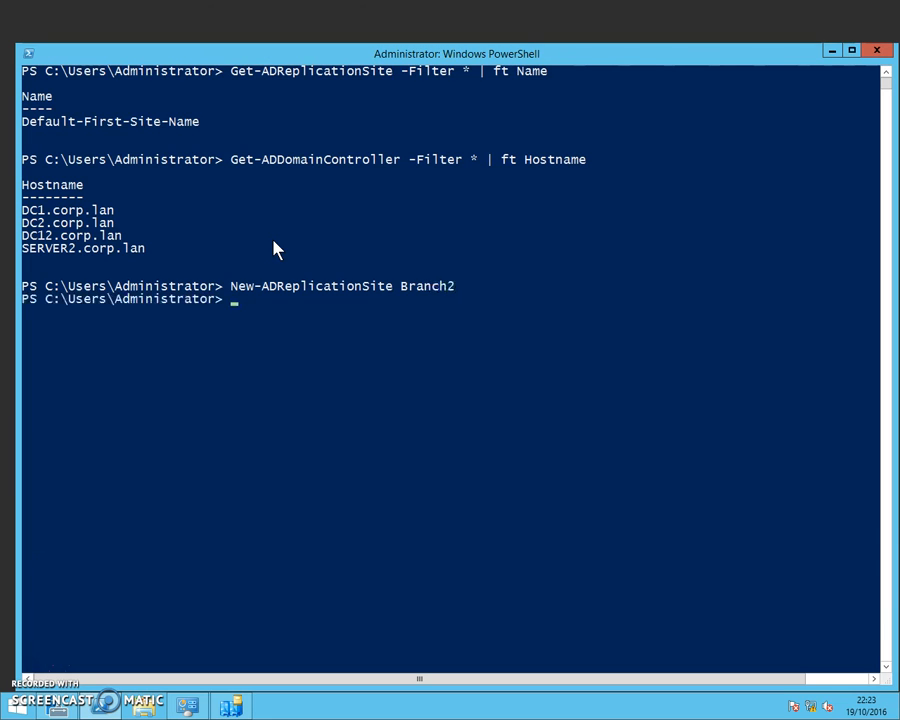
List all site names again, confirming Branch2 alongside Default-First-Site-Name
text(Ge)
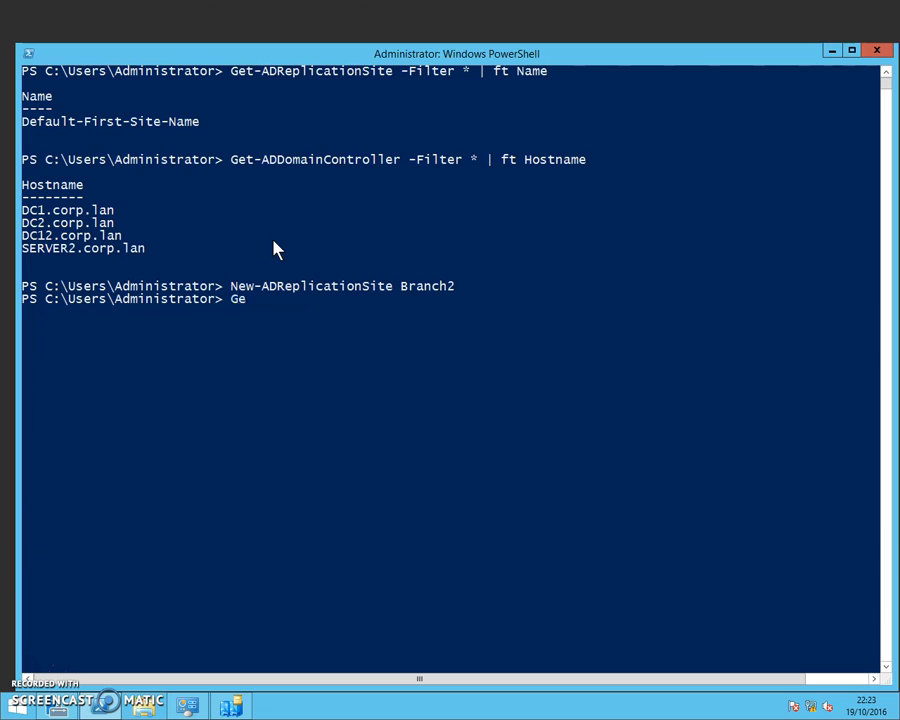
text(t-)
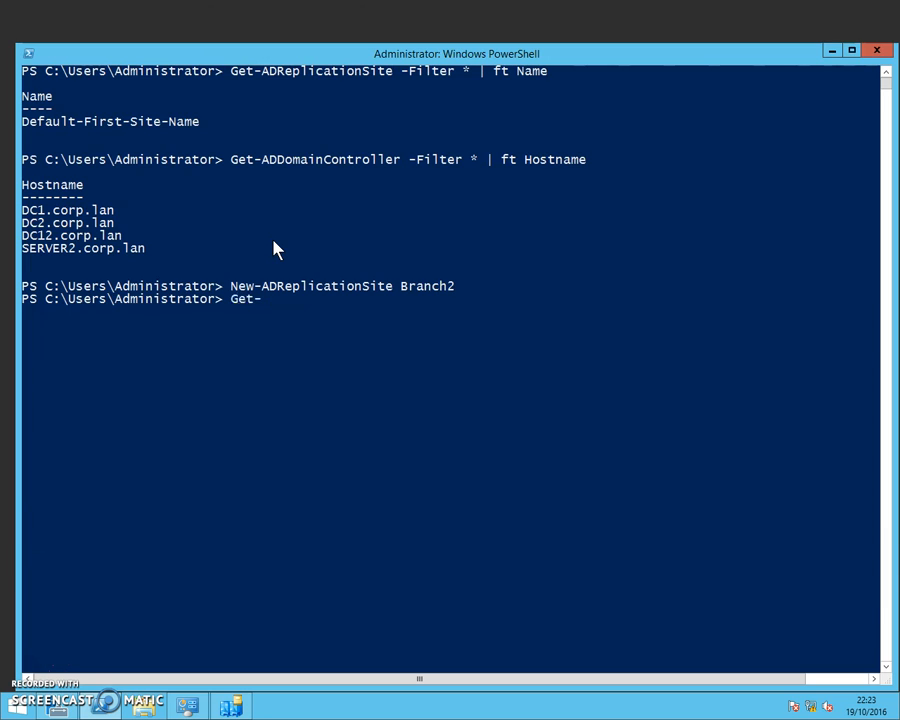
text(Ad)
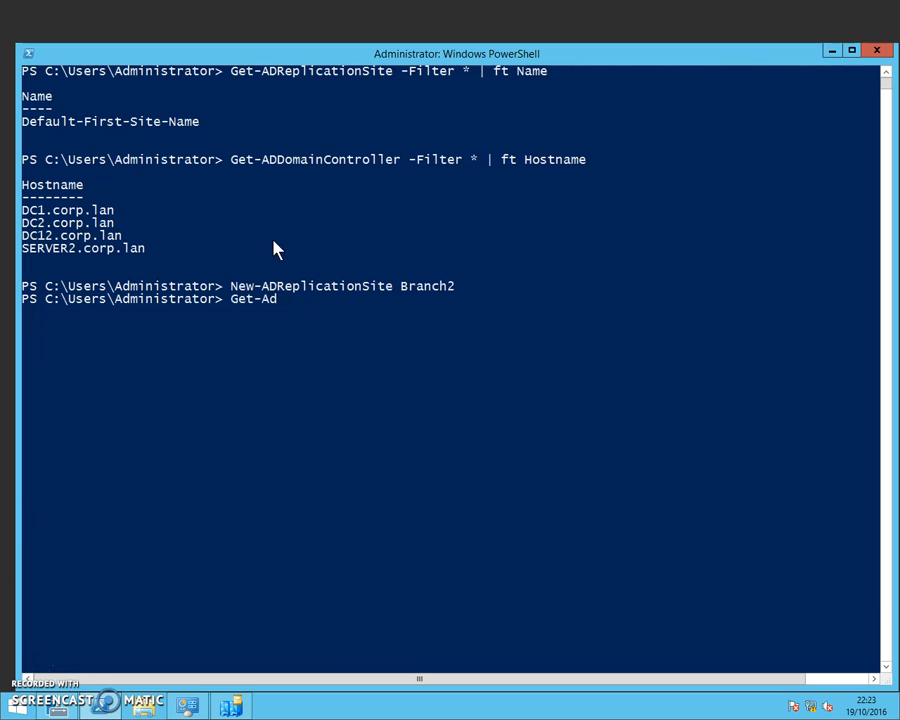
text(re)
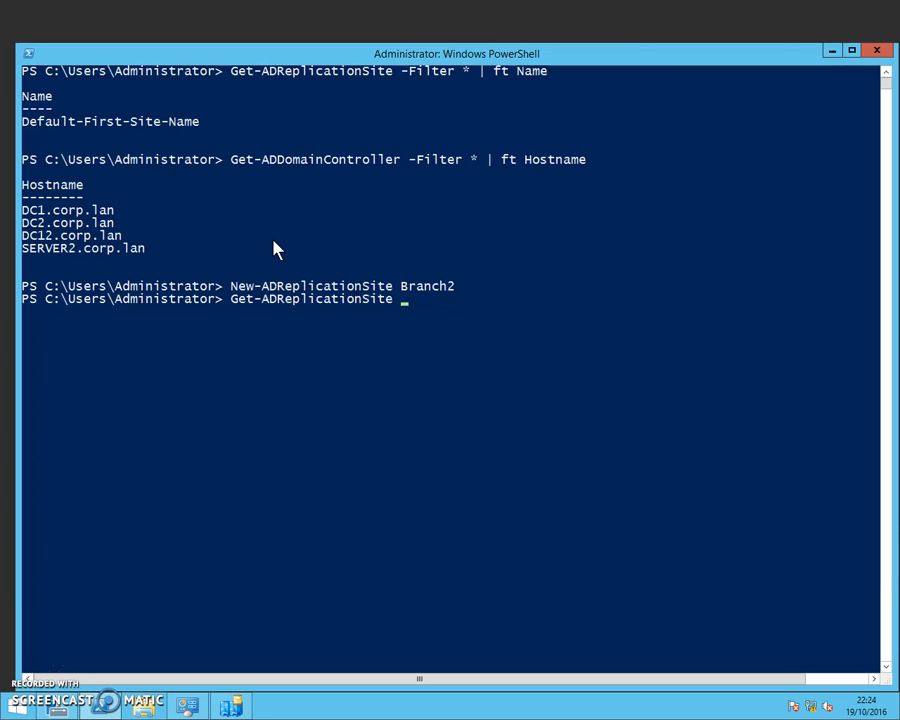
text(-Filte)
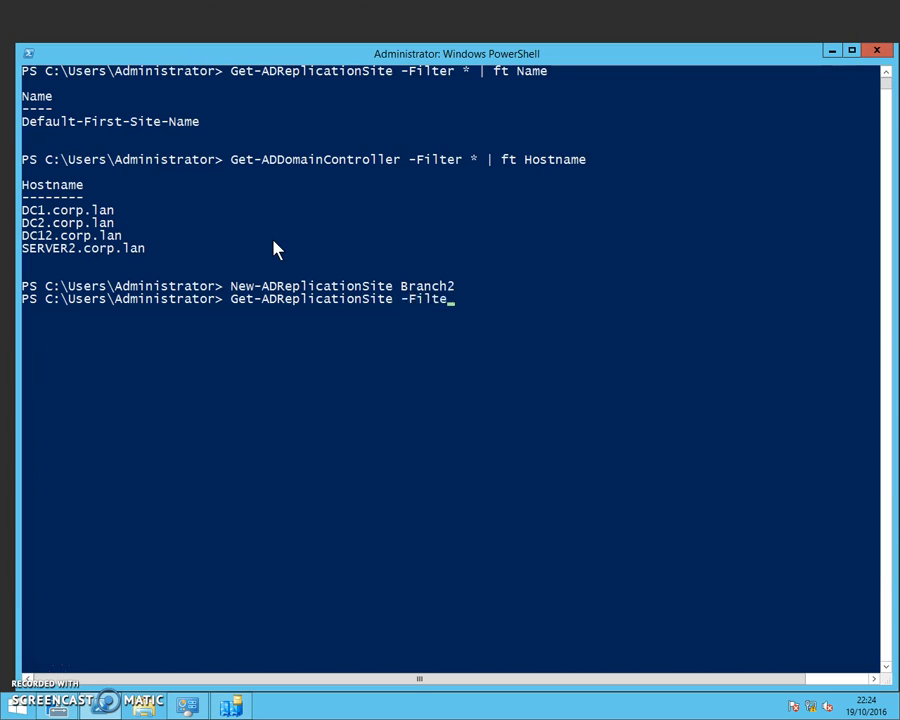
text(*)
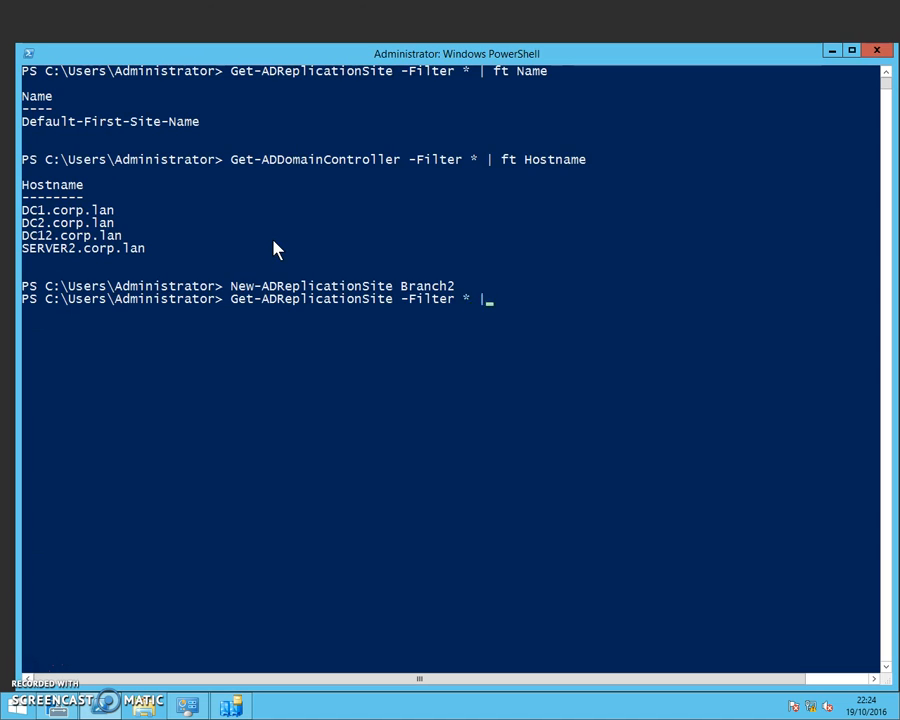
text(f)
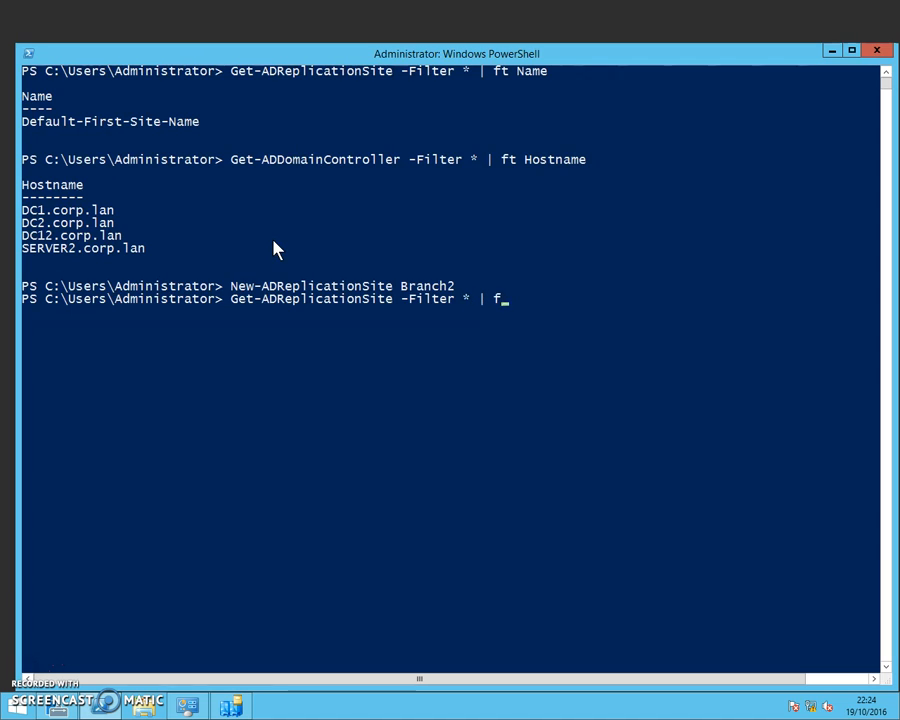
key(Return)
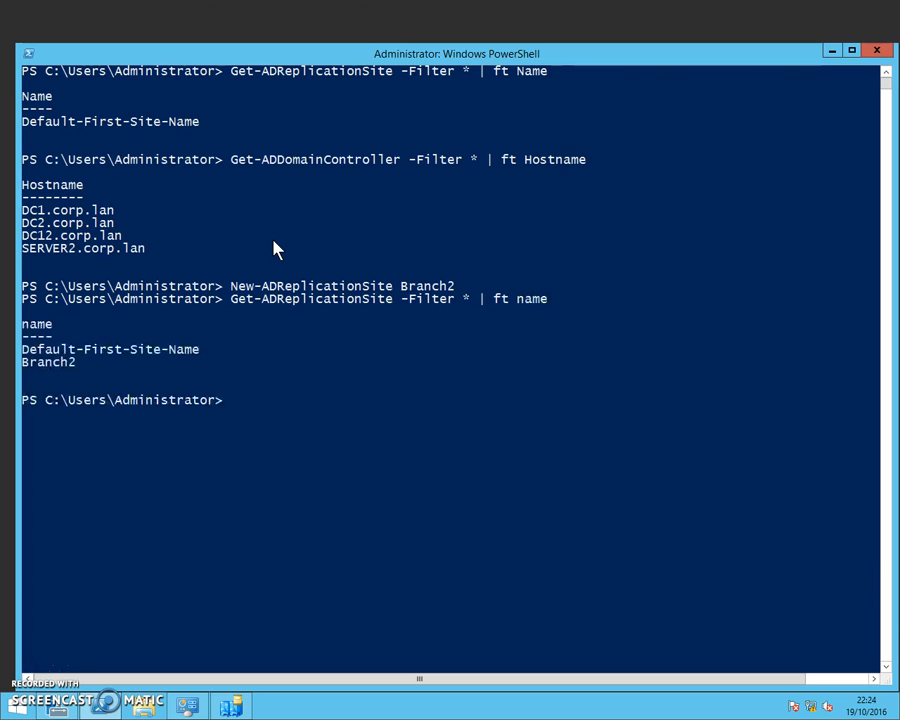
mouse_move(176, 360)
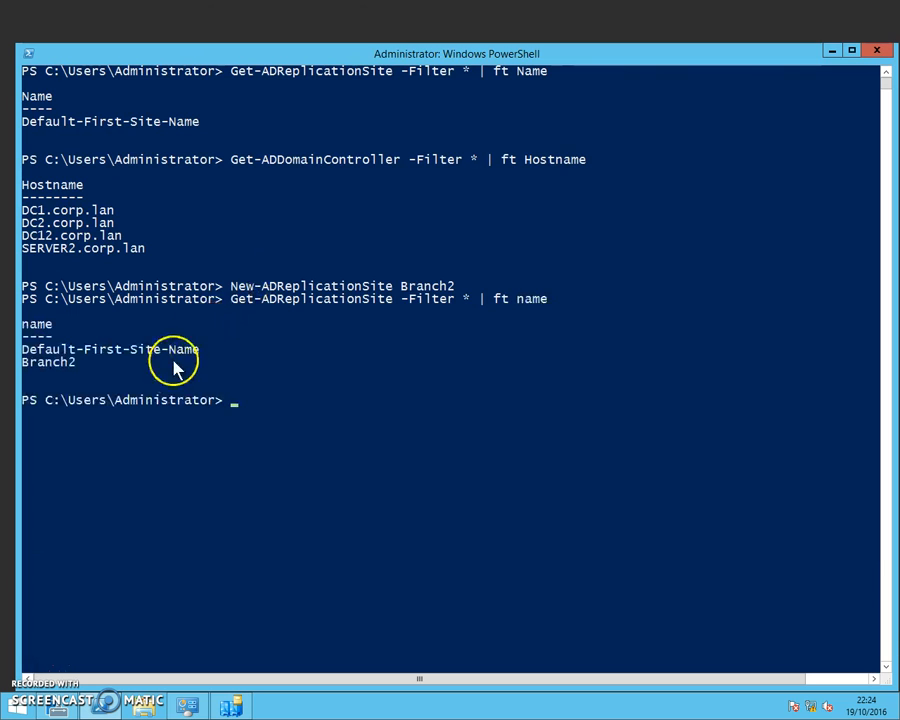
mouse_move(228, 364)
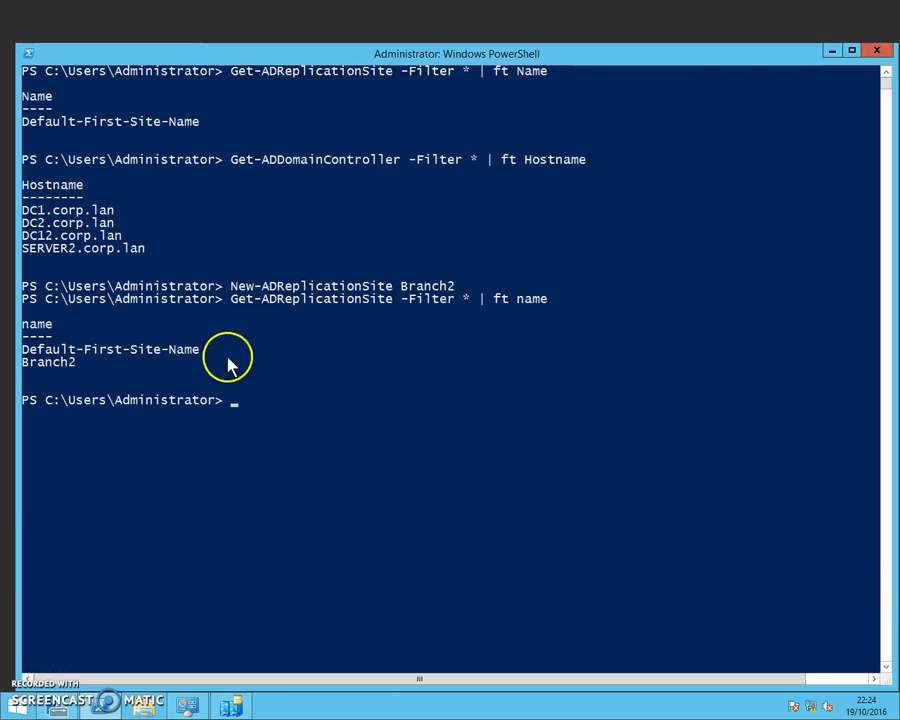
mouse_move(96, 380)
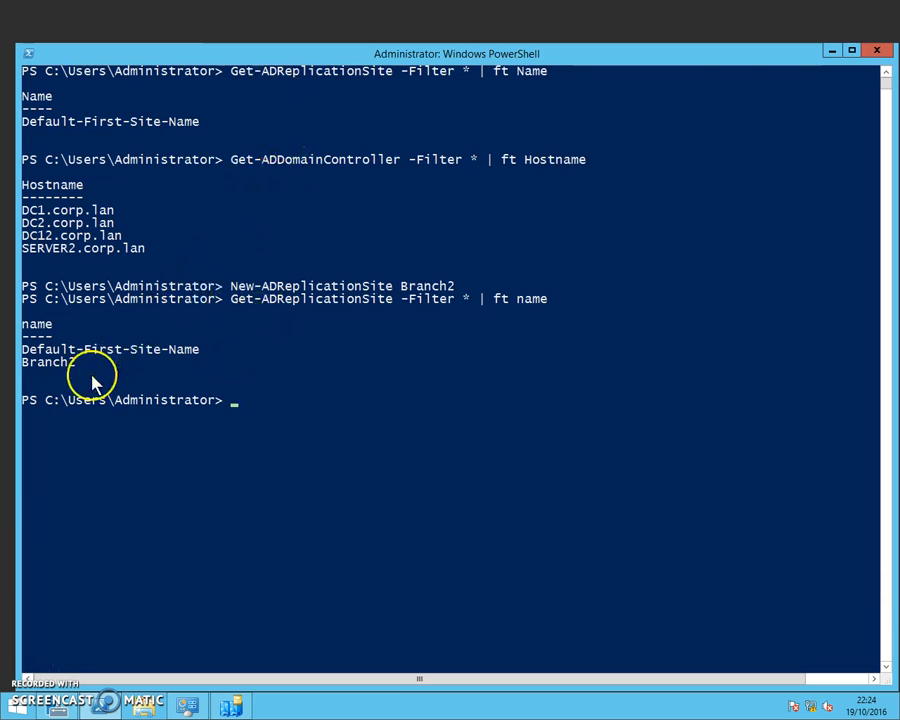
mouse_move(112, 360)
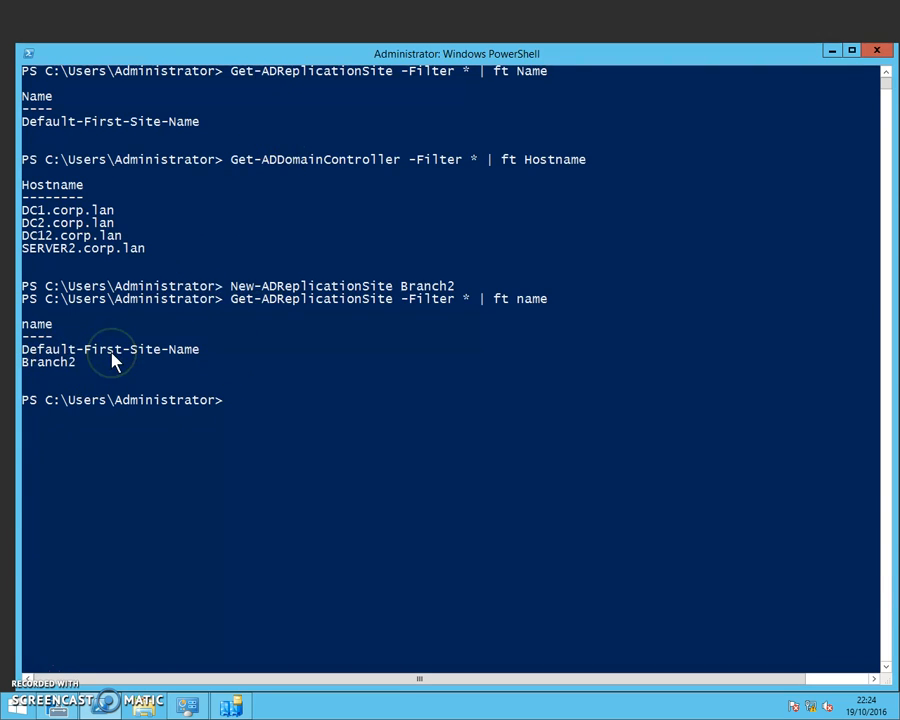
mouse_move(84, 374)
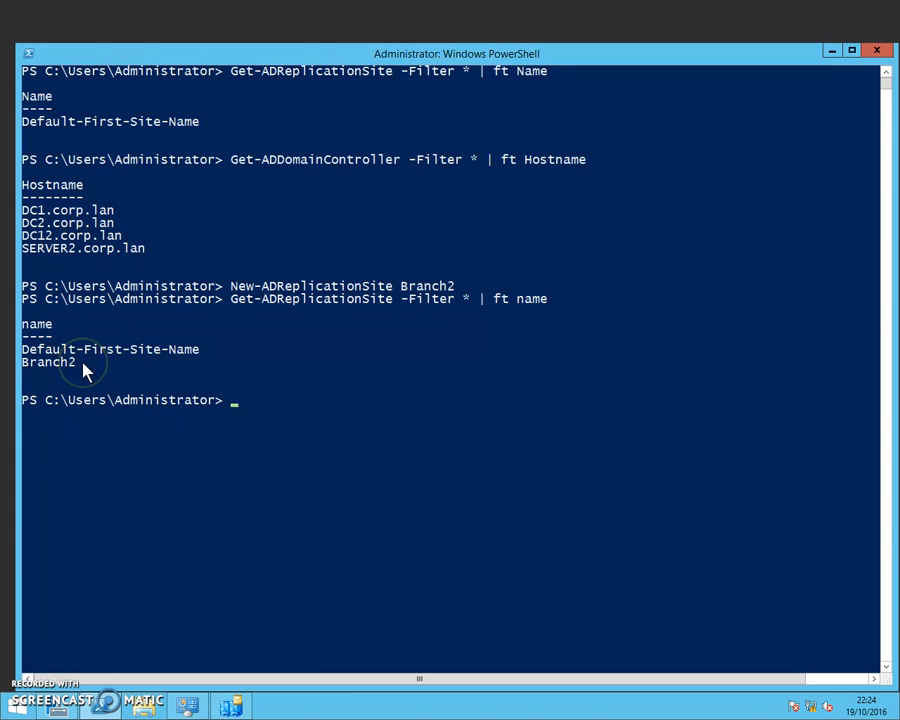
mouse_move(278, 384)
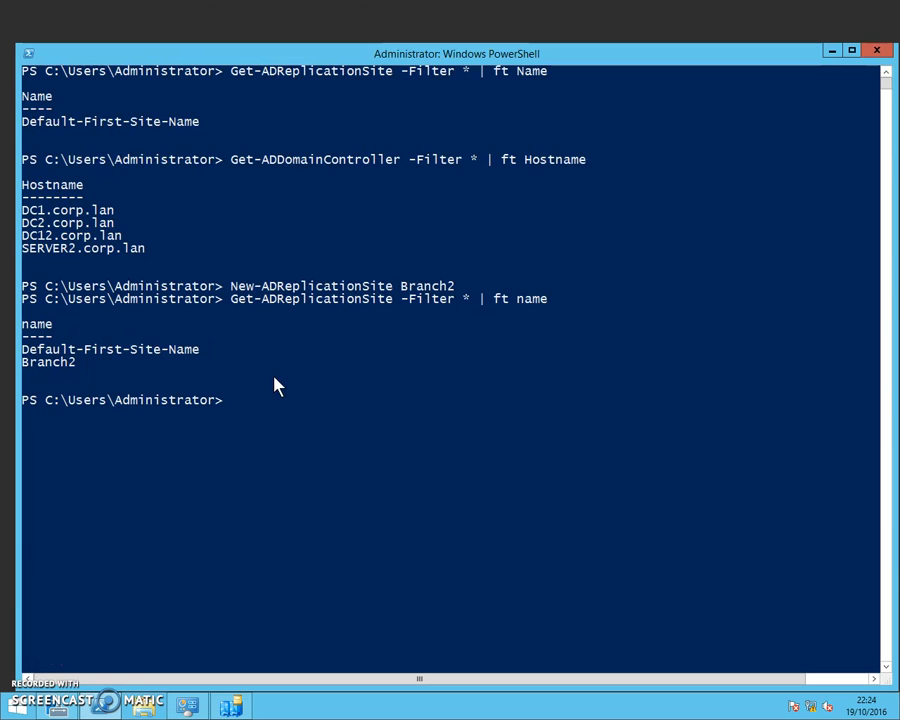
Compose New-ADReplicationSiteLink 'HubtoBranch2' including Default-First-Site-Name and Branch2
text(new-)
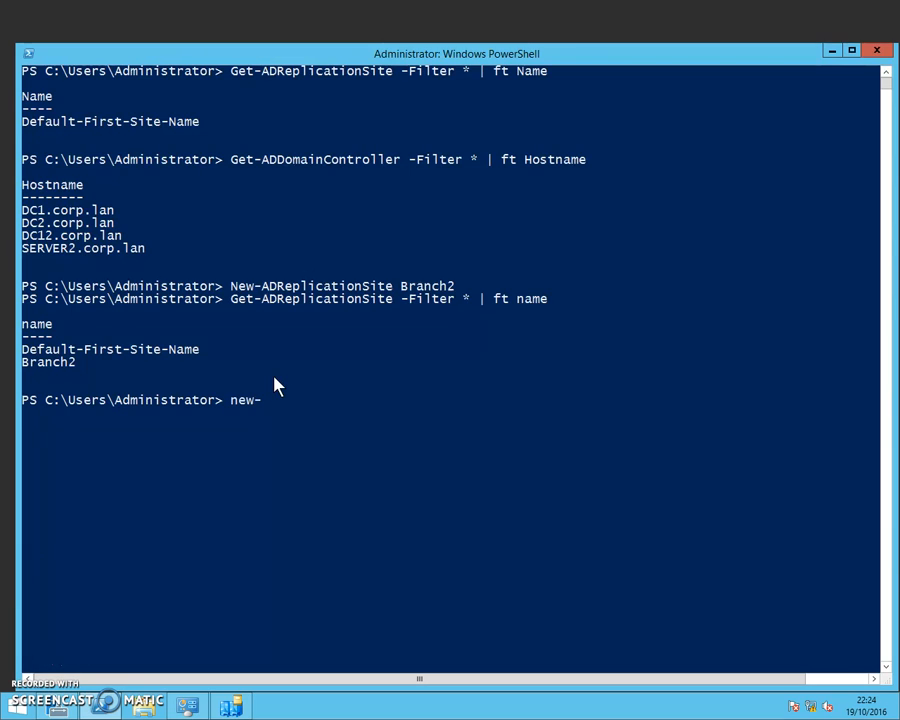
text(adr)
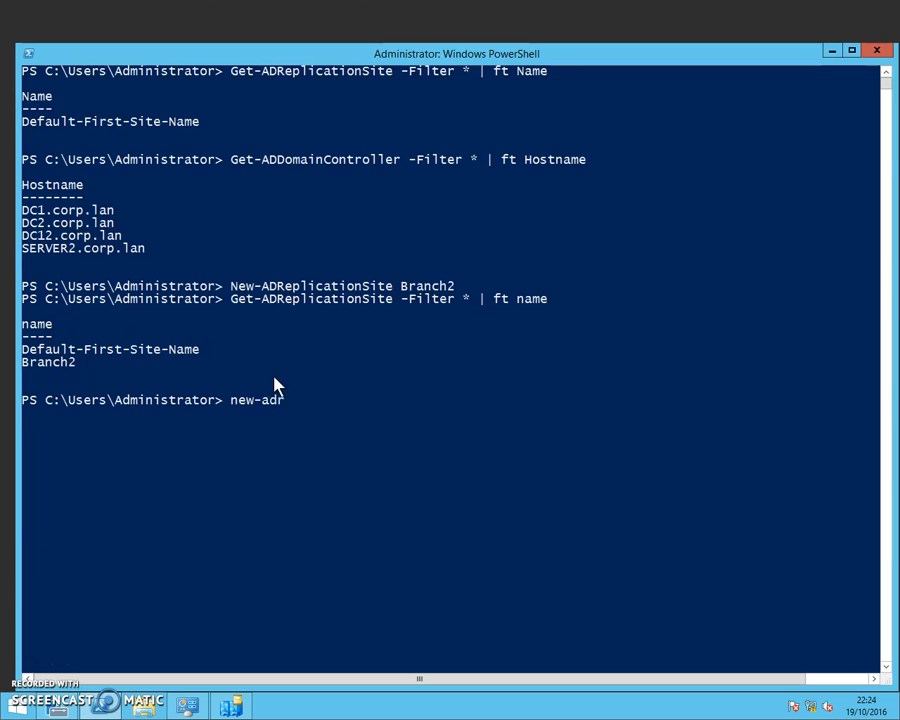
text(replicationSite)
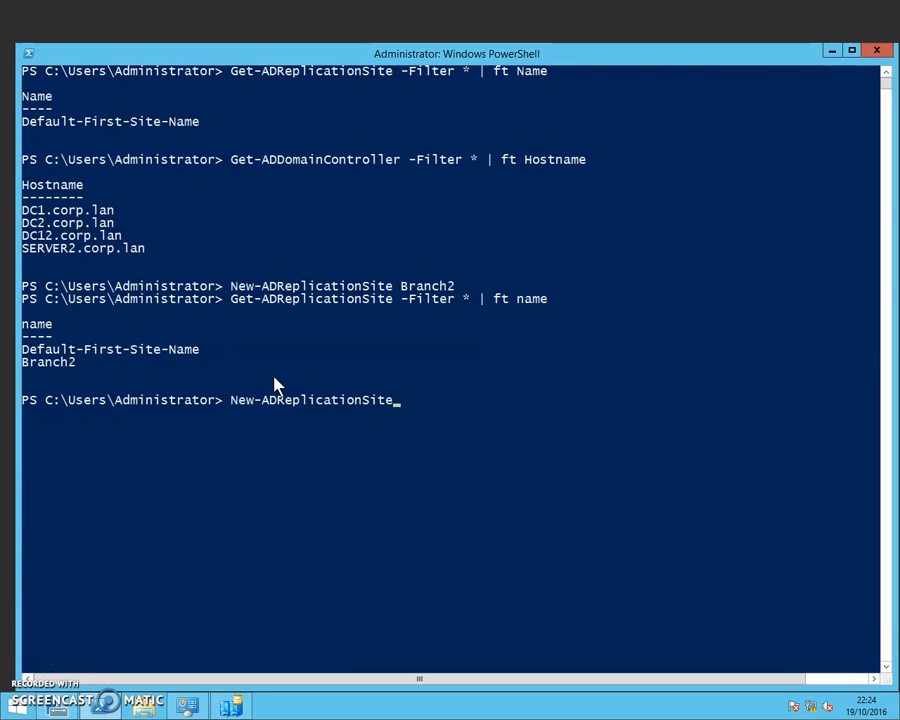
text(Link)
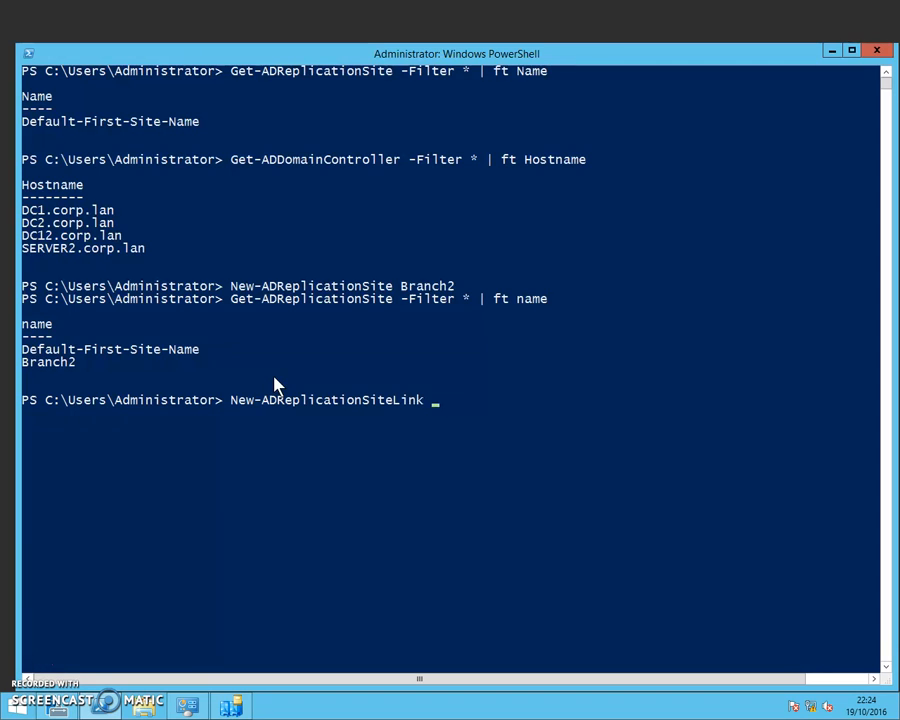
text(')
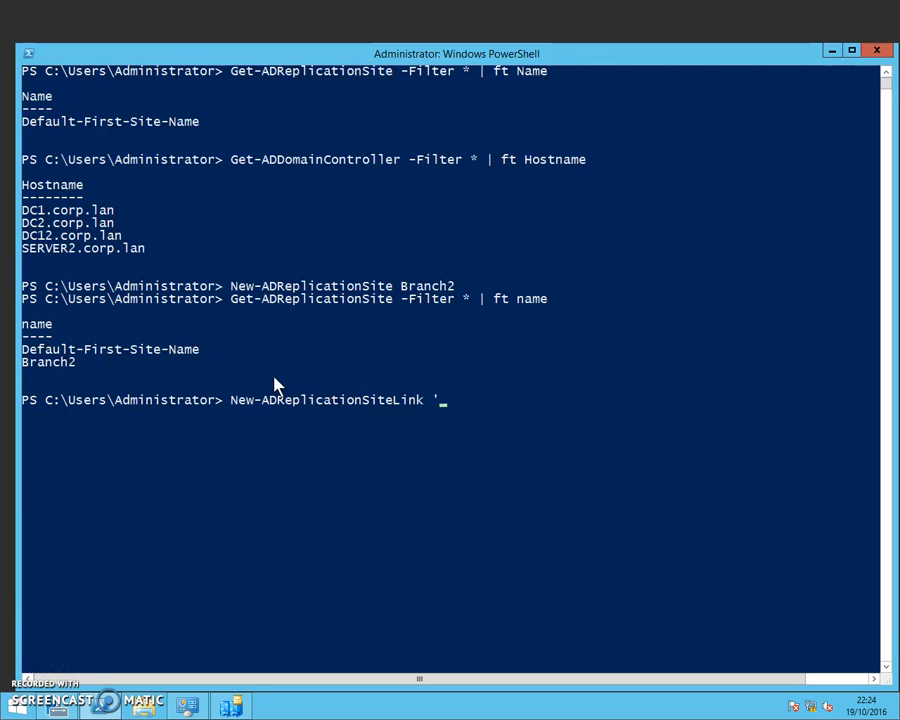
text(HubtoBra)
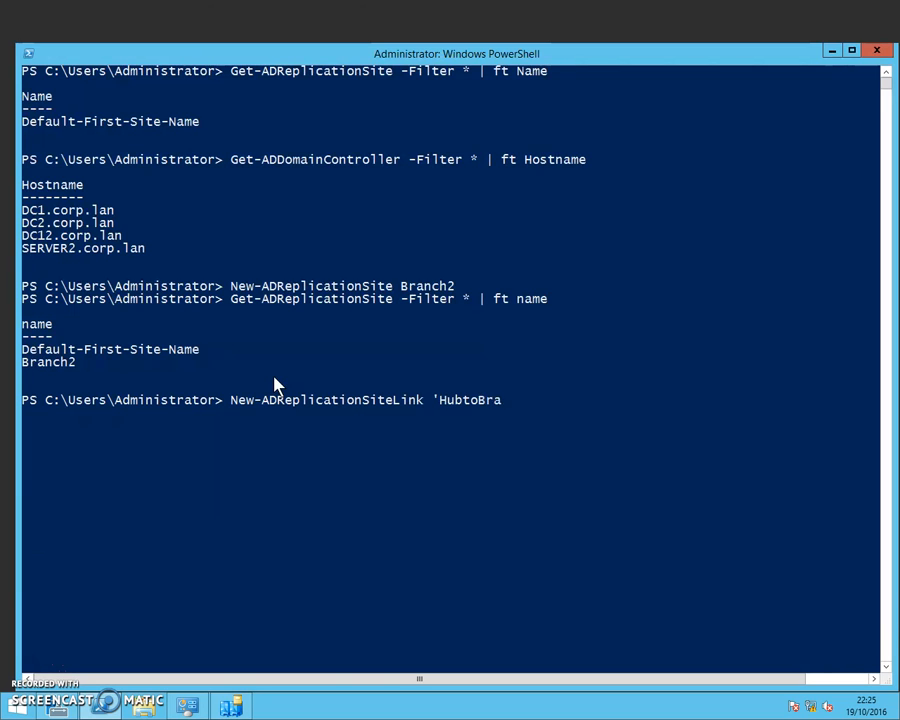
text(nch)
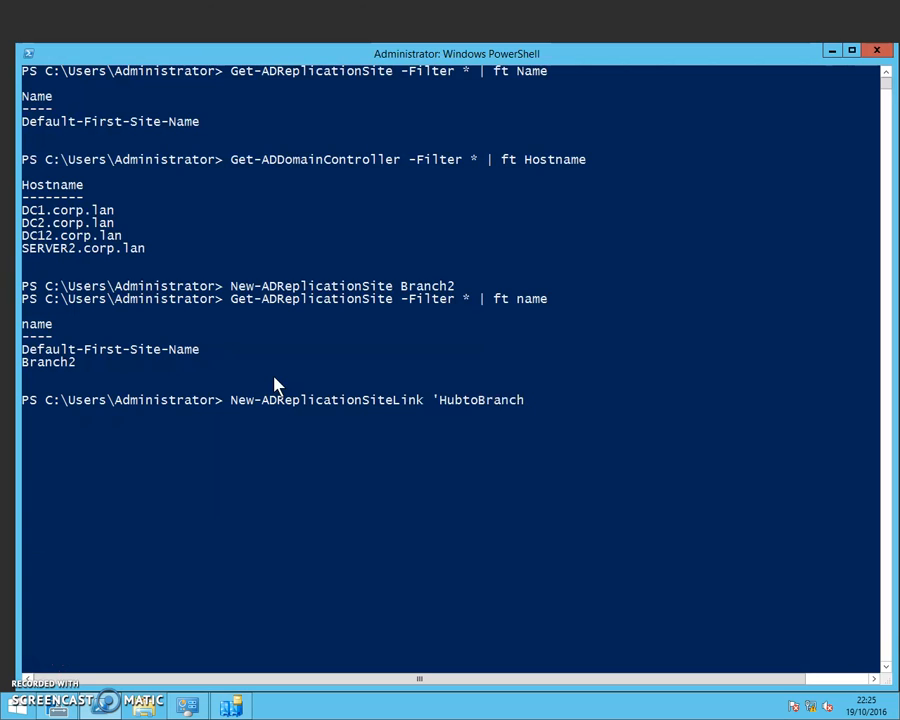
text(2)
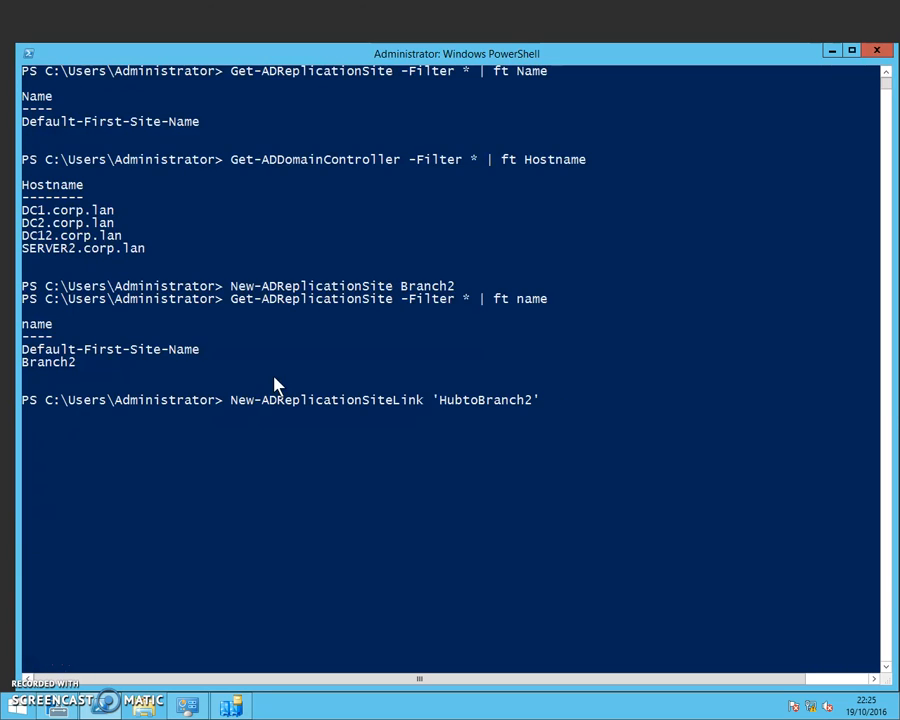
text(-SitesIncluded)
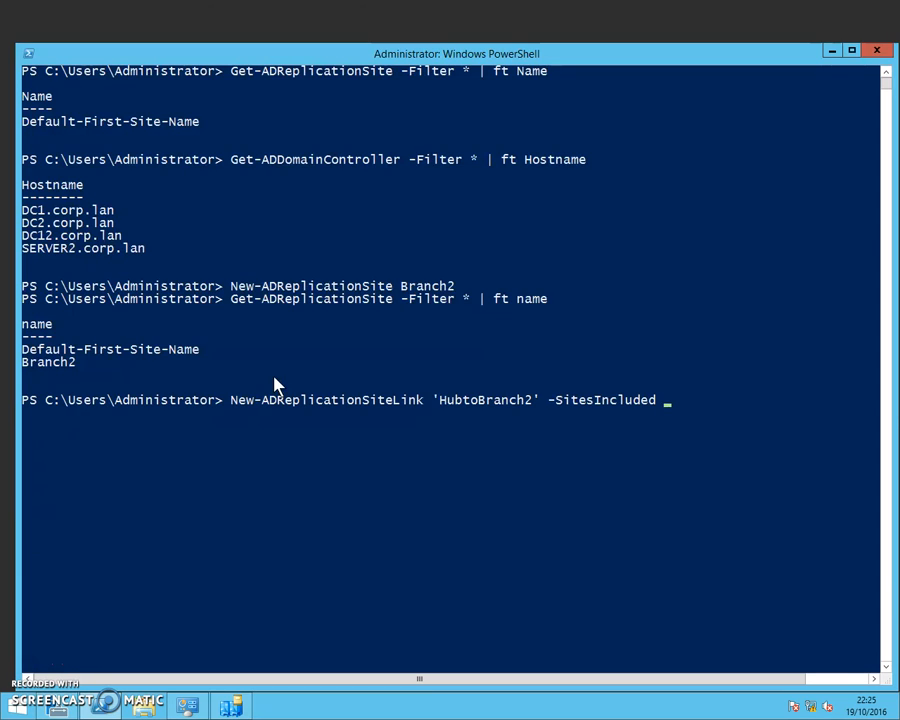
text(Default-First-Site)
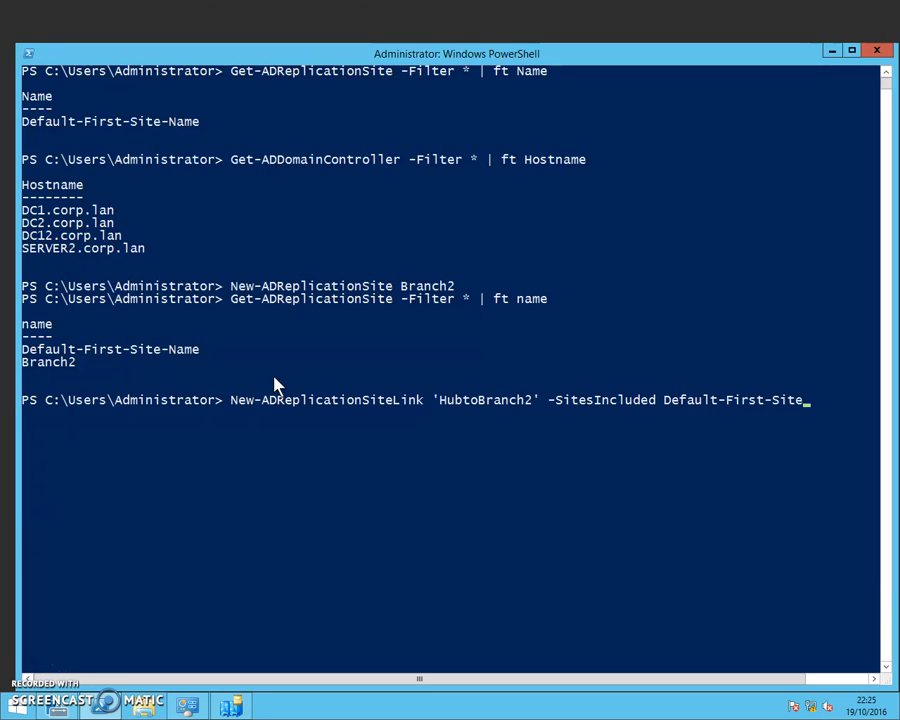
text(-Name, B)
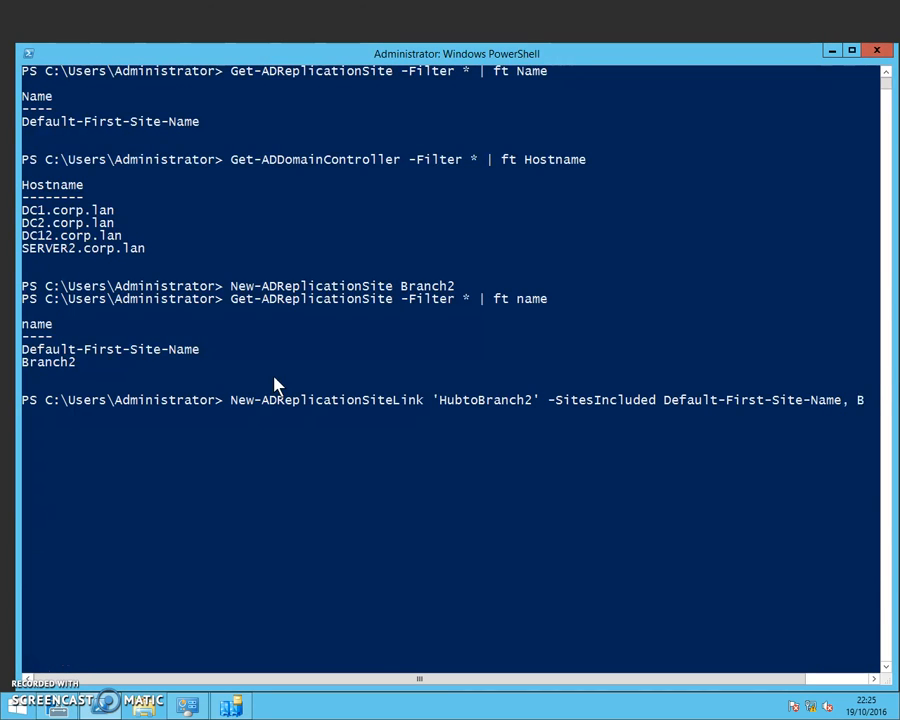
scroll(right, 3)
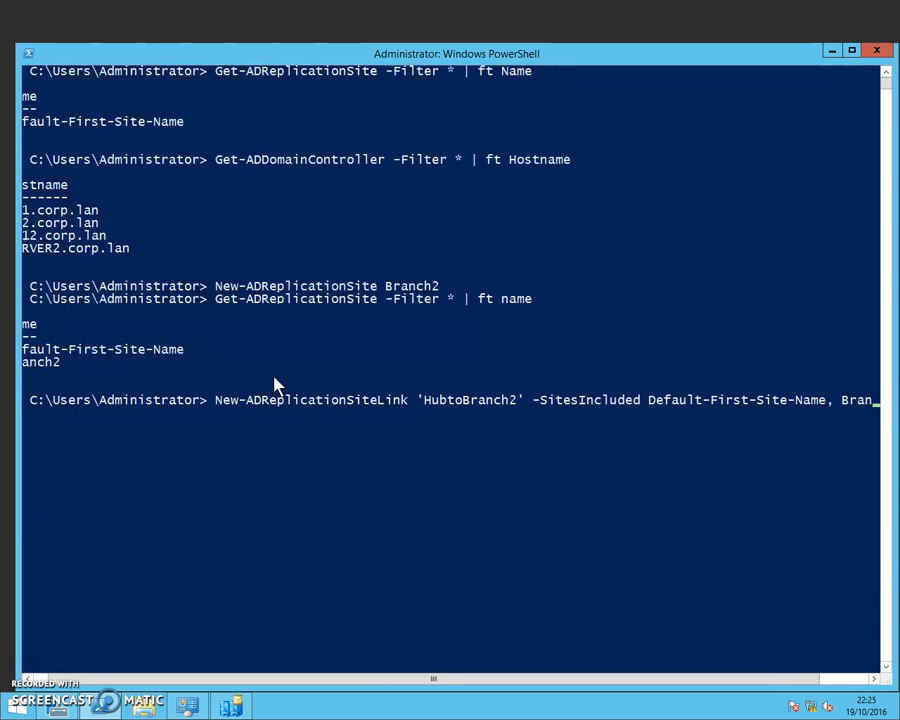
scroll(right, 3)
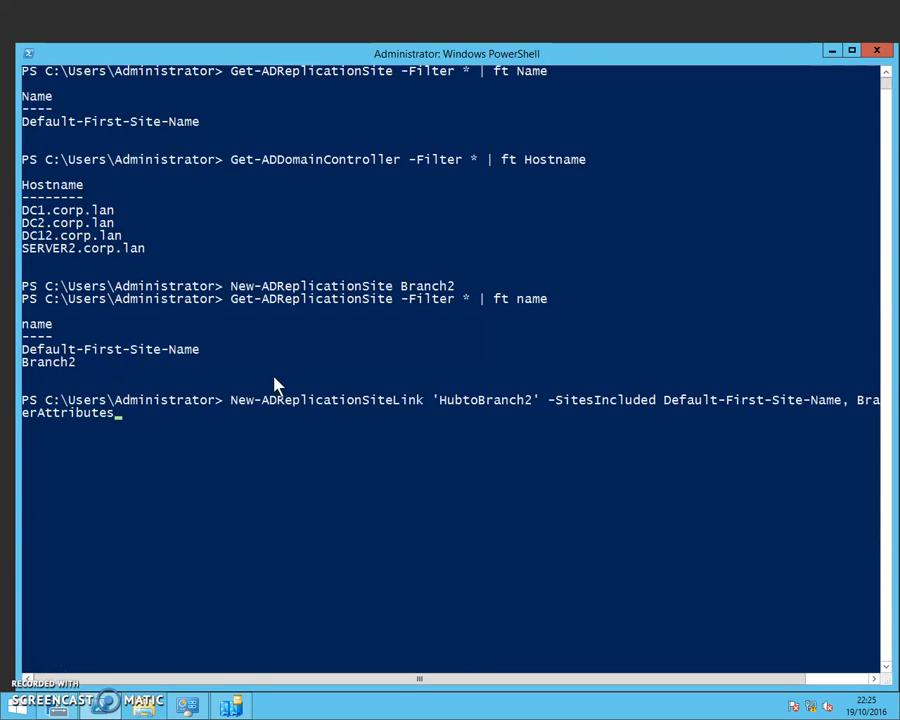
Add -OtherAttributes @{'options'=1} and run the command creating the HubtoBranch2 link
text(@)
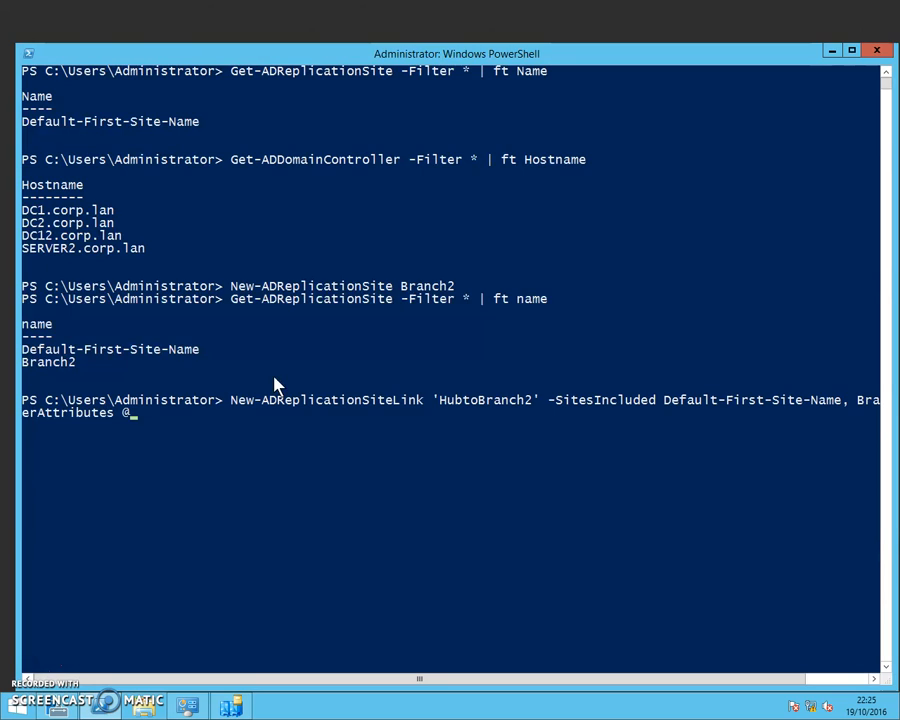
text({')
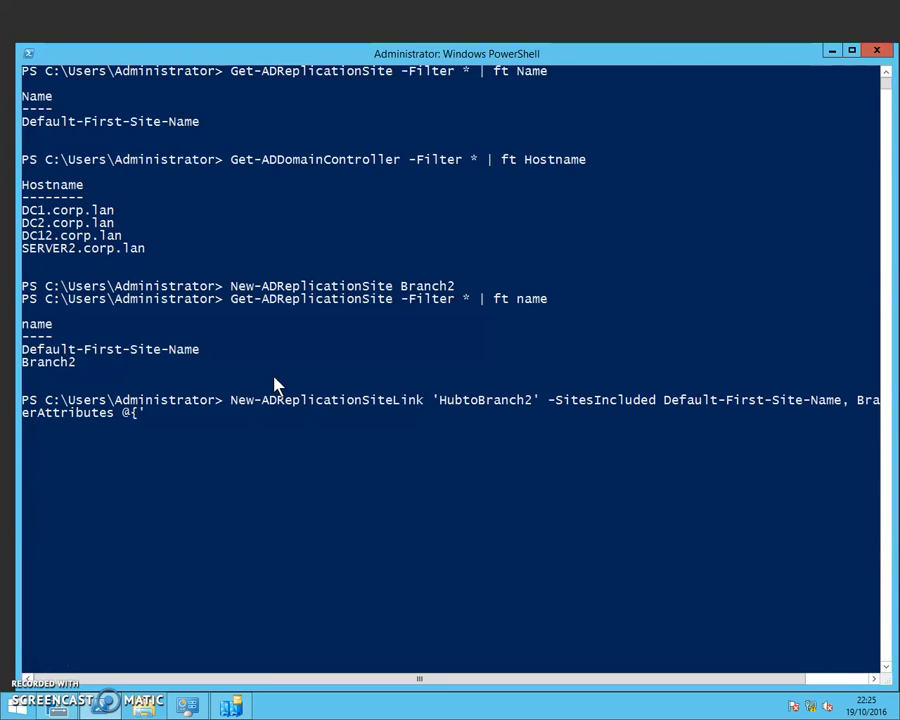
text(options)
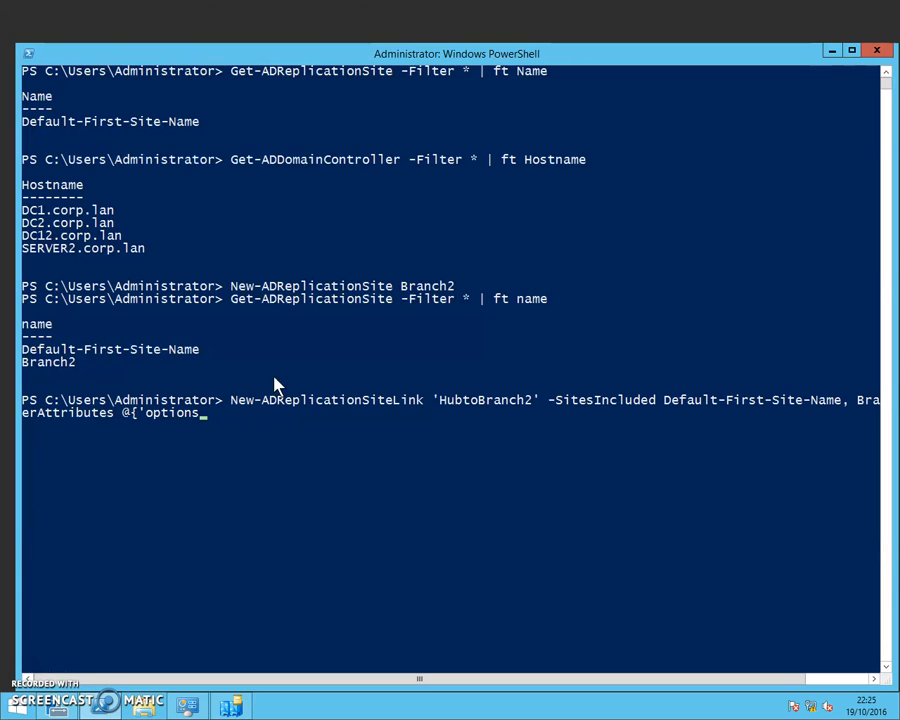
text('=)
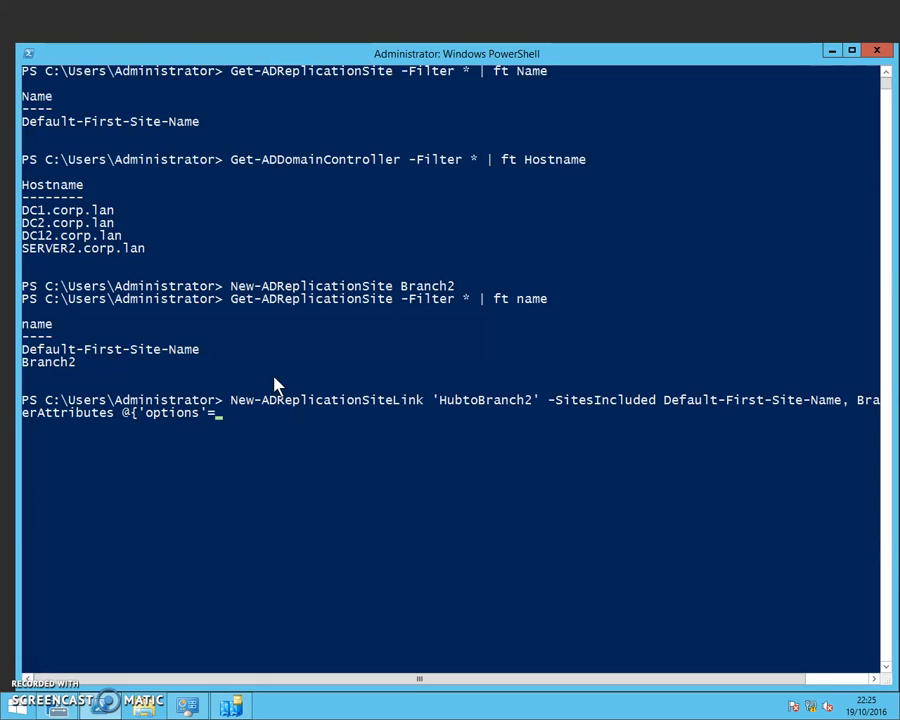
text(1})
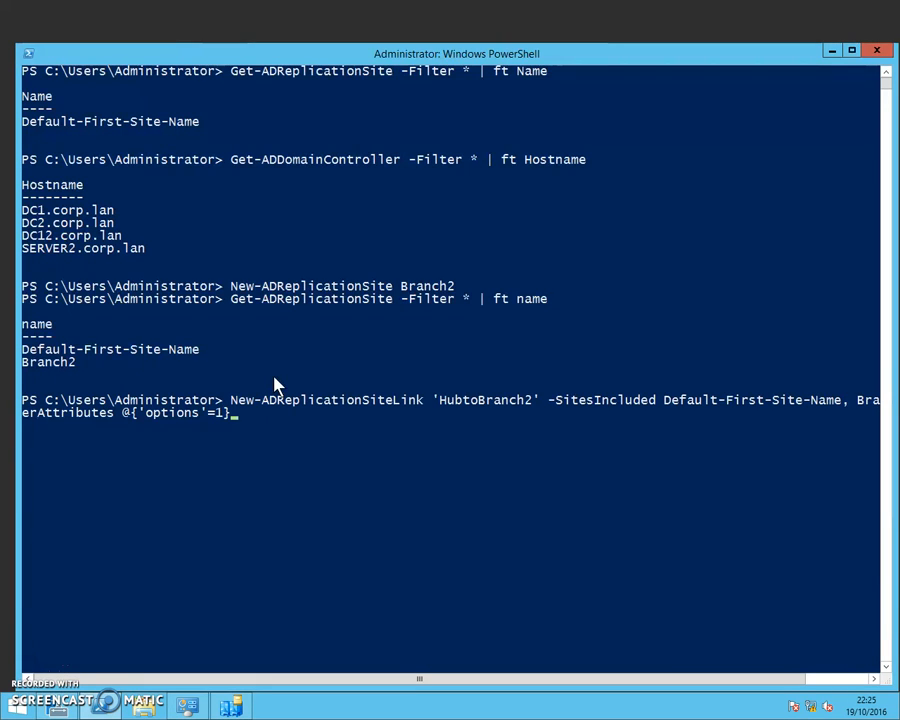
key(Return)
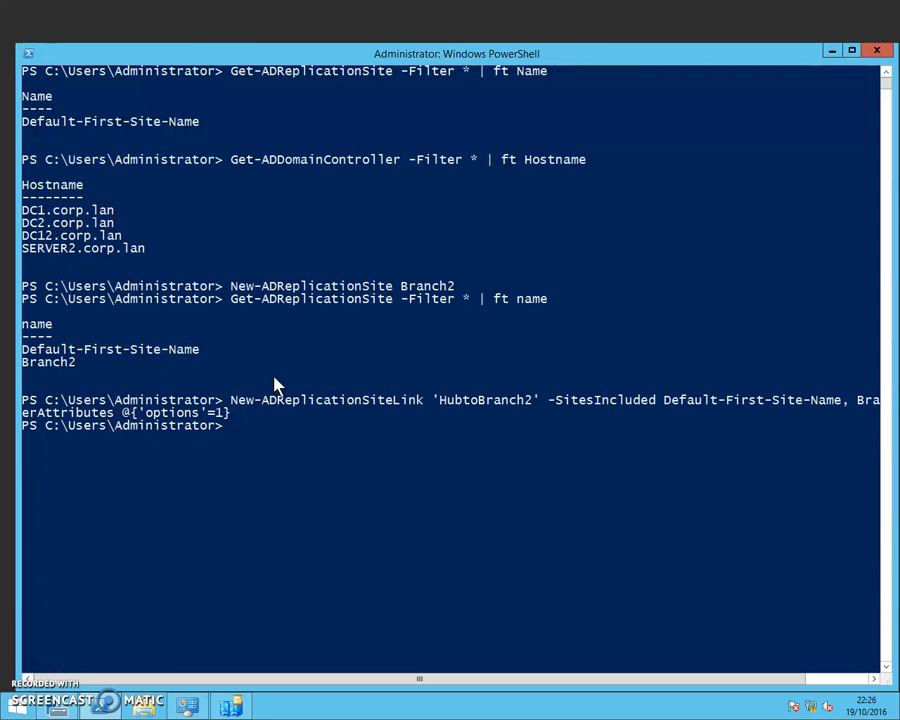
Compose Set-ADReplicationSiteLink targeting HubtoBranch2, correcting a wrong tab completion
text(Set)
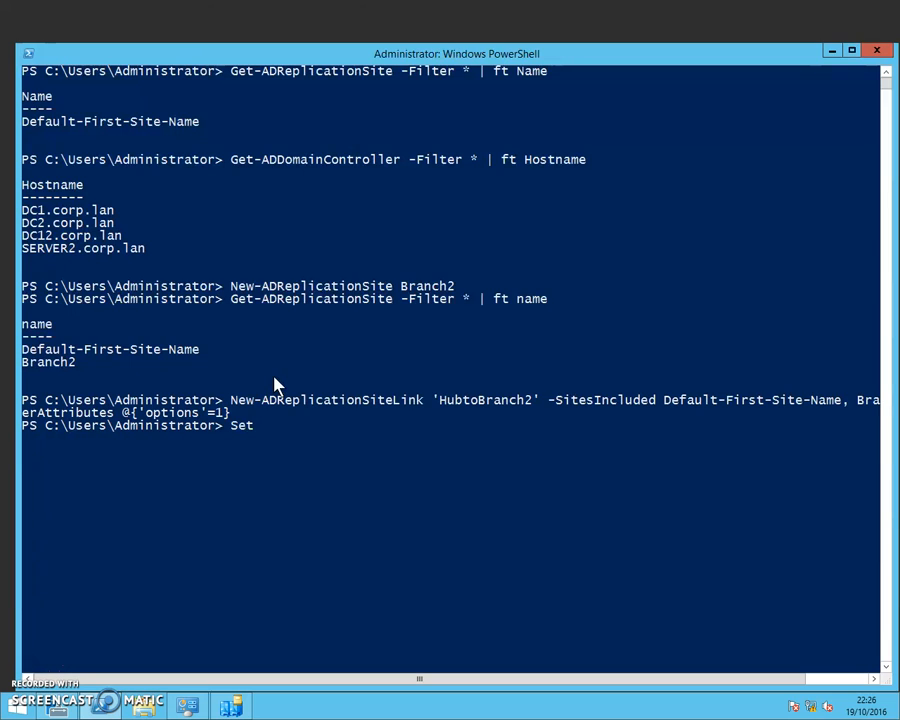
text(-)
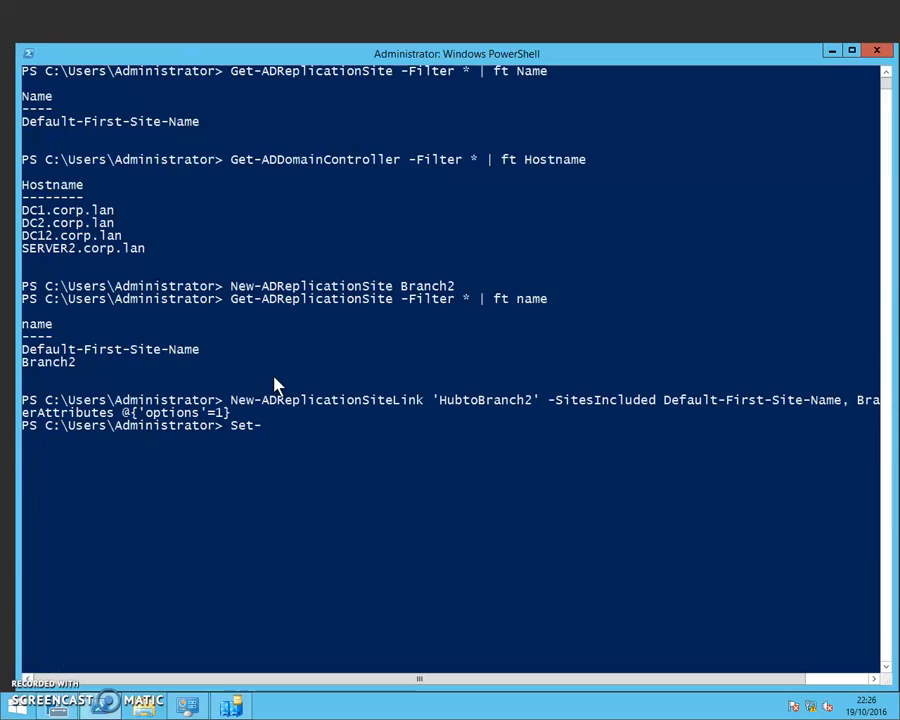
text(Ad)
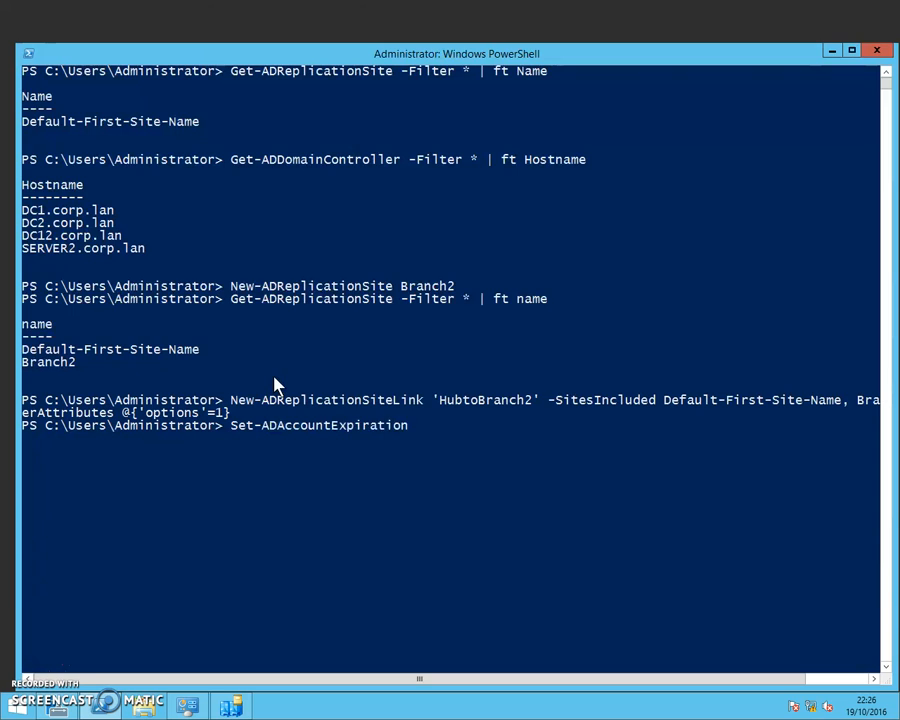
key(Tab)
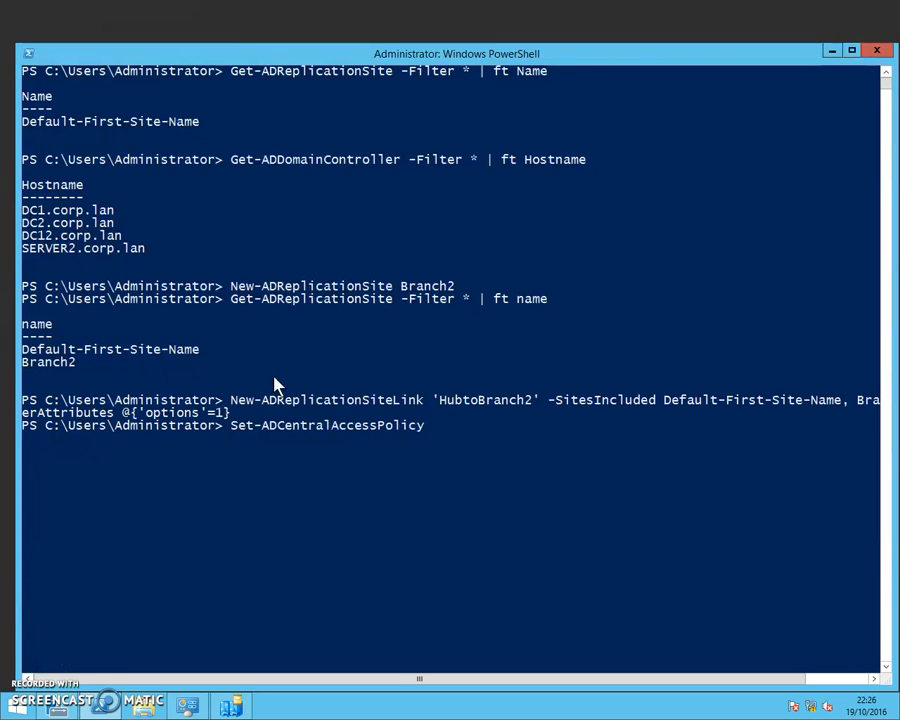
key(Tab)
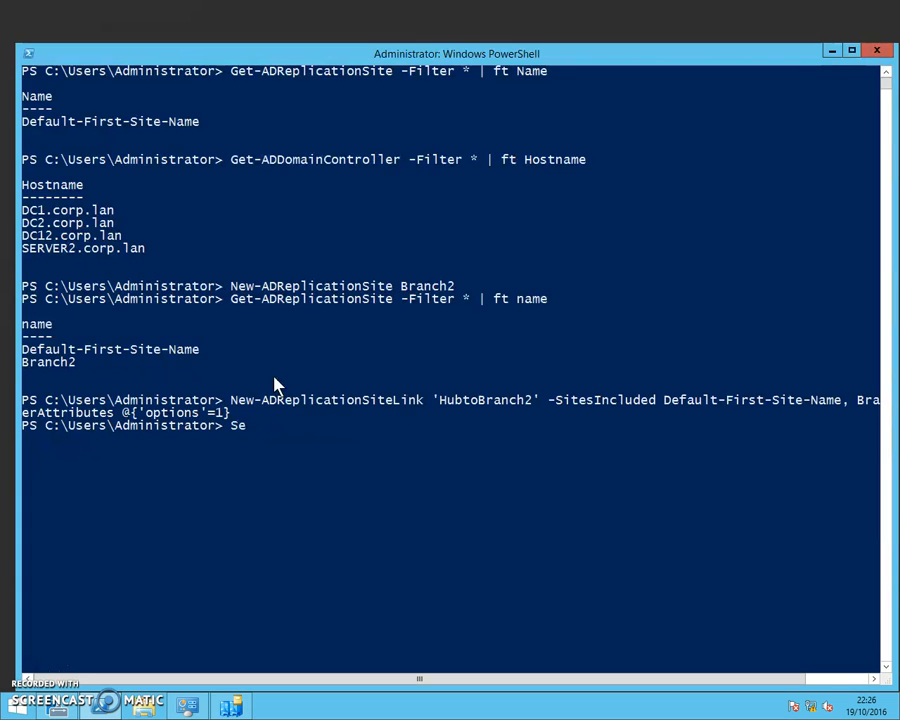
text(t-Ad)
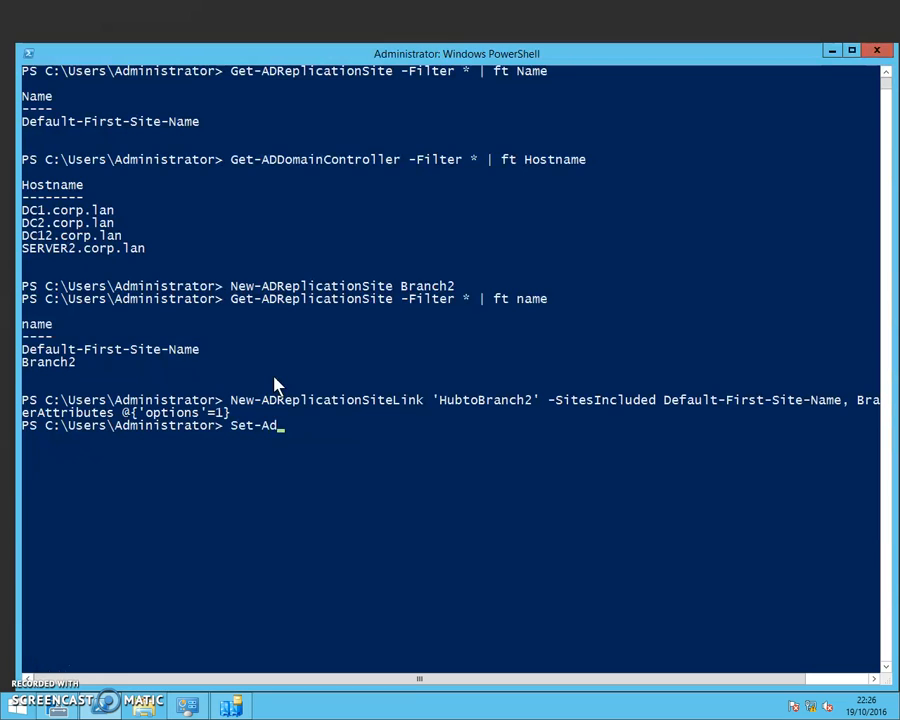
text(re)
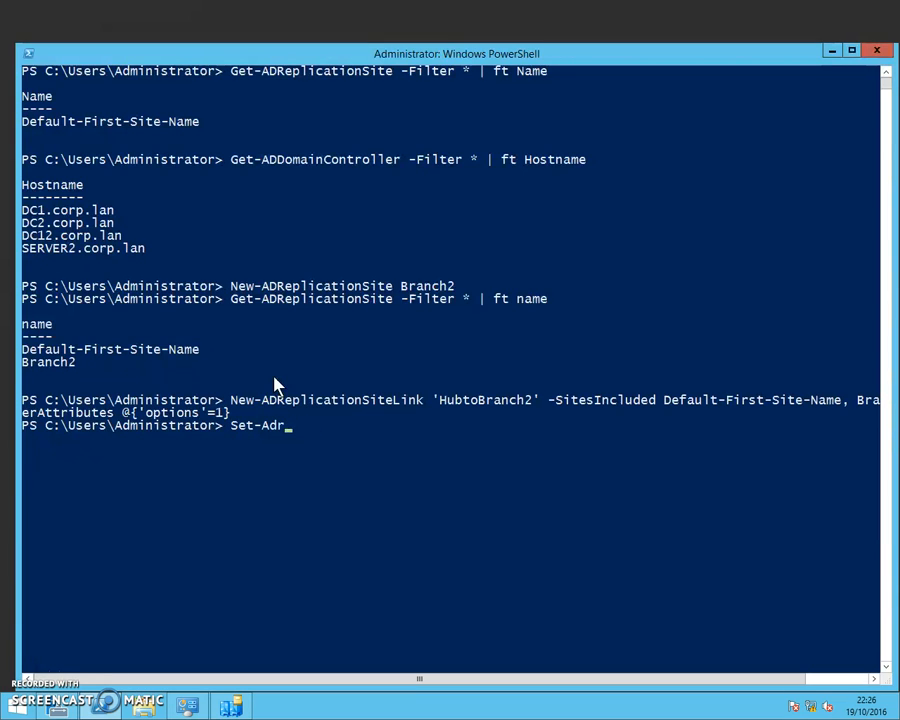
text(eplicationSiteLink)
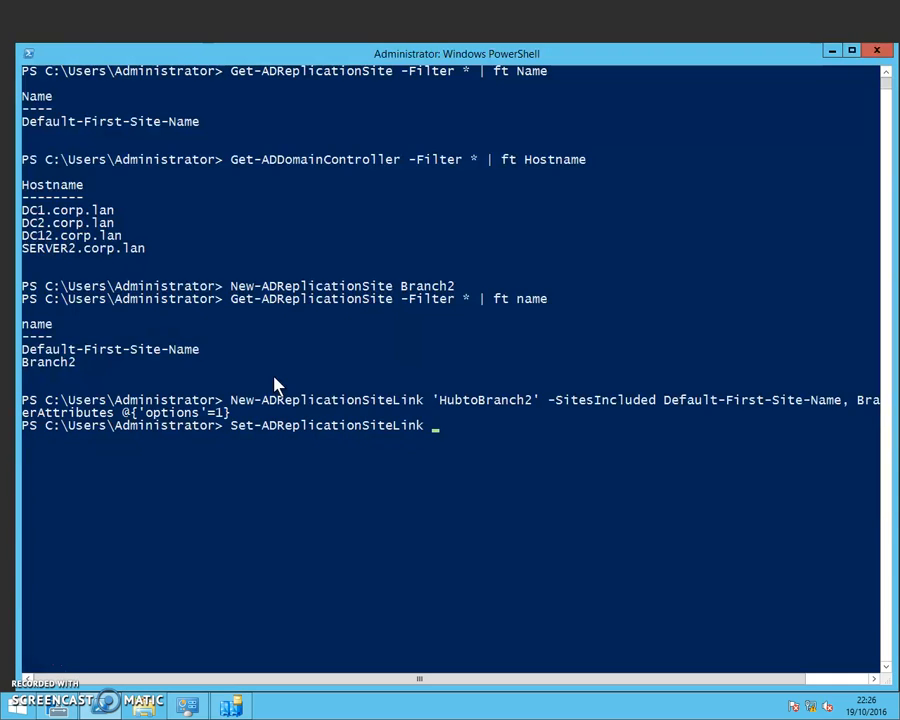
text(H)
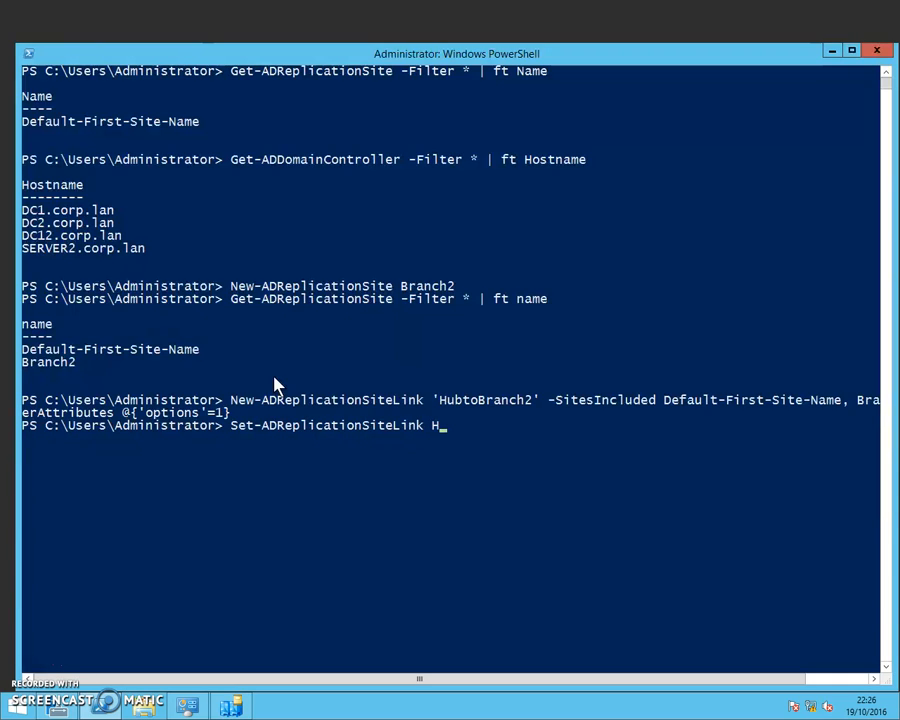
text(ubto)
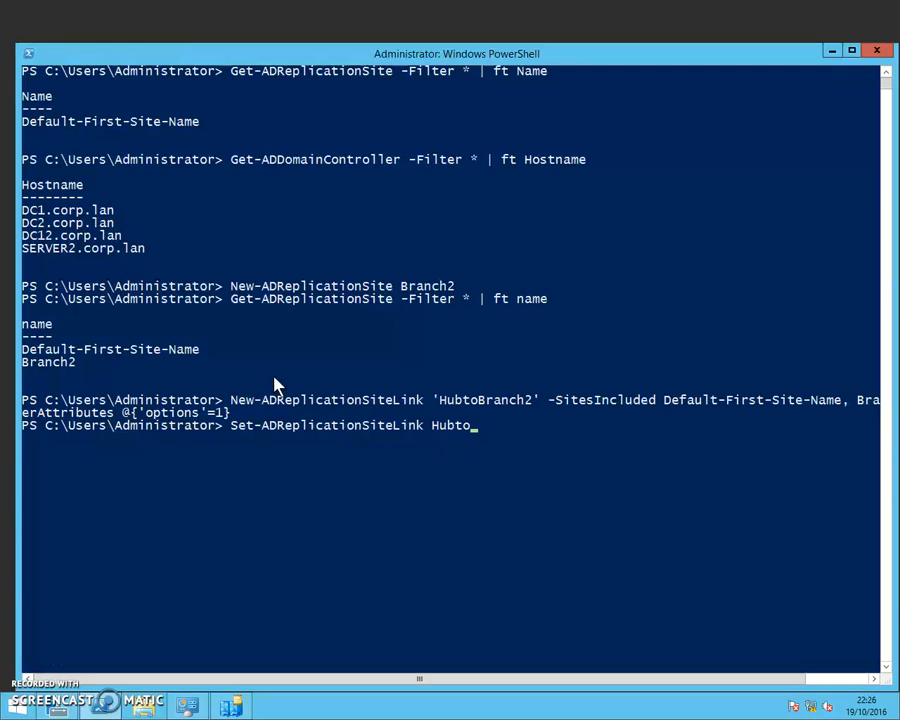
text(Branch)
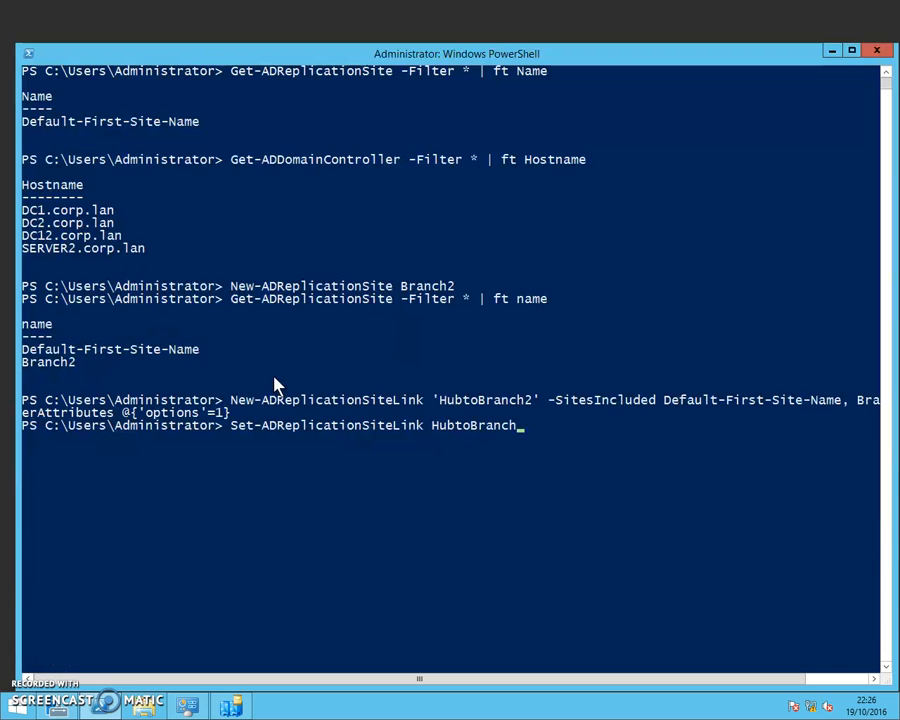
text(2)
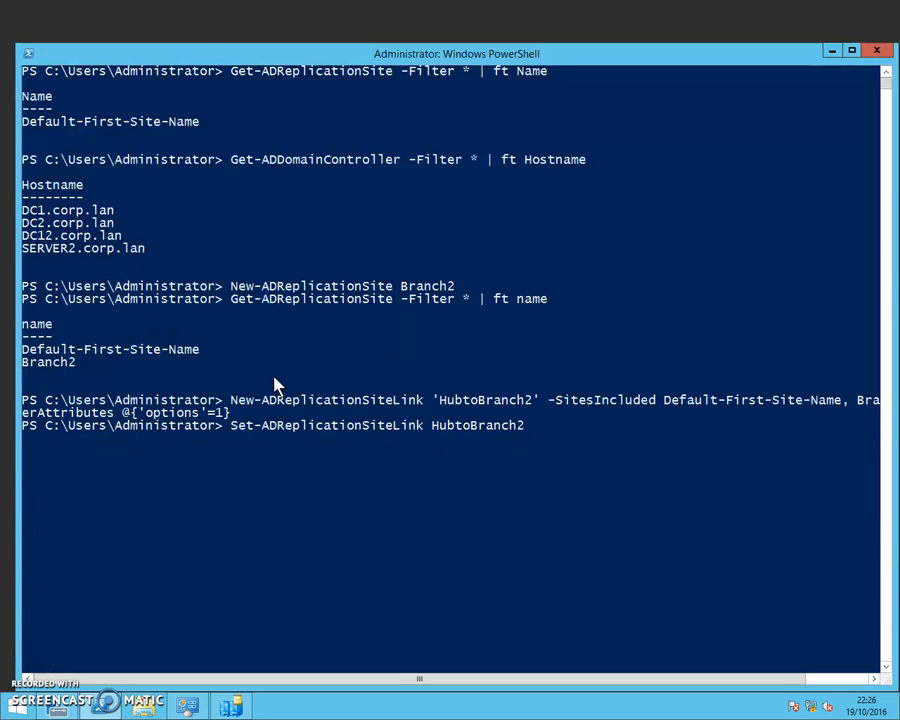
Apply cost 100 and a 15-minute replication frequency to HubtoBranch2
text(-Cos)
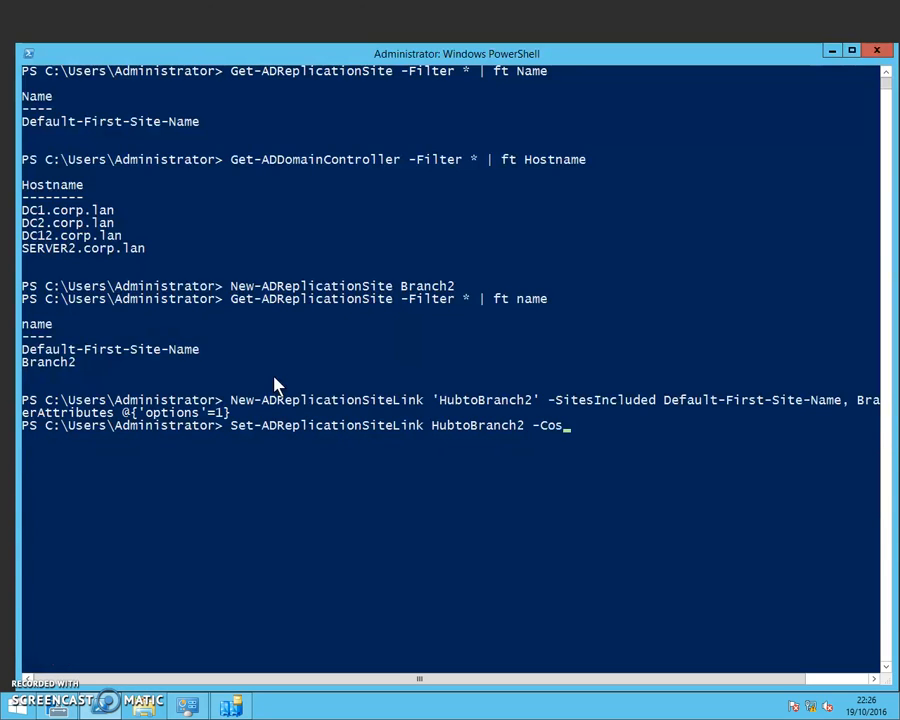
text(t 100)
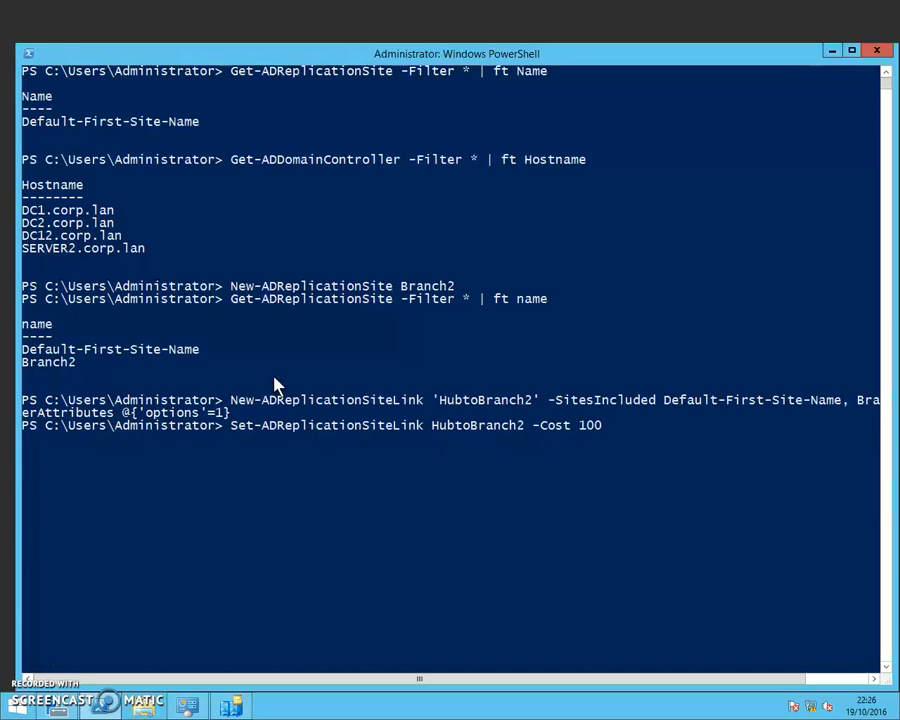
text(-)
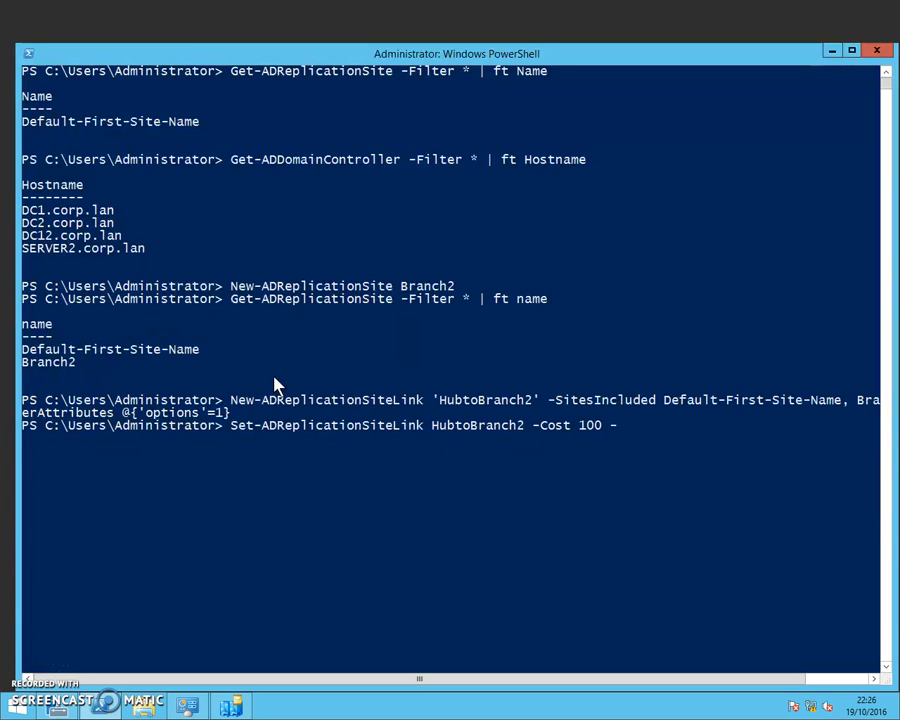
text(Replace)
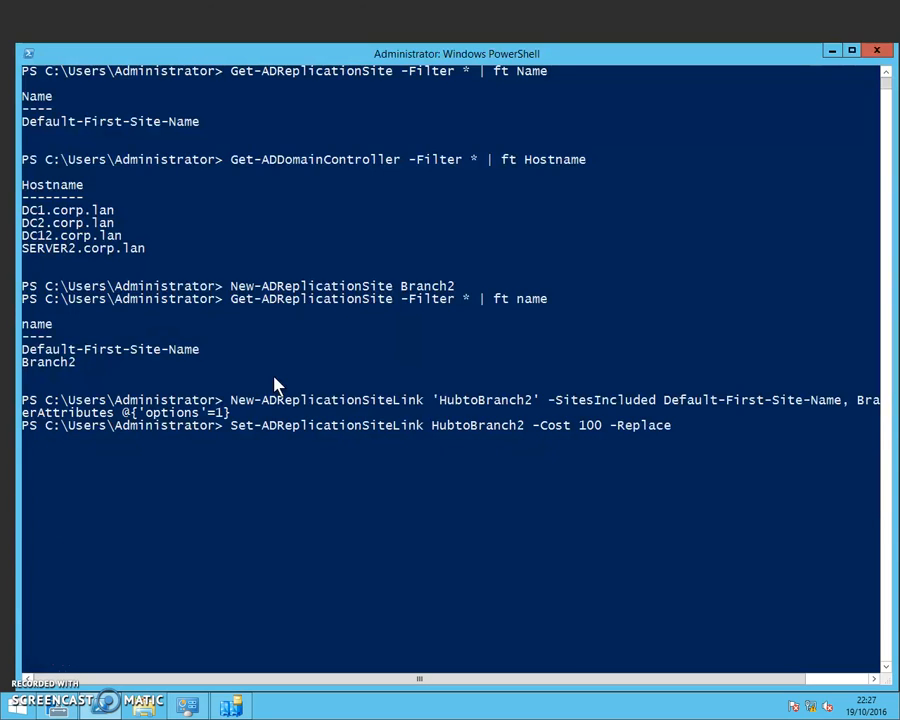
text(-ReplicationFrequencyInMinutes)
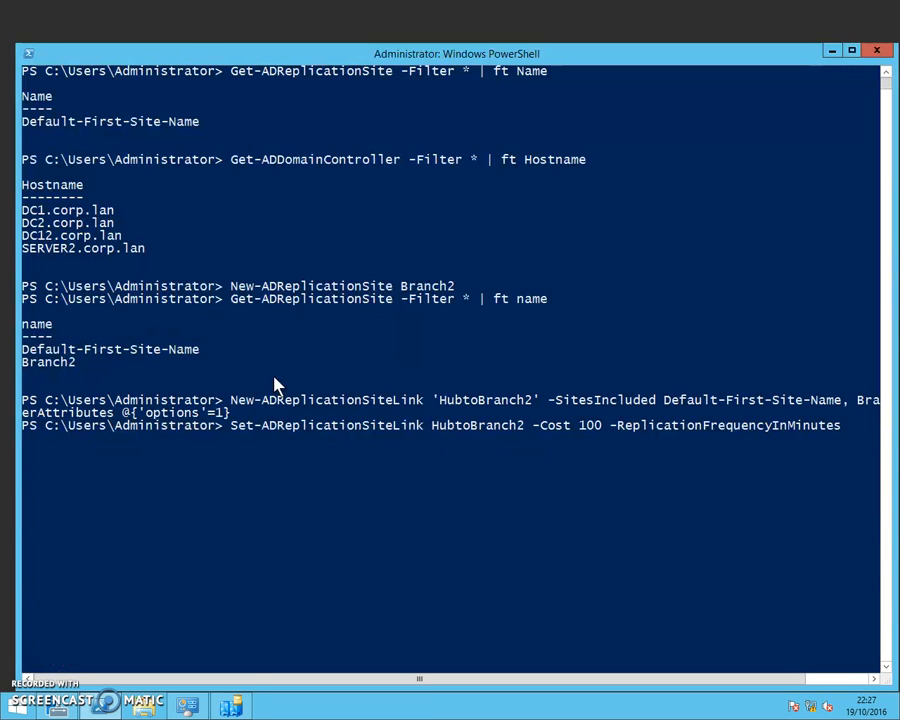
text(15)
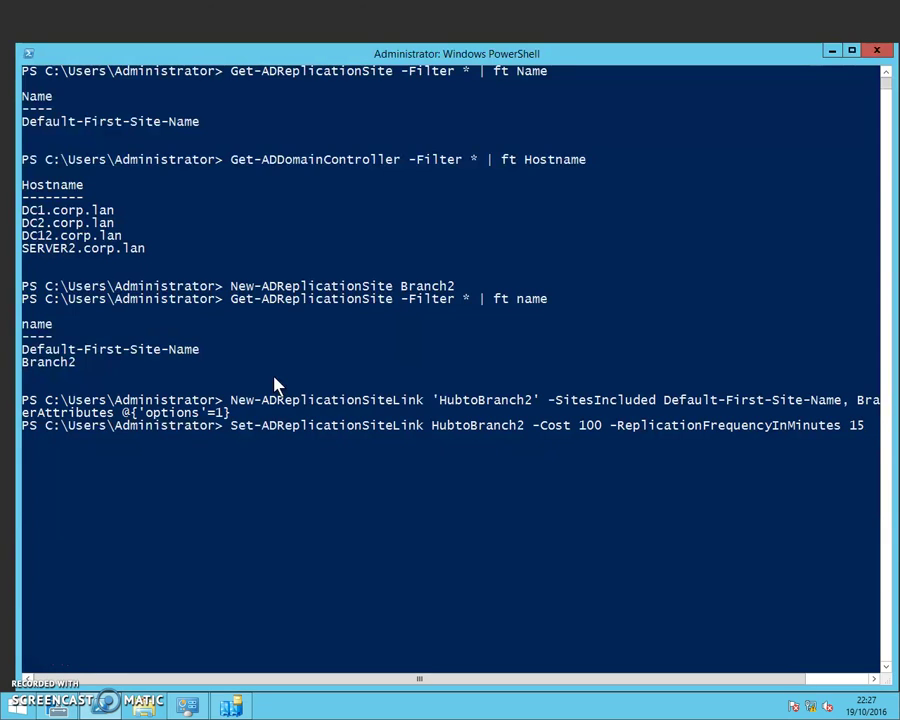
key(Return)
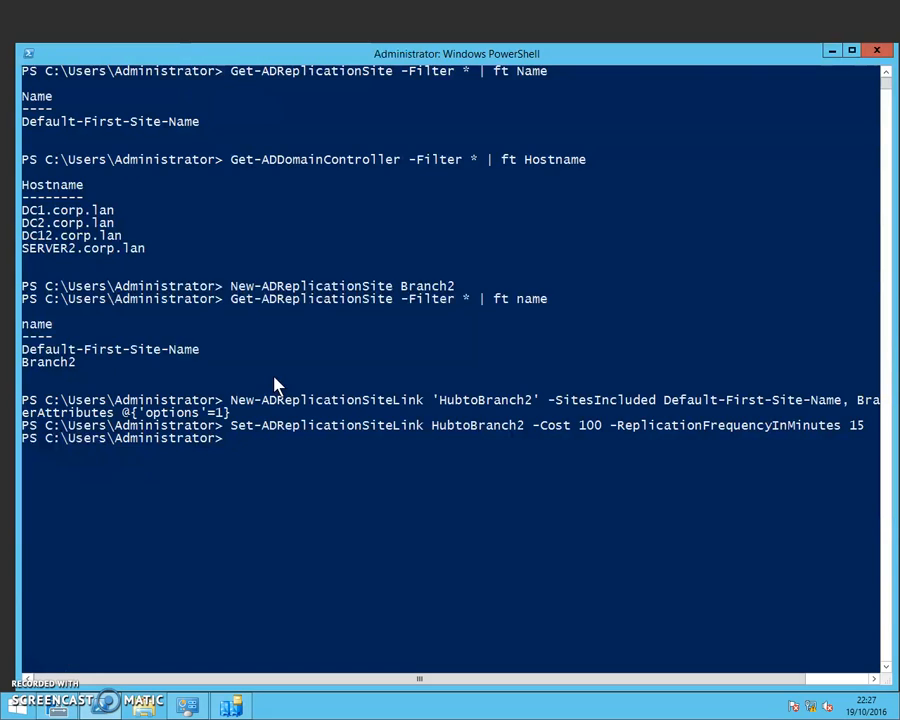
Pipe Get-ADDomainController DC2.corp.lan into Move-ADDirectoryServer
text(get)
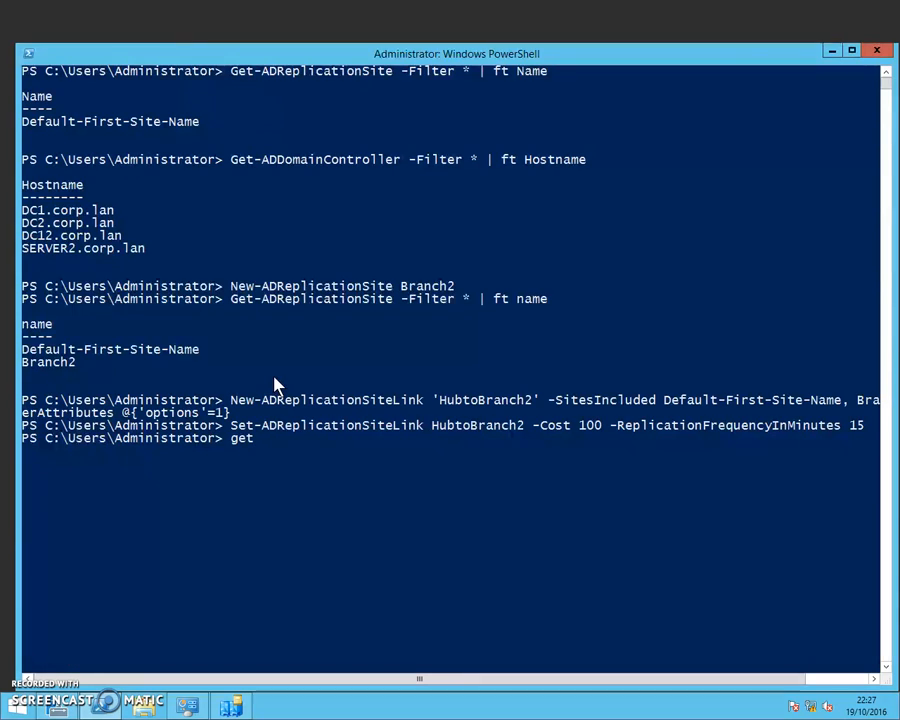
text(-addom)
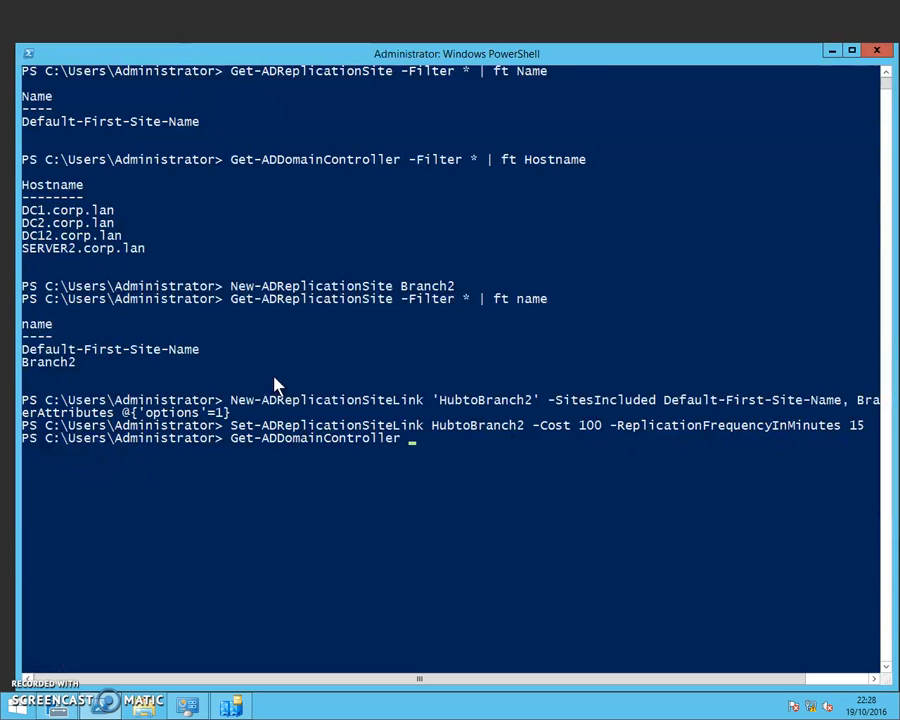
text(DC2.)
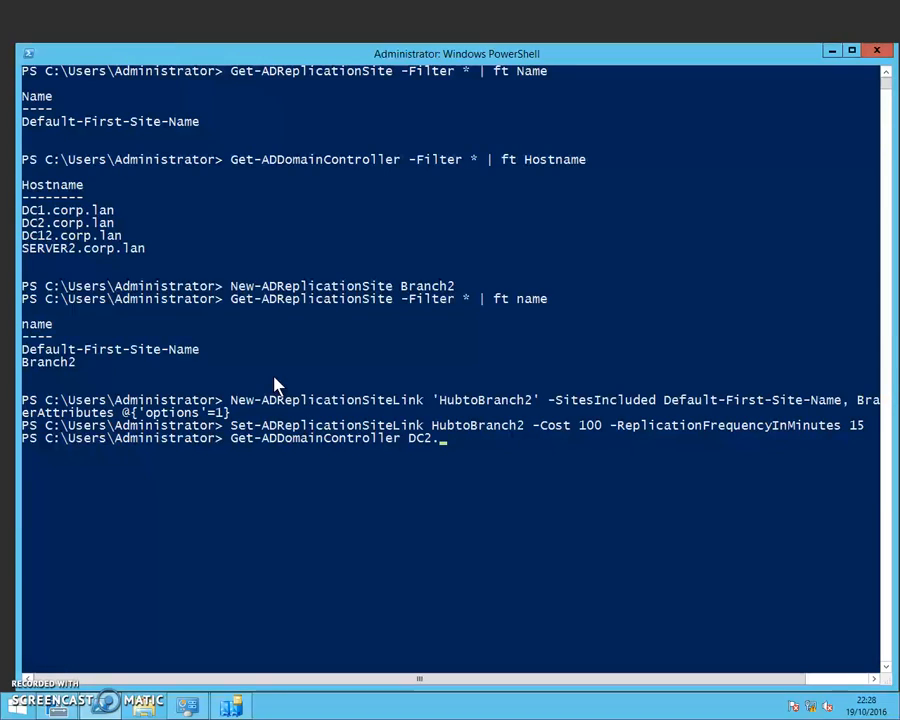
text(corp.)
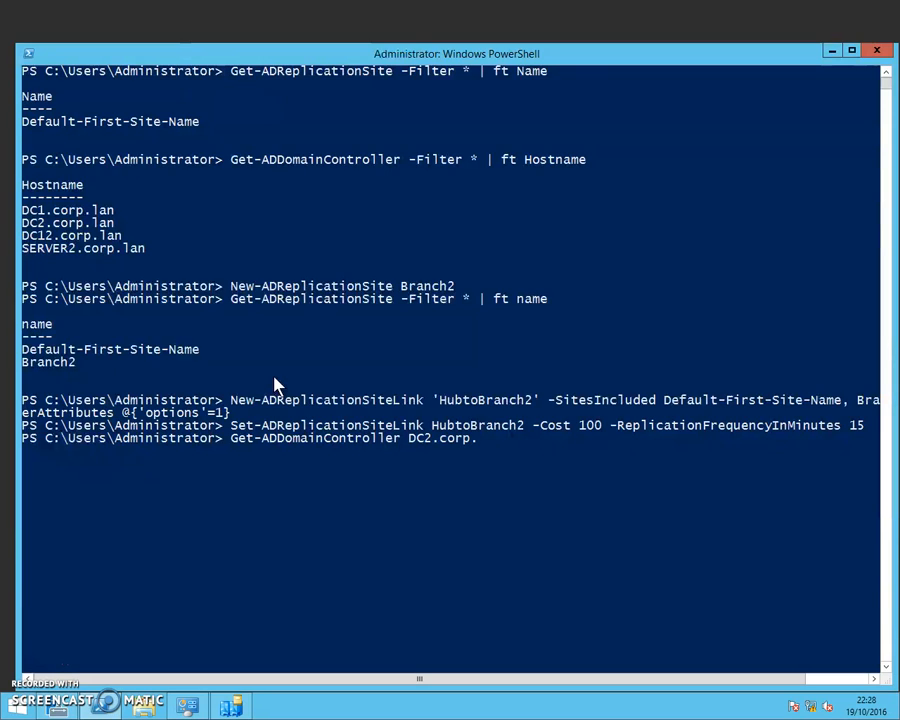
text(lan)
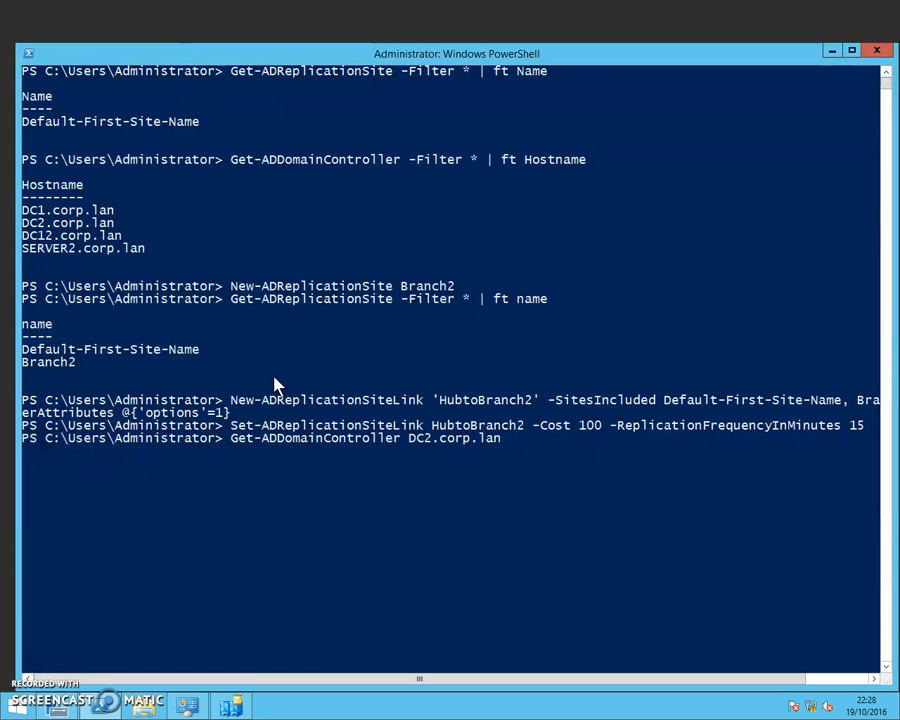
text(| Mo)
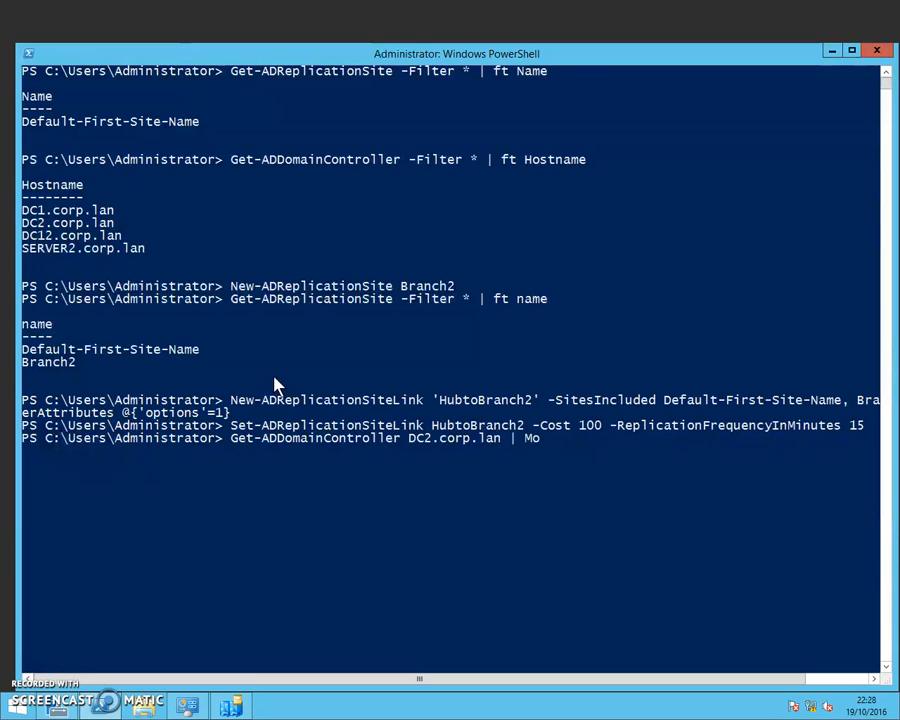
text(ve-)
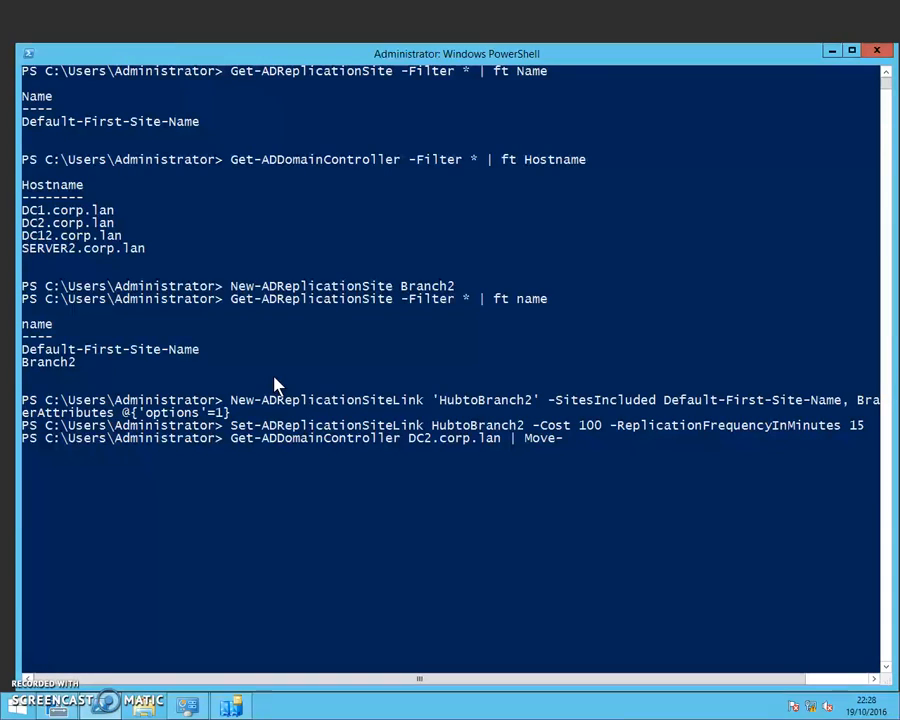
text(Ad)
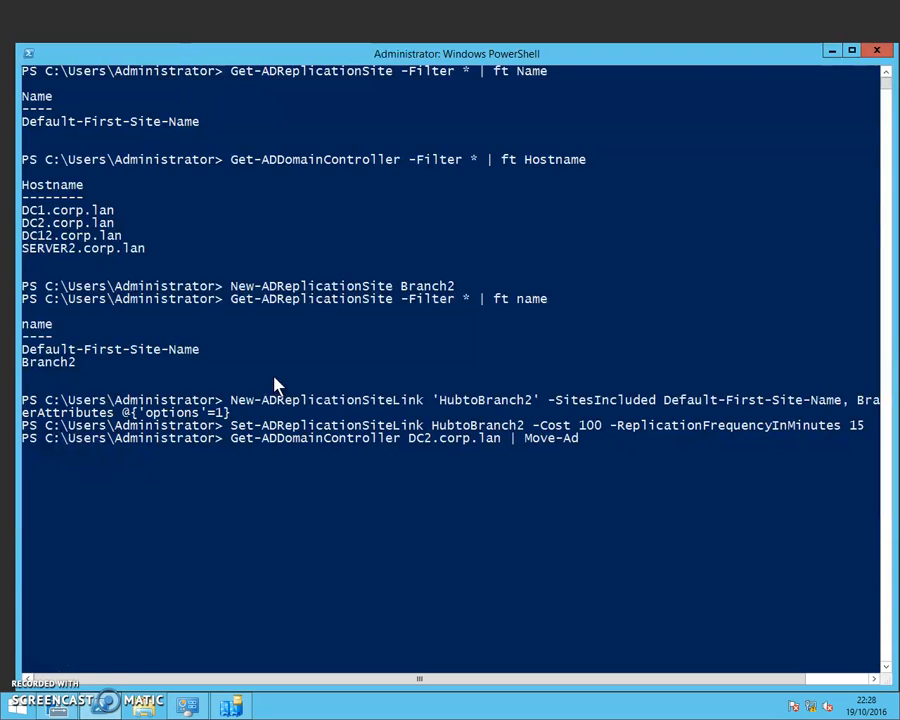
text(d)
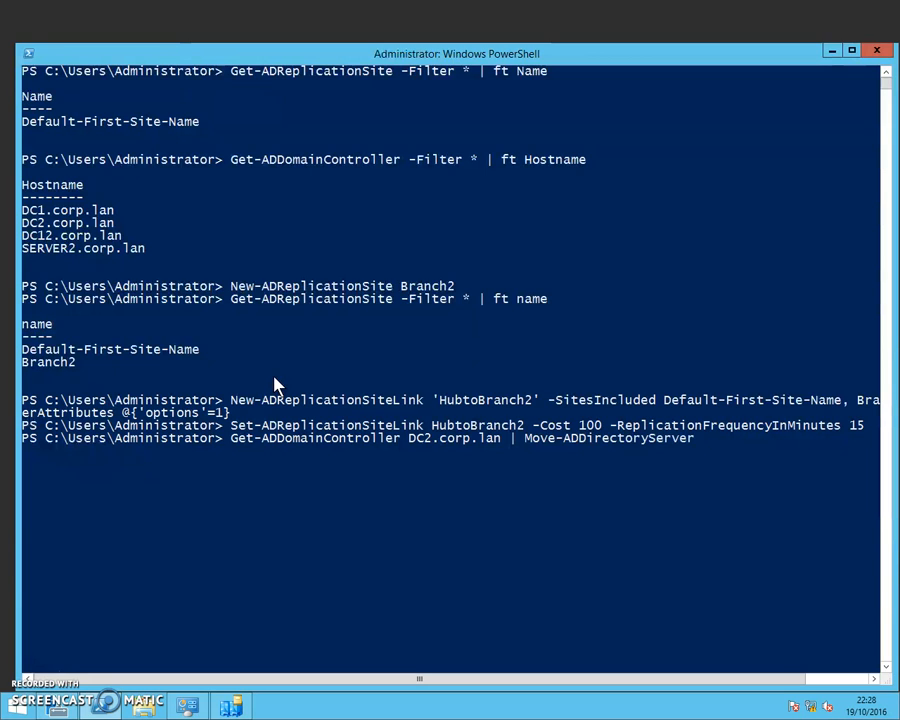
mouse_move(416, 456)
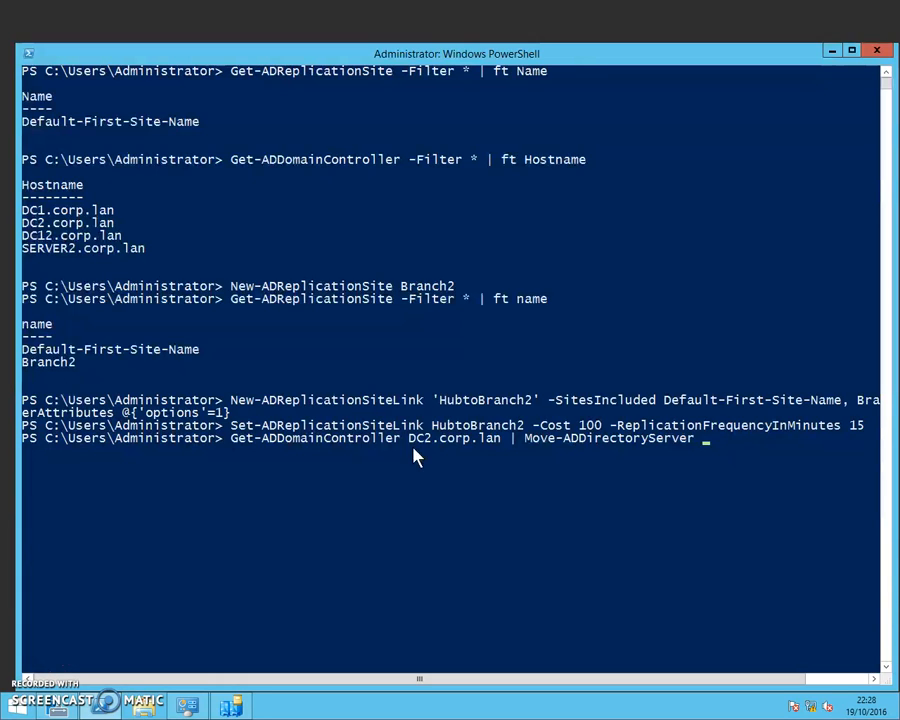
Set -Site Branch2, correcting a mistyped HubtoBranch name, and move DC2 into Branch2
text(-Site)
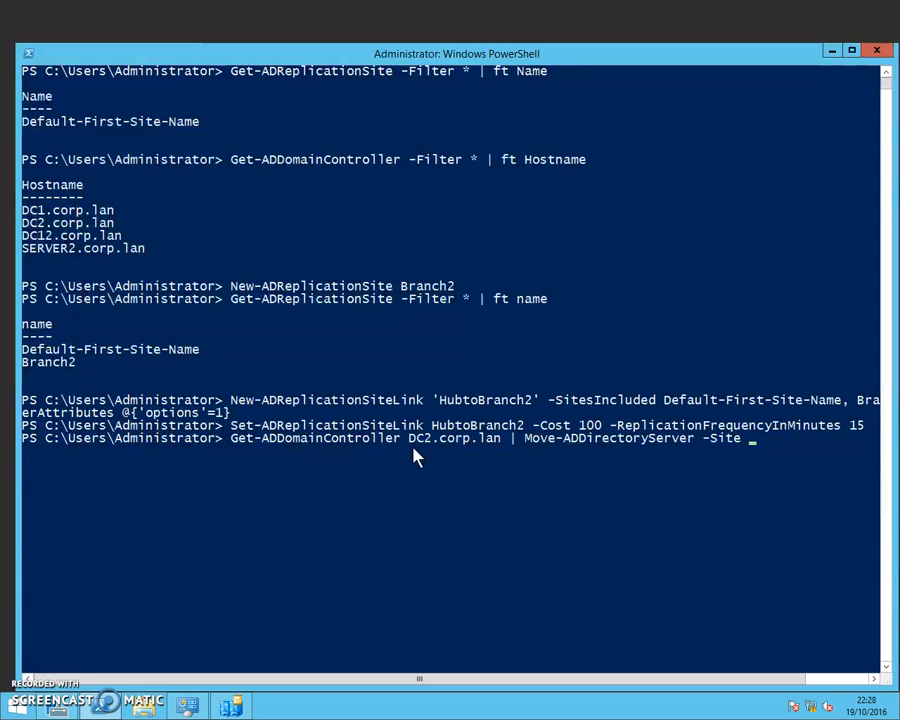
text(Hu)
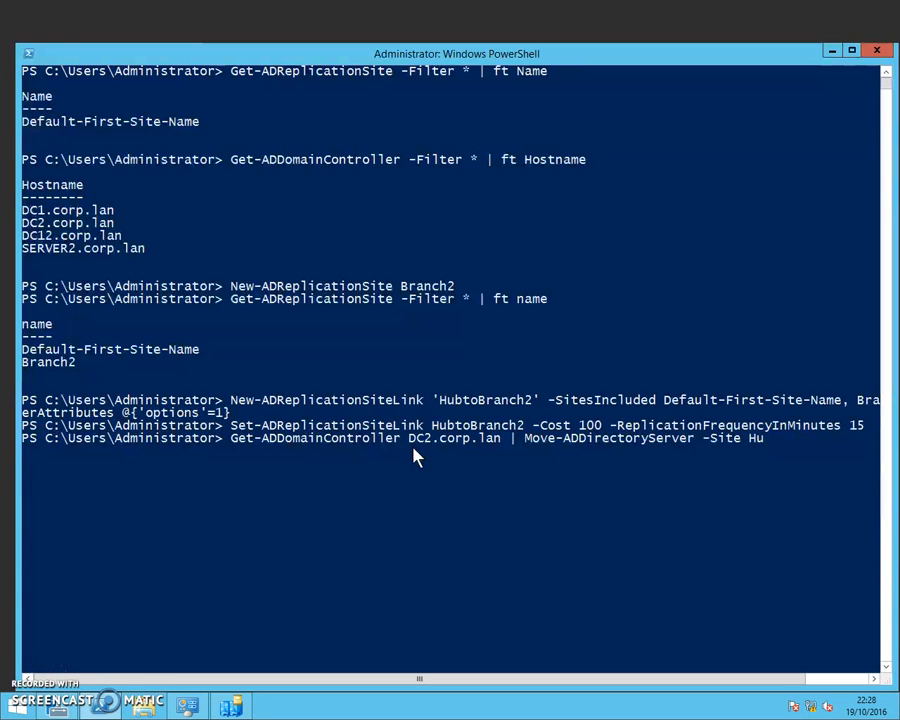
text(bto)
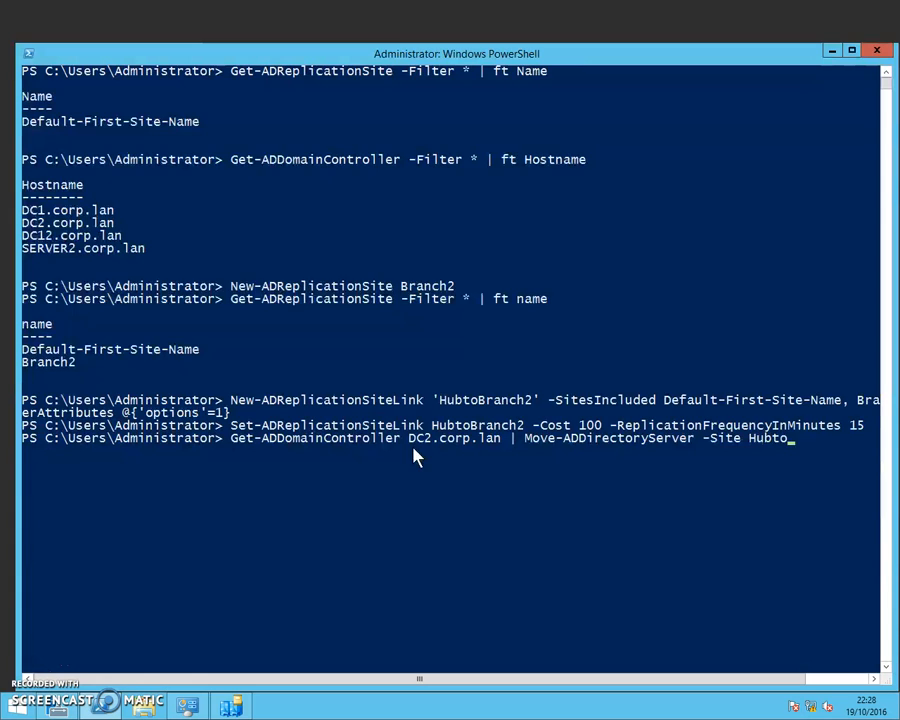
key(Backspace)
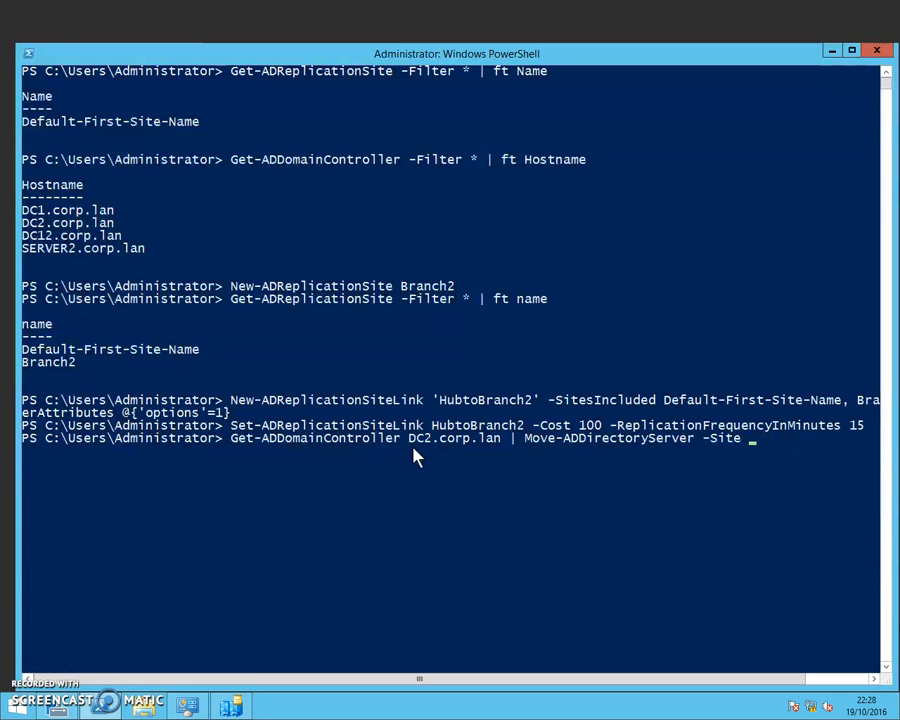
text(Branch)
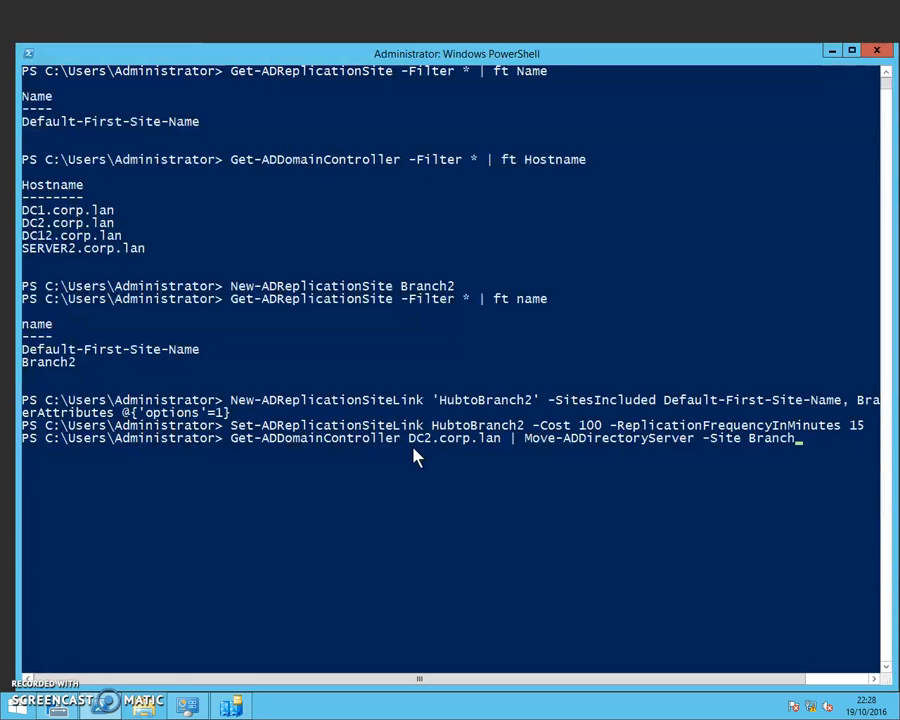
key(Return)
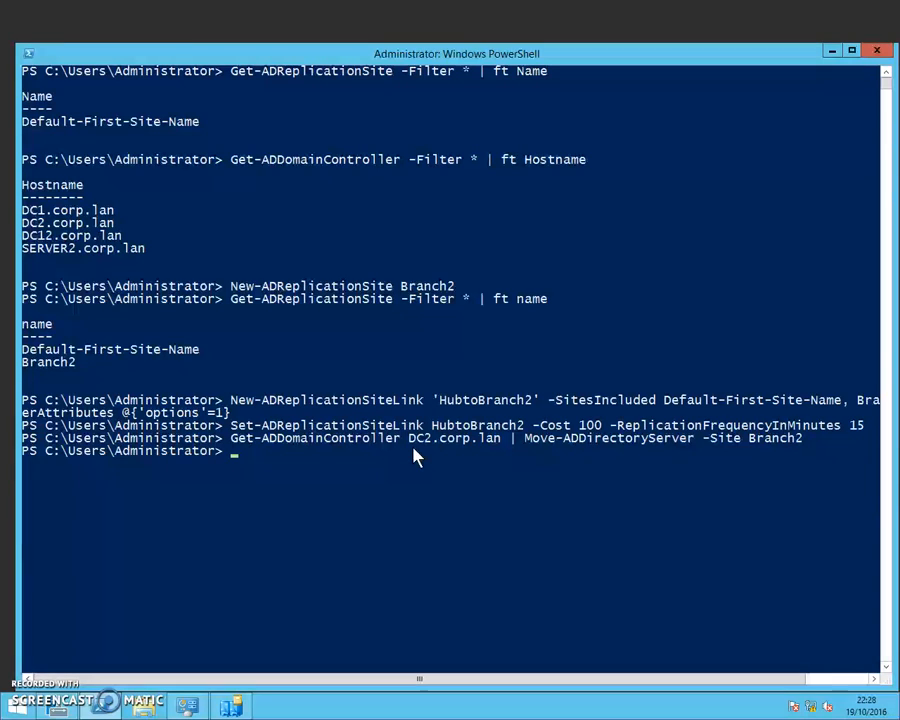
text(get)
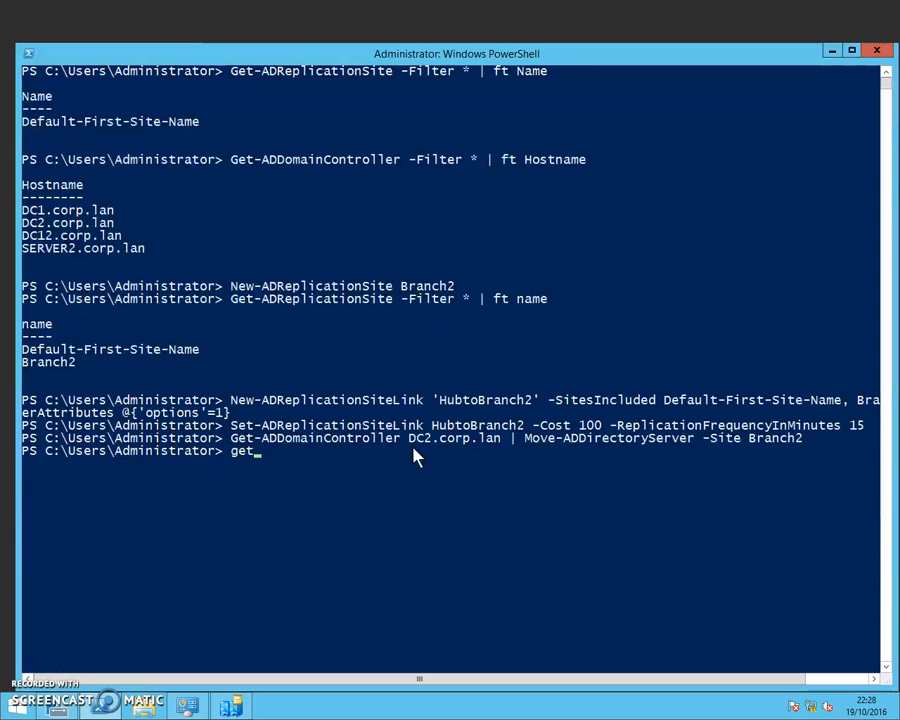
Run Get-ADDomainController -Filter * | ft Hostname,Site, confirming DC2.corp.lan is in Branch2
text(-ad)
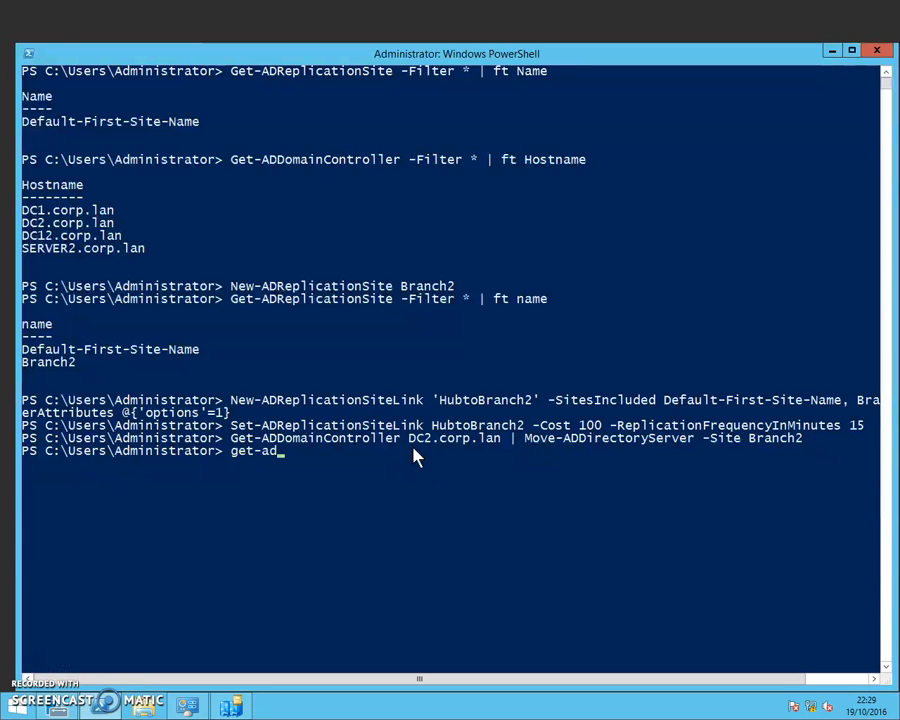
text(do)
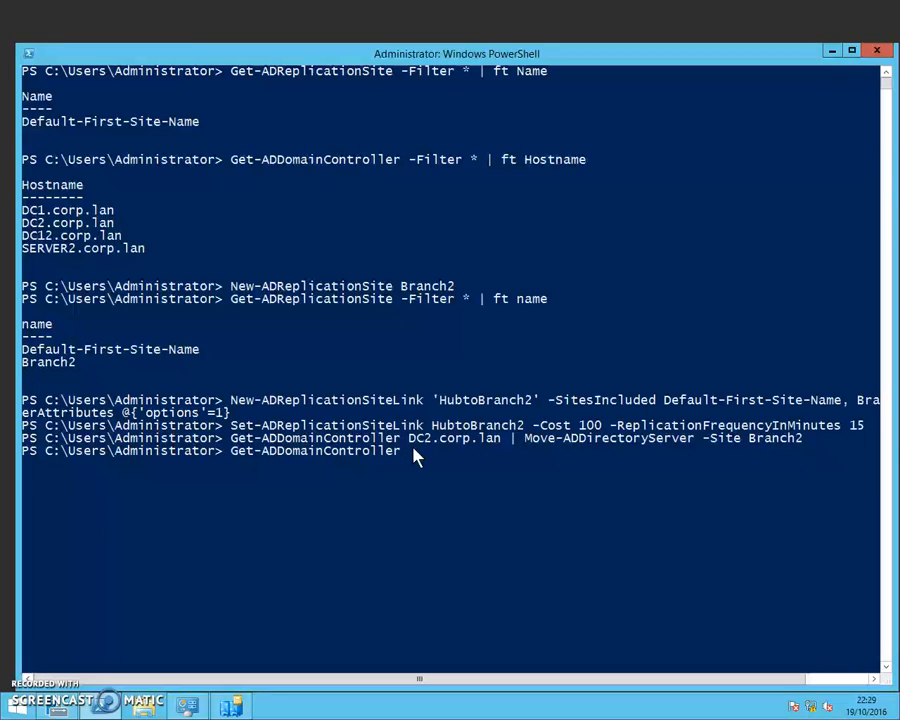
text(-Filter * |)
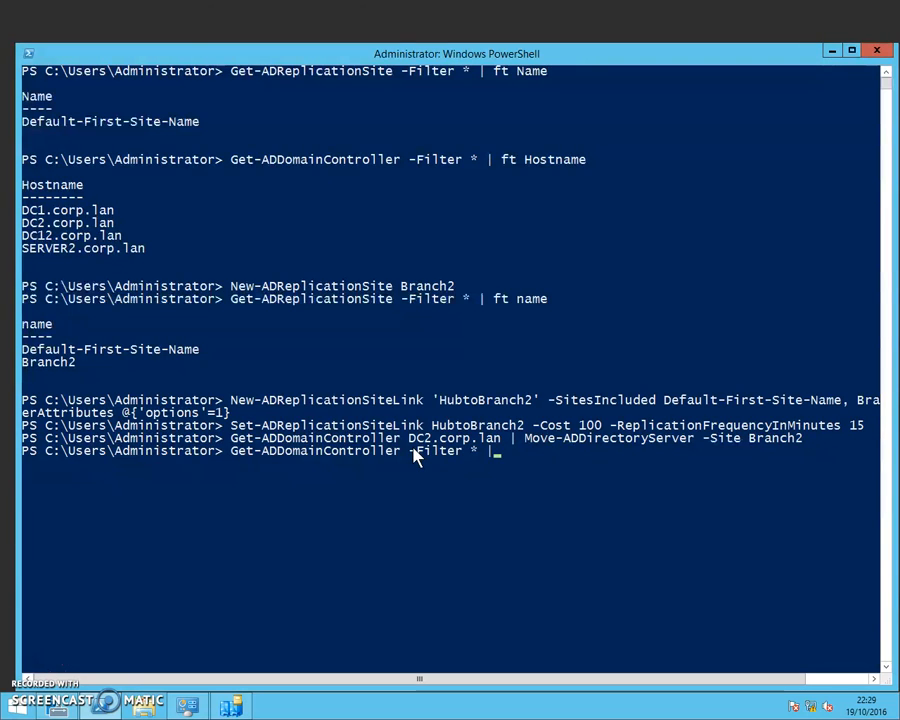
text(ft)
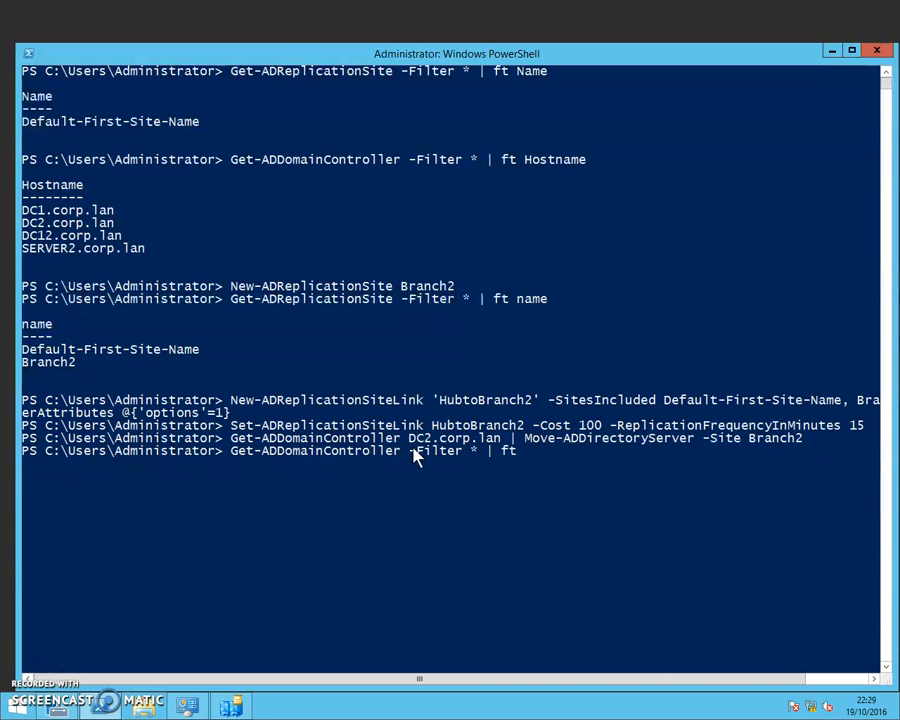
text(Hos)
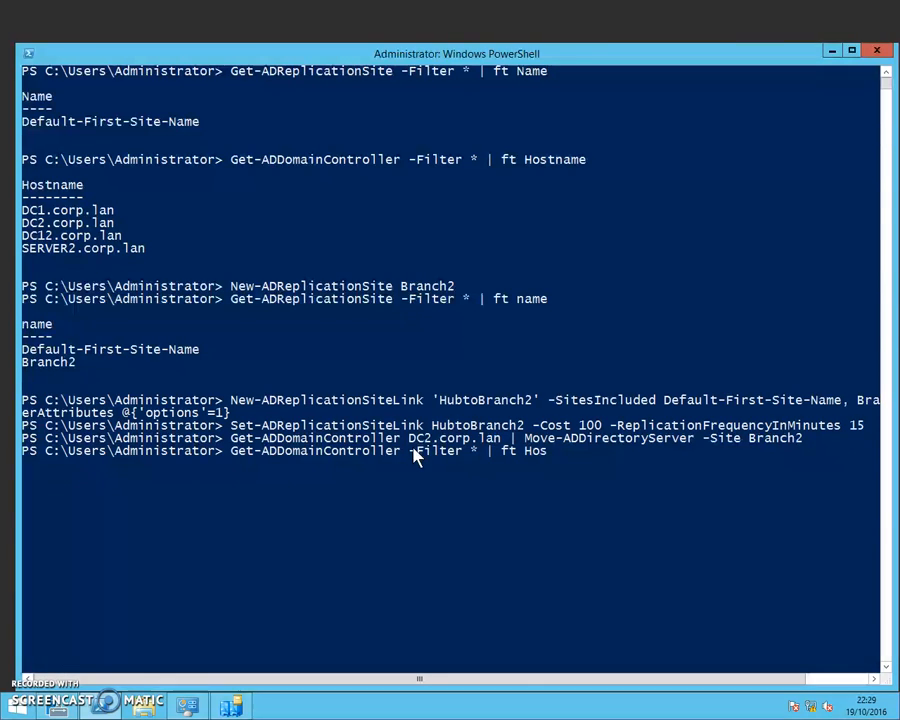
text(tname)
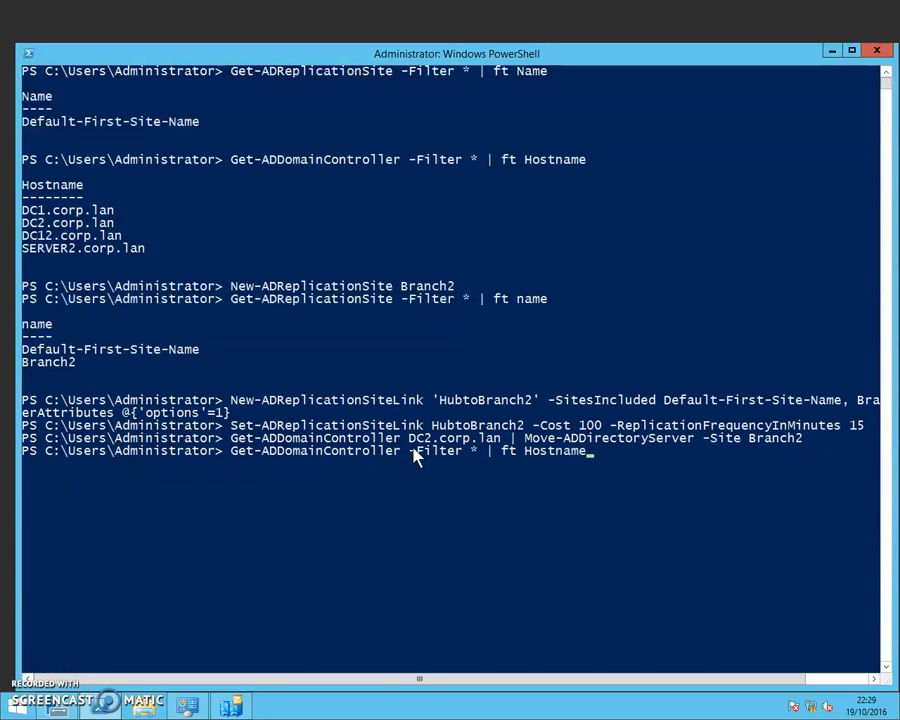
text(,S)
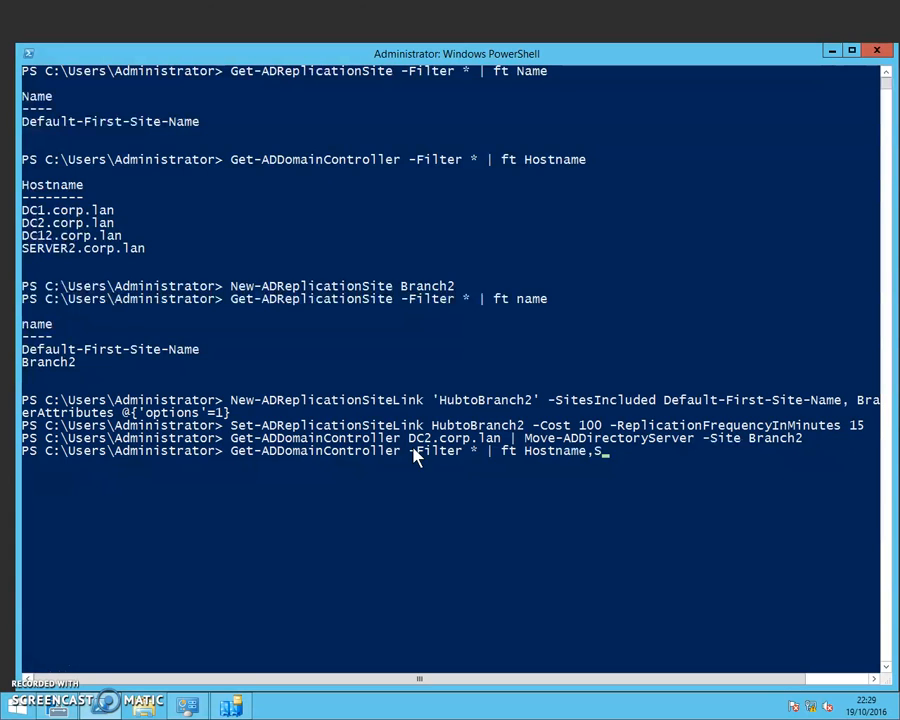
key(Return)
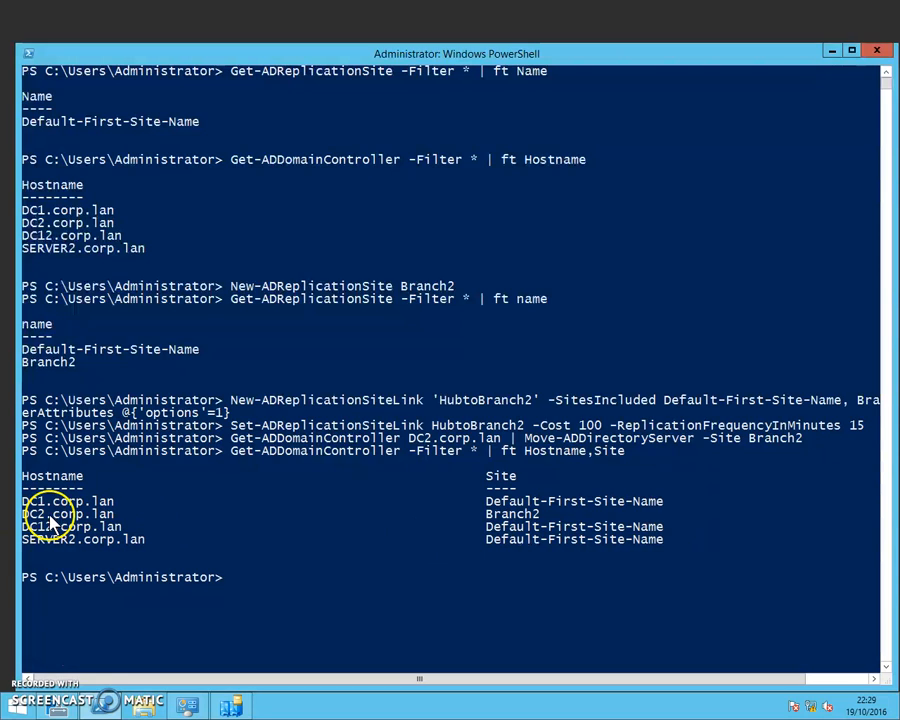
mouse_move(540, 520)
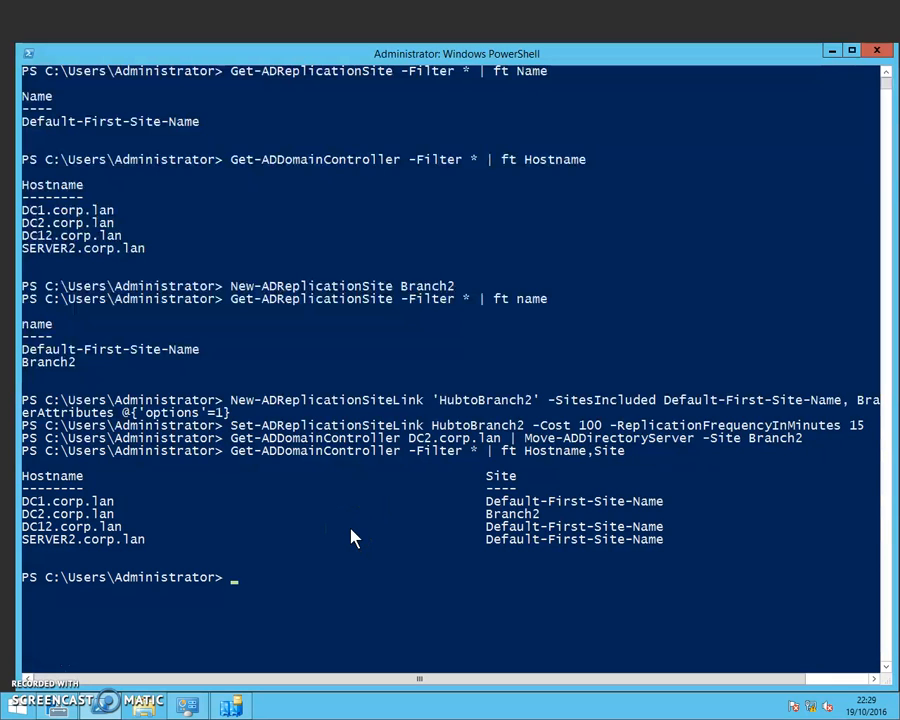
mouse_move(238, 704)
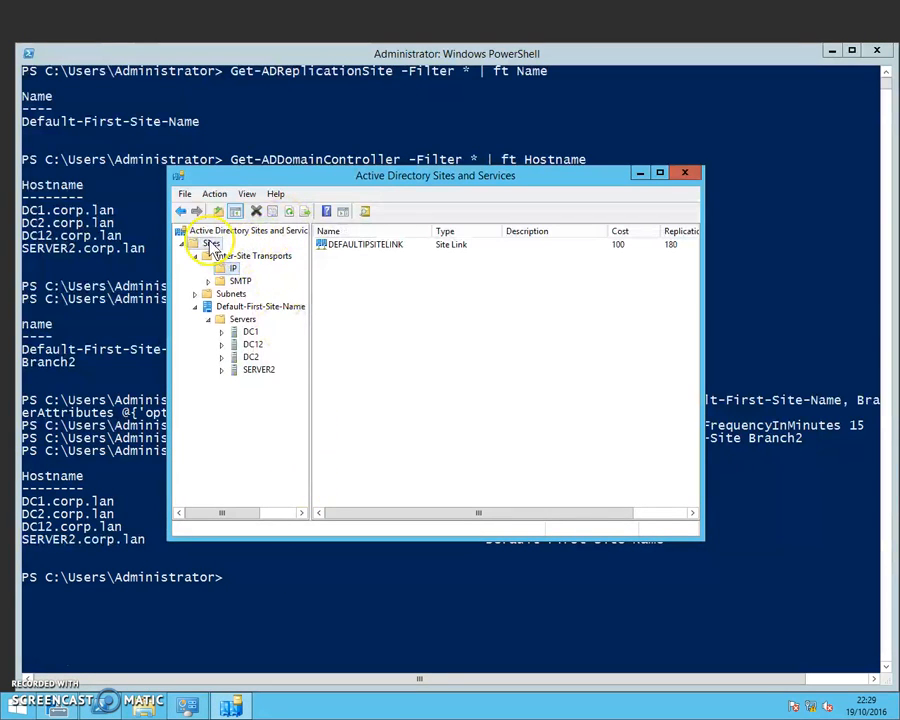
Refresh Sites to show Branch2 holding DC2, the default site's servers, and the inter-site transports
click(208, 244)
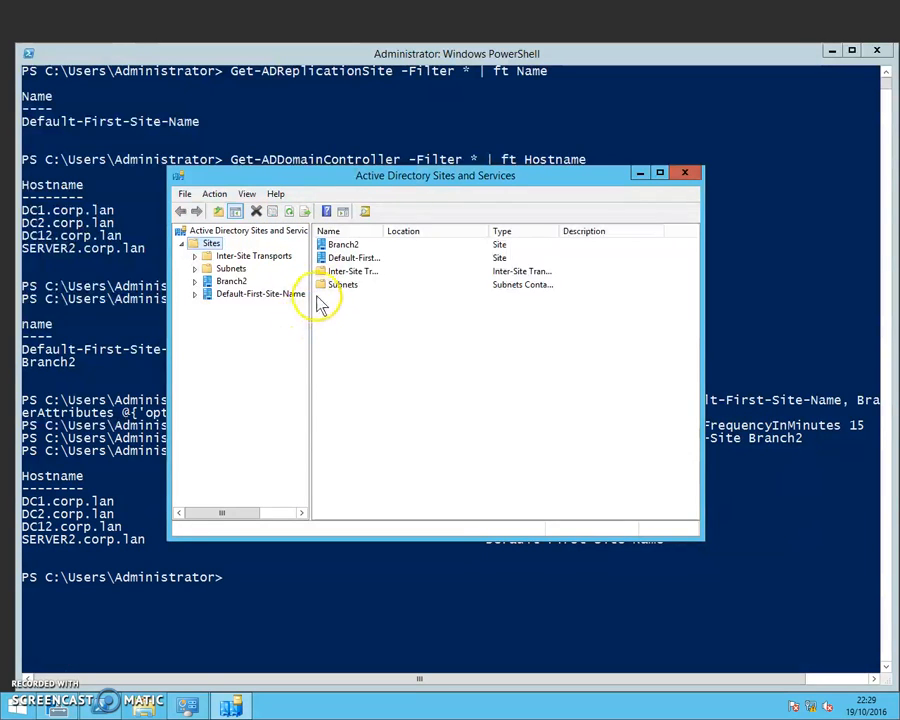
mouse_move(304, 308)
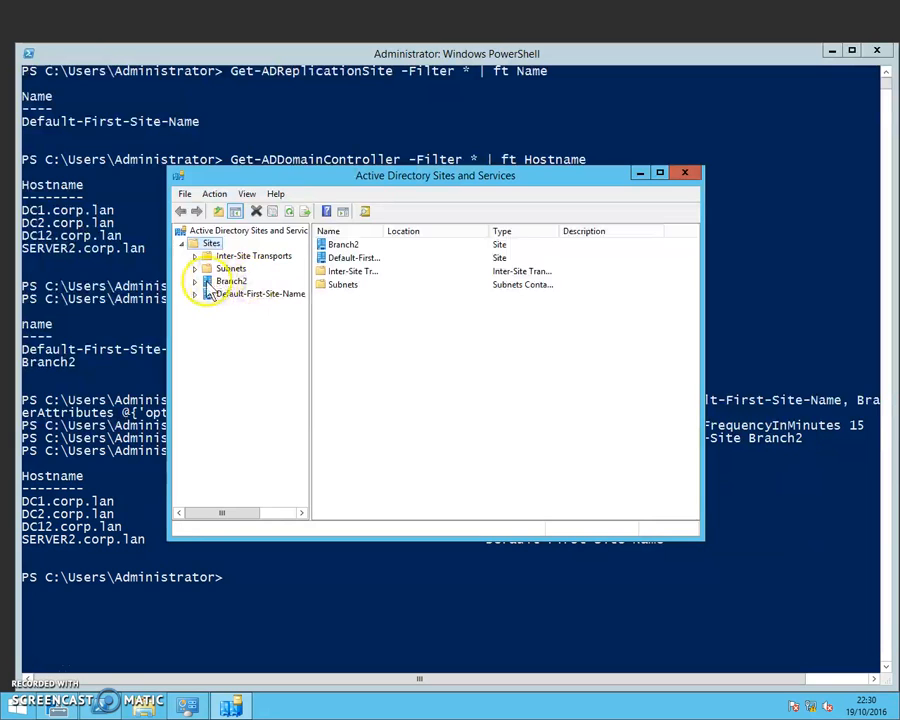
click(196, 280)
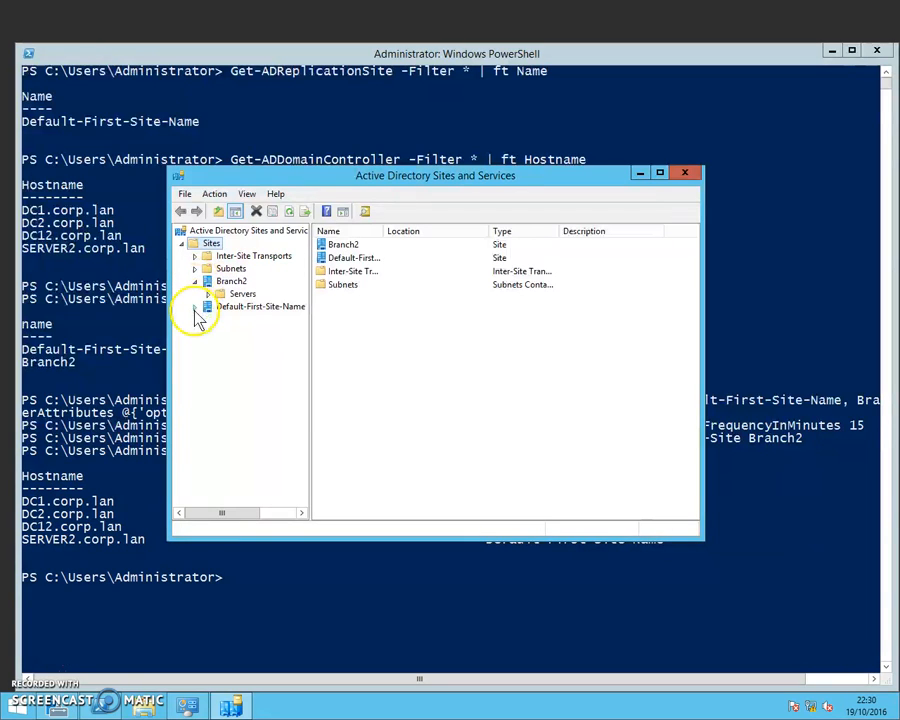
click(208, 280)
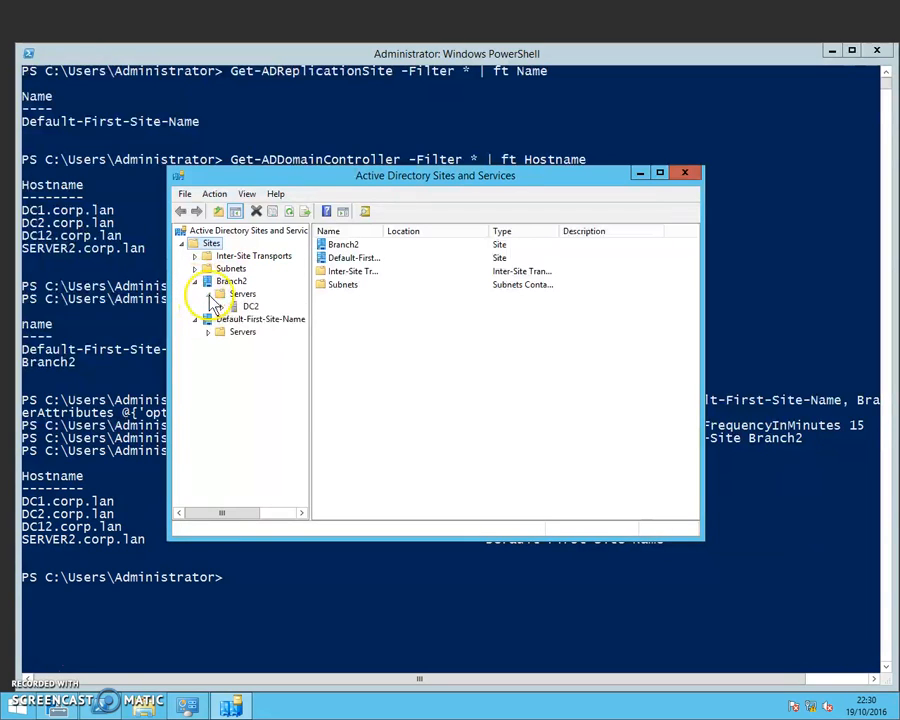
click(220, 332)
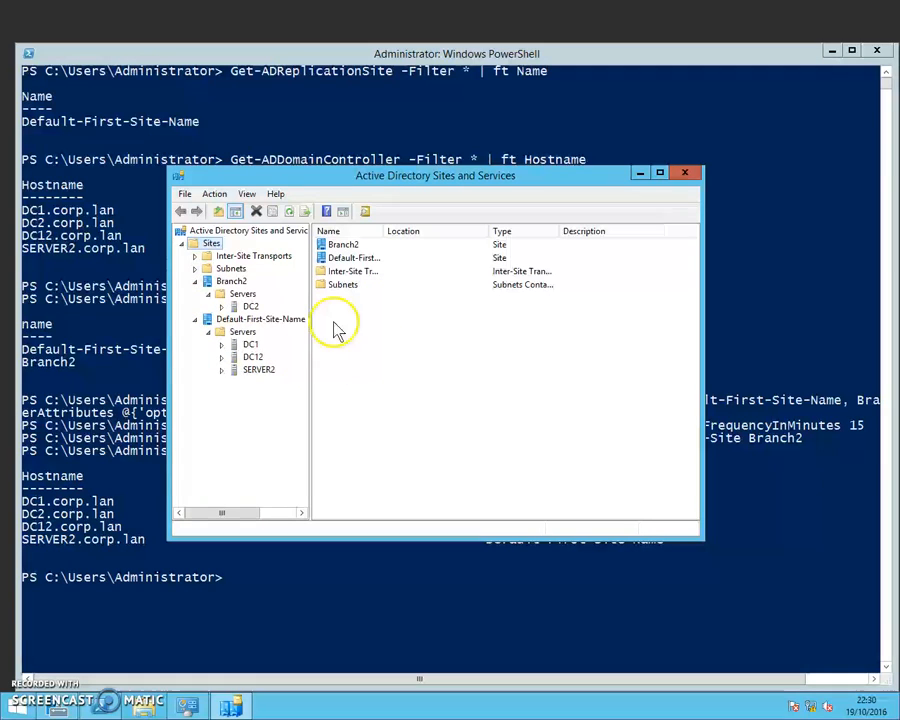
mouse_move(284, 304)
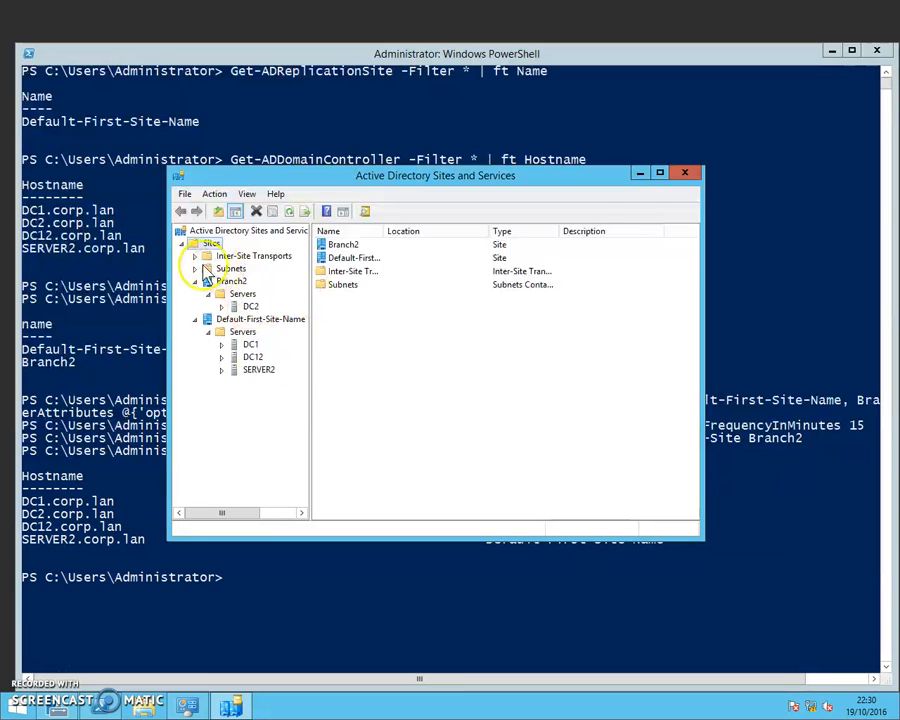
click(196, 256)
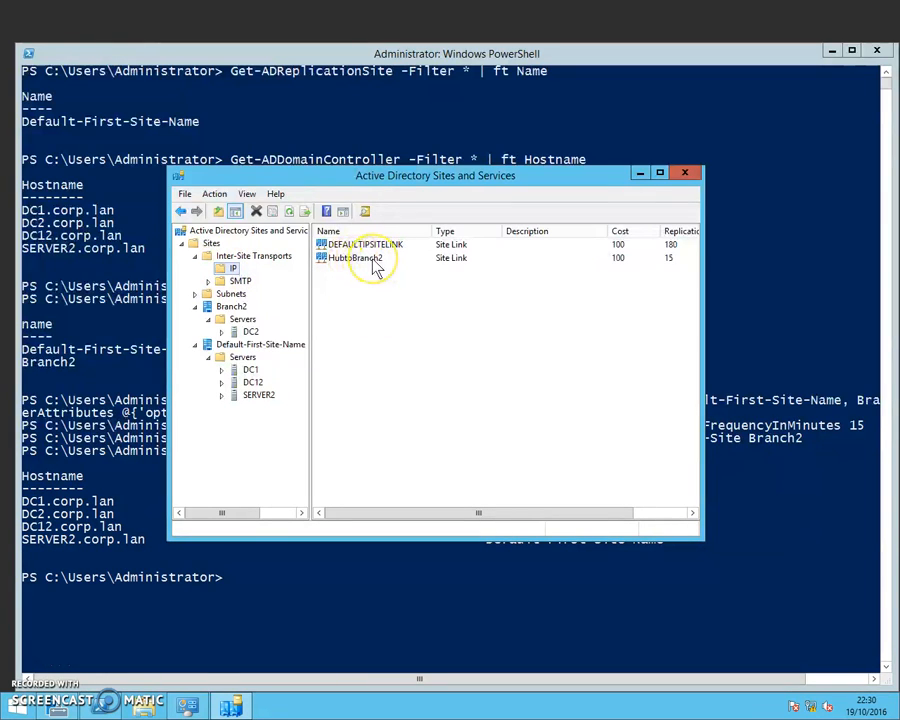
View the HubtoBranch2 link properties: Branch2 and Default-First-Site-Name, cost 100, 15-minute replication
double_click(356, 258)
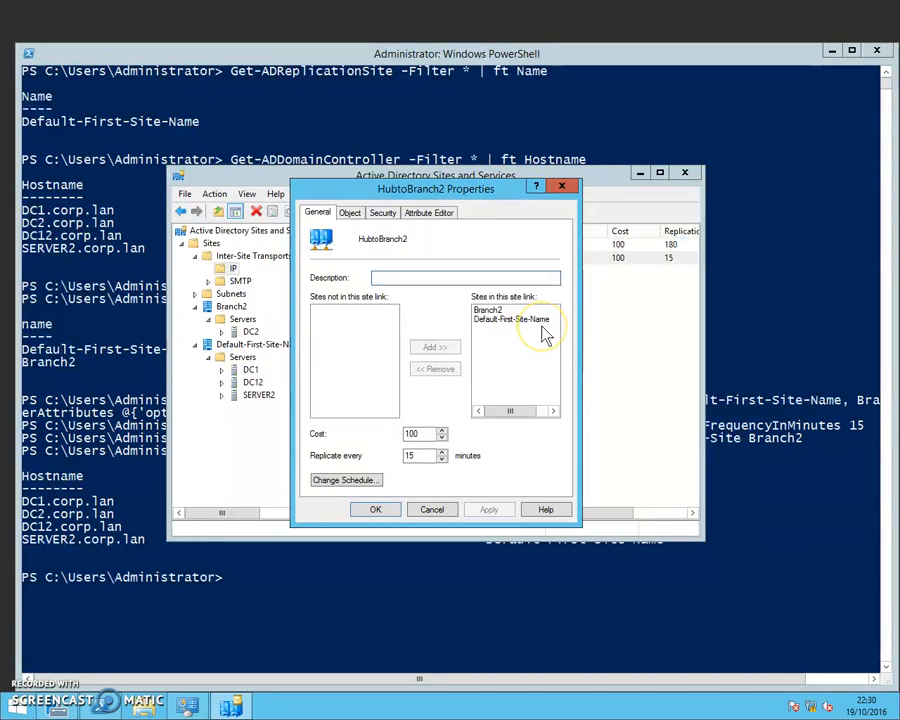
mouse_move(448, 456)
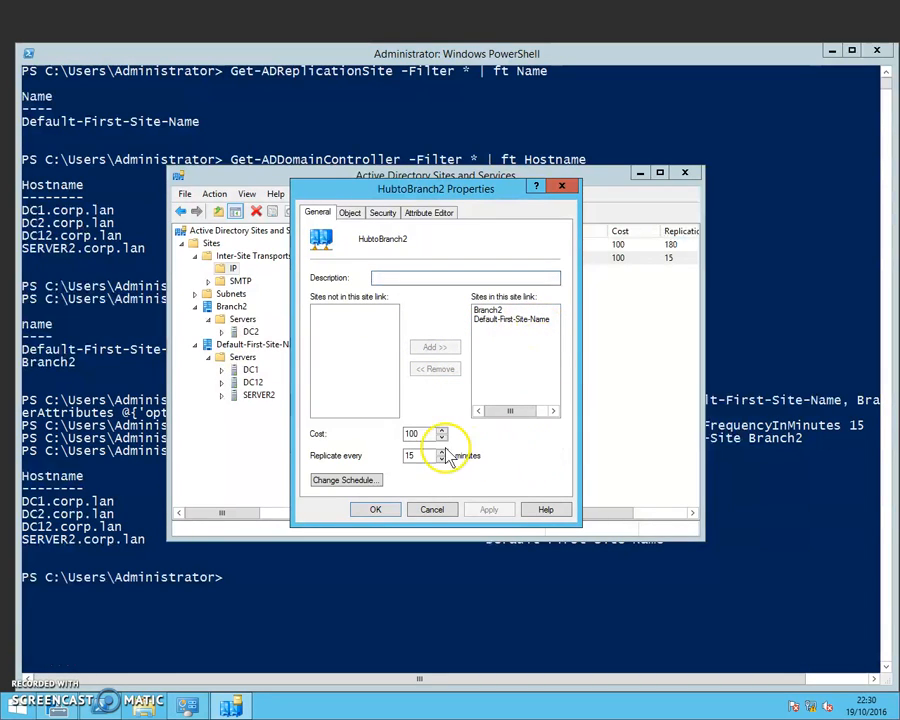